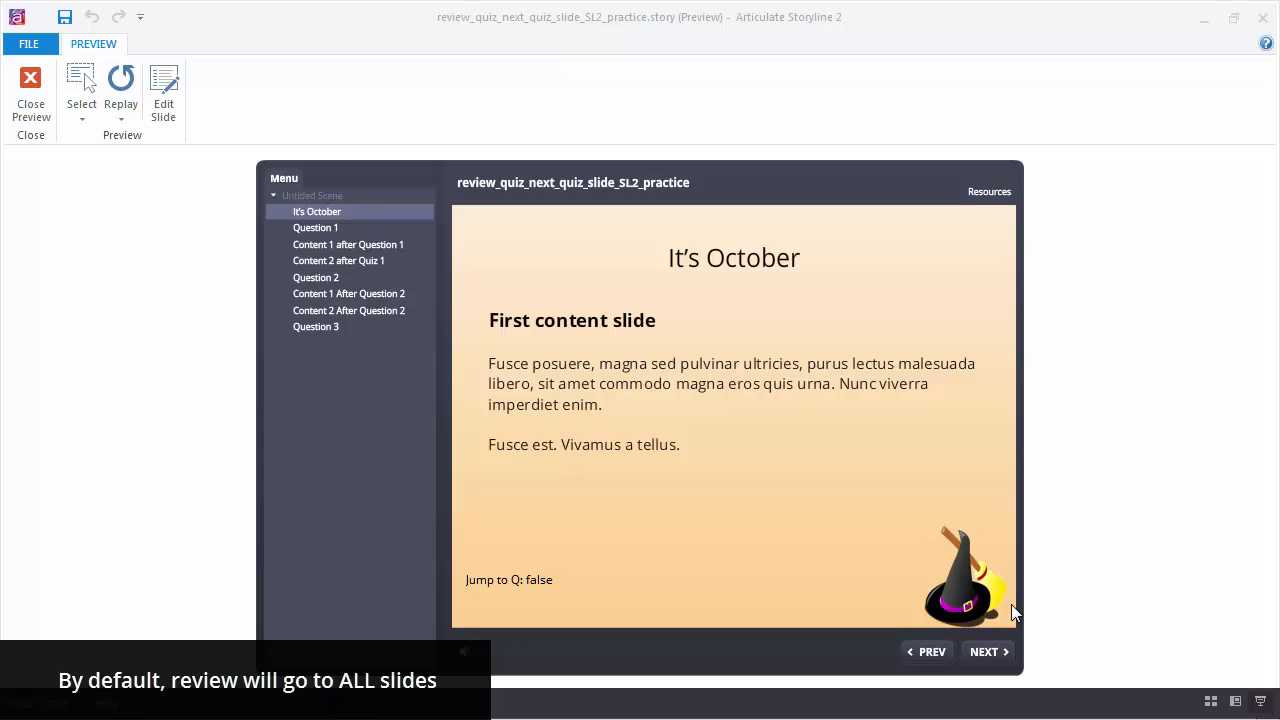
Advance to Question 1, answer False, and continue past the incorrect feedback.
left_click(988, 652)
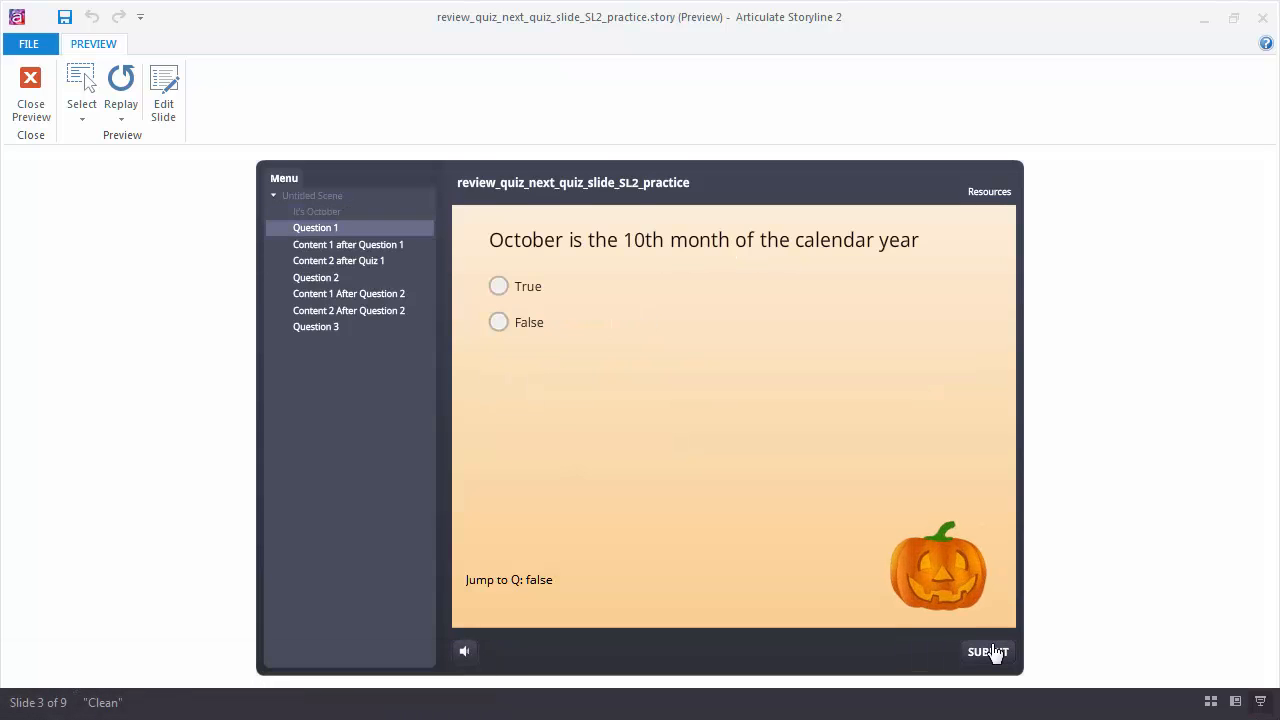
left_click(498, 322)
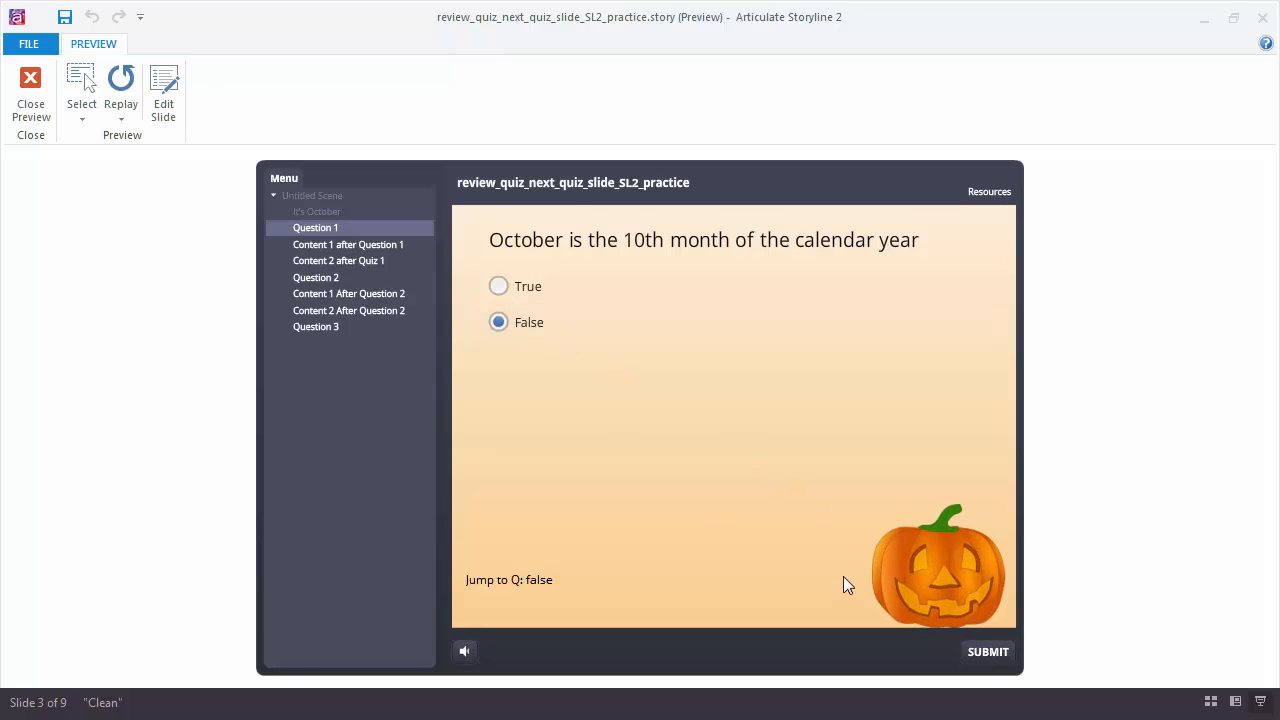
left_click(988, 652)
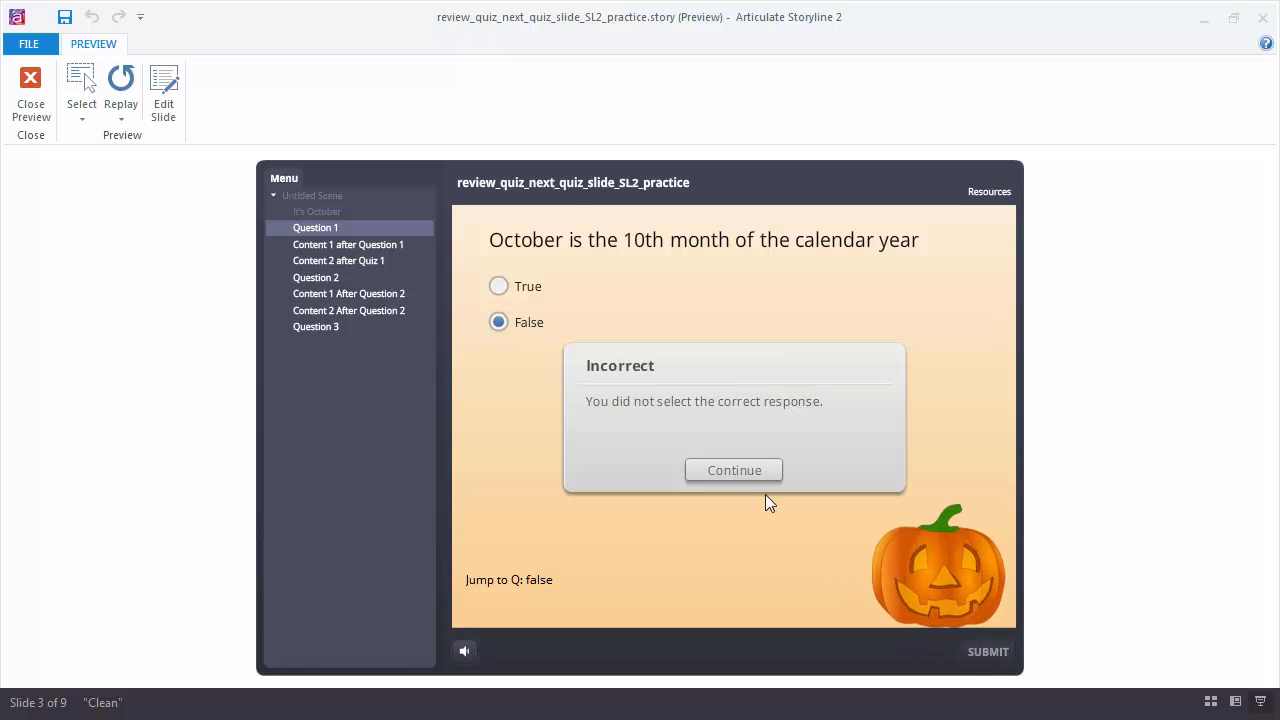
left_click(732, 470)
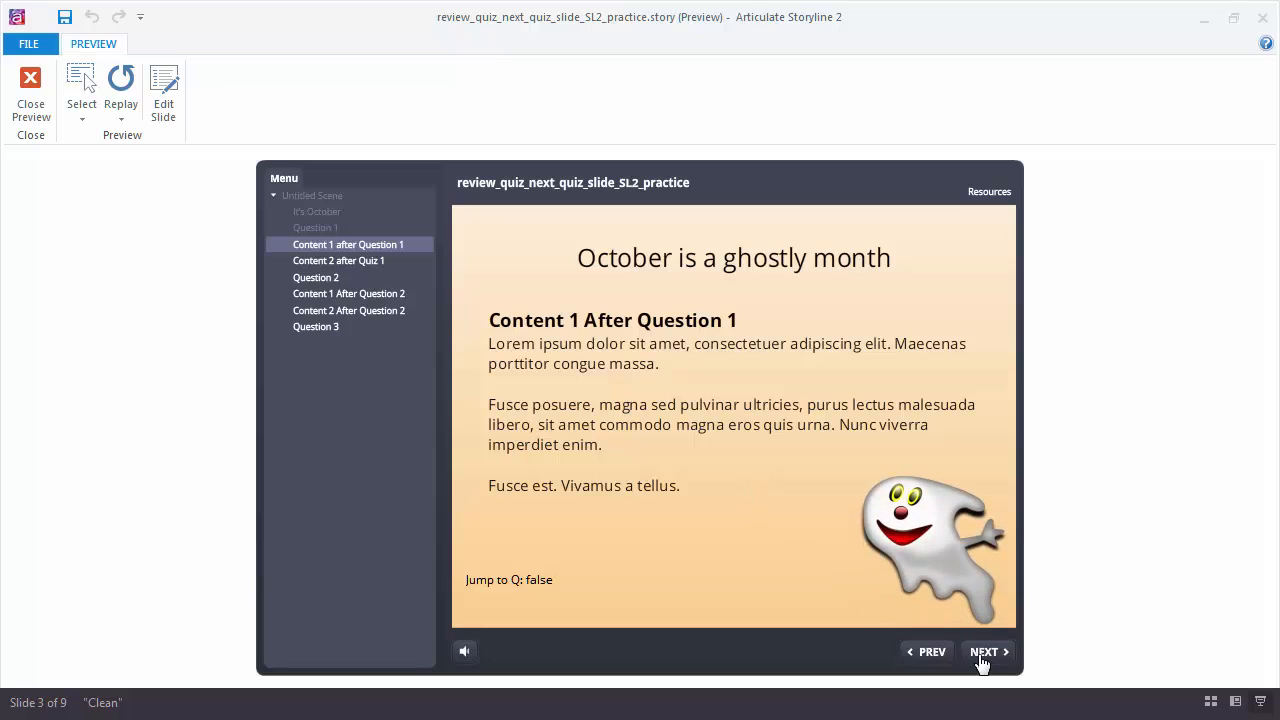
Pass the content slide, answer True to Question 2, and continue past the correct feedback.
left_click(984, 652)
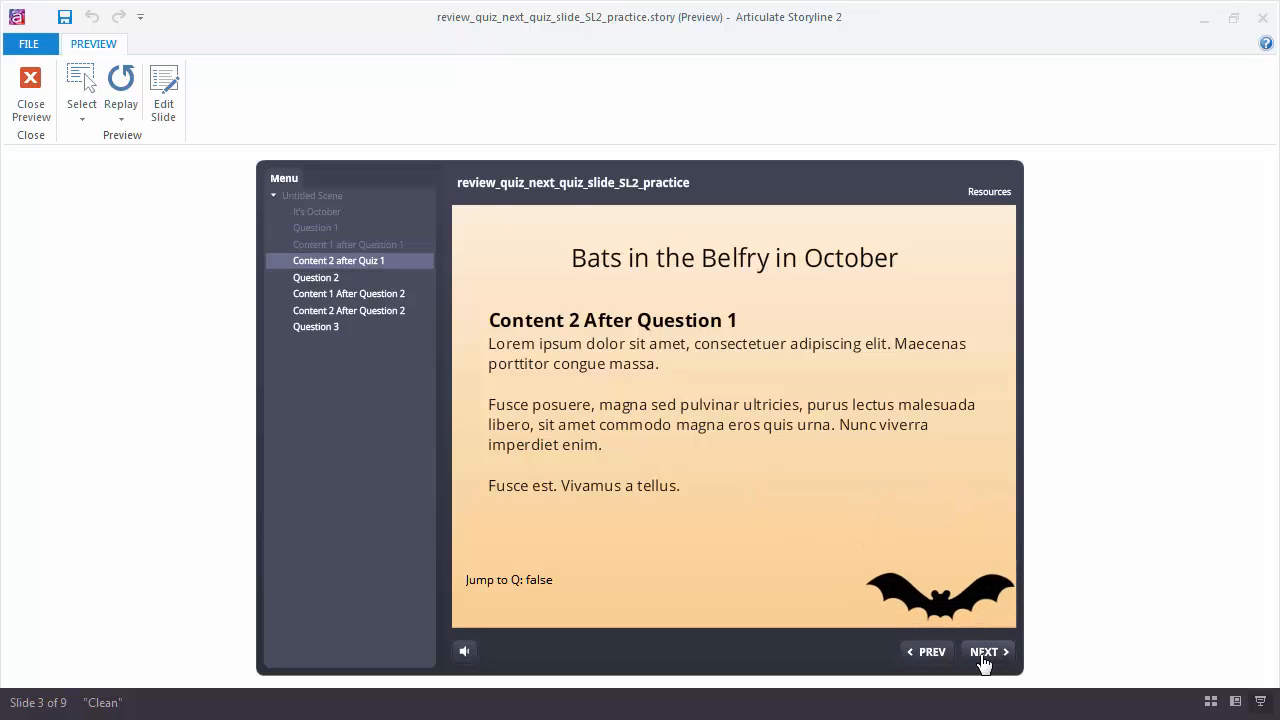
left_click(984, 652)
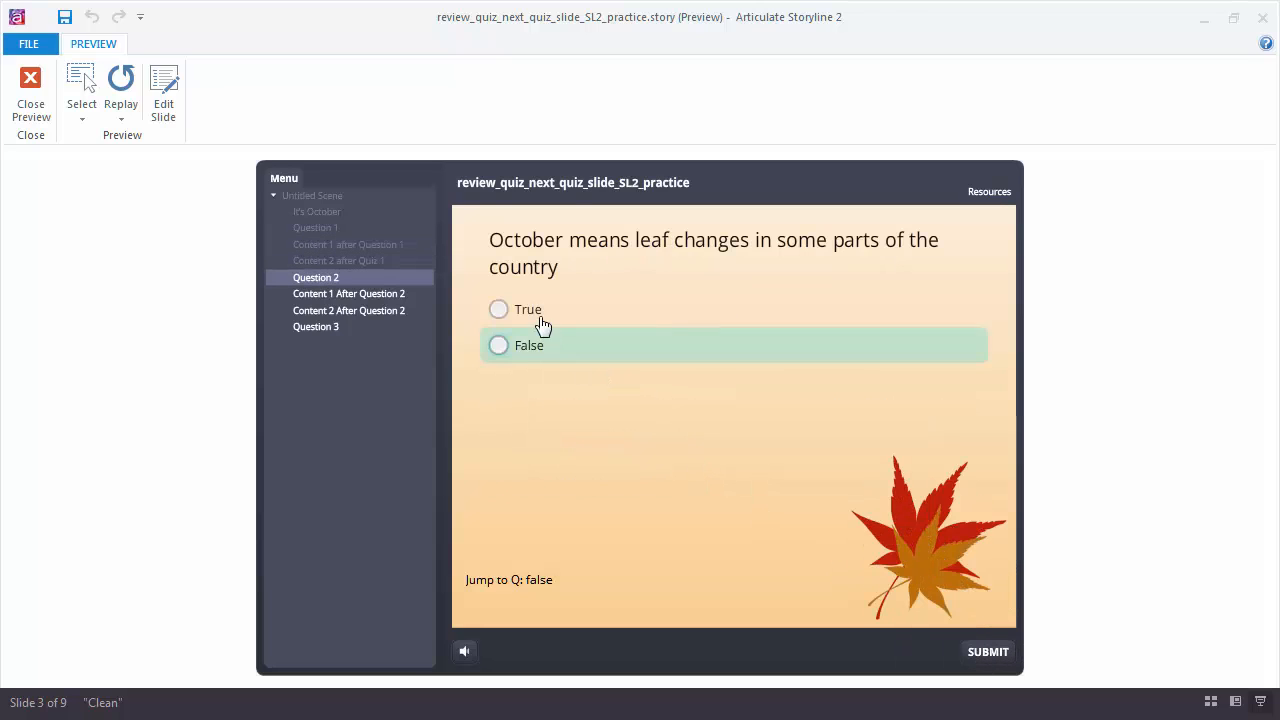
left_click(988, 652)
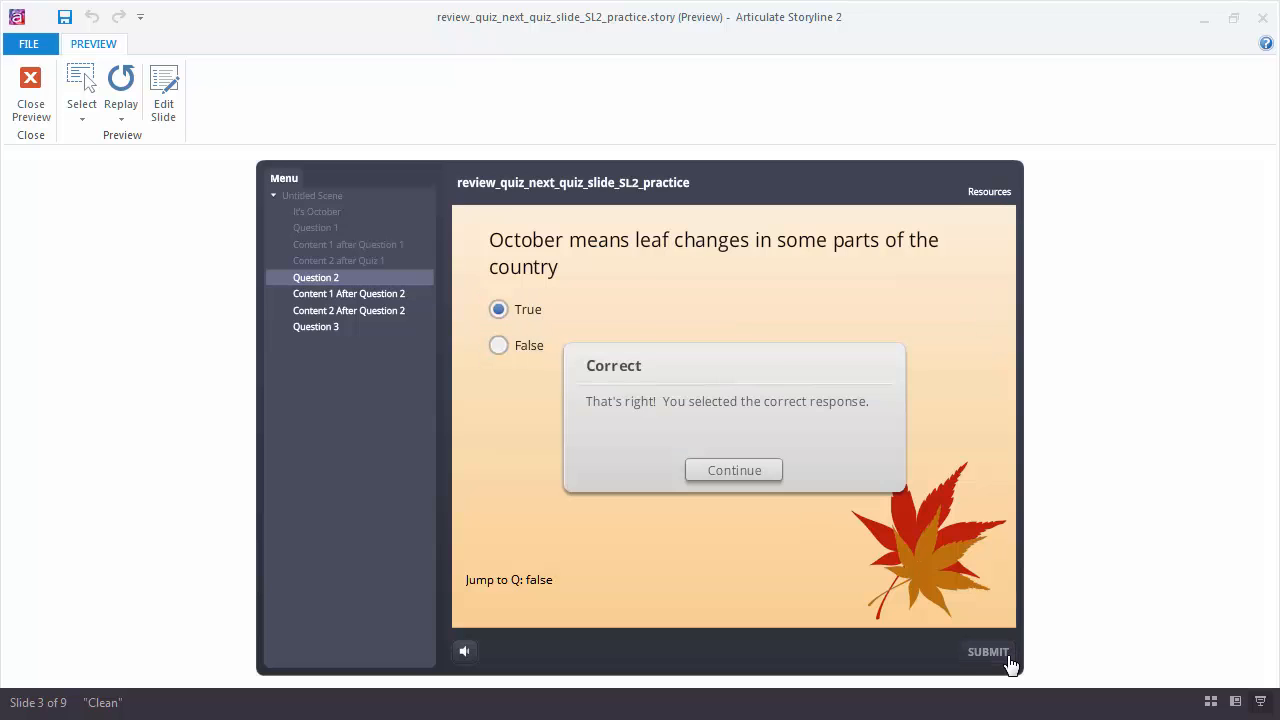
left_click(732, 470)
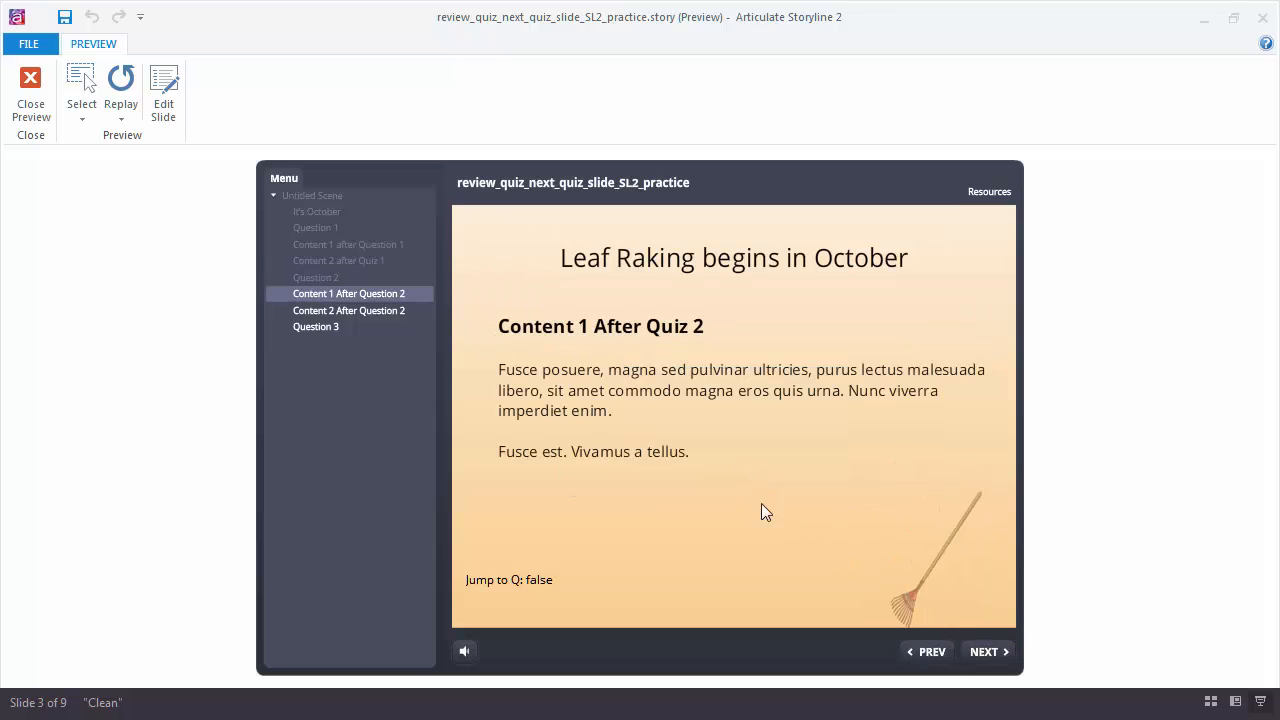
Pass the content slide, answer Pumpkins to Question 3, and reach the 33.33% failing results.
left_click(984, 652)
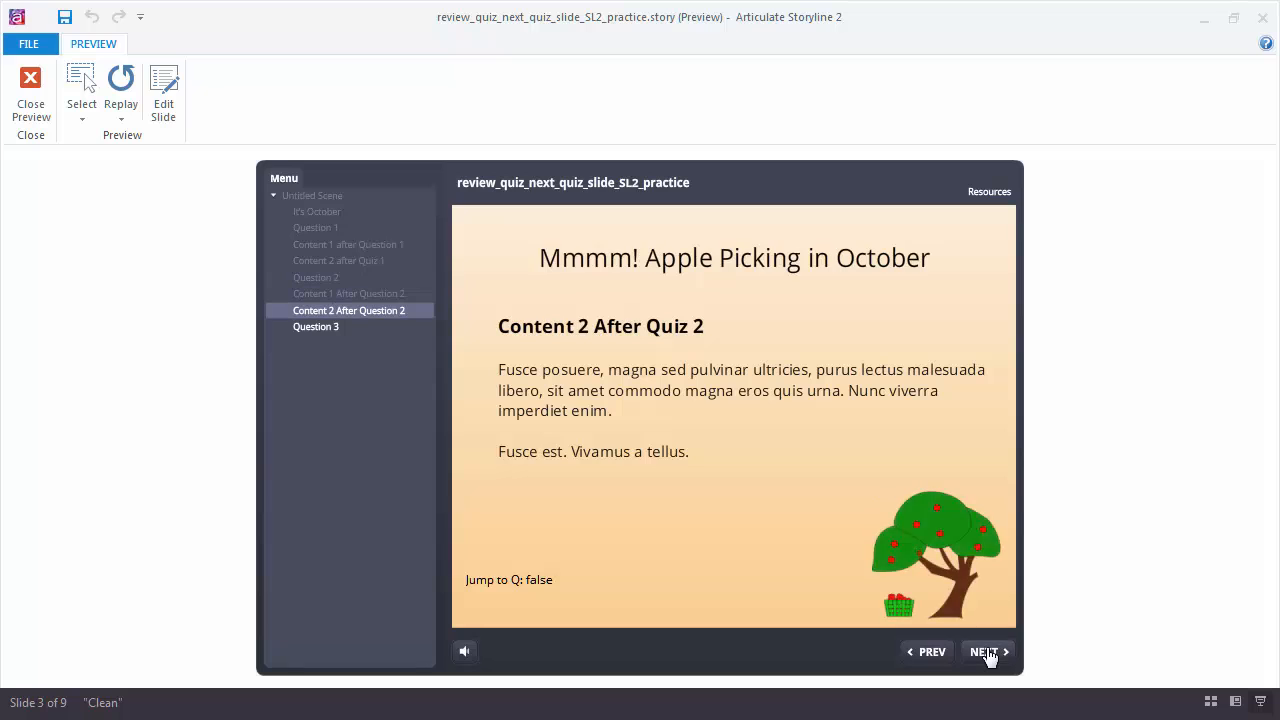
left_click(984, 652)
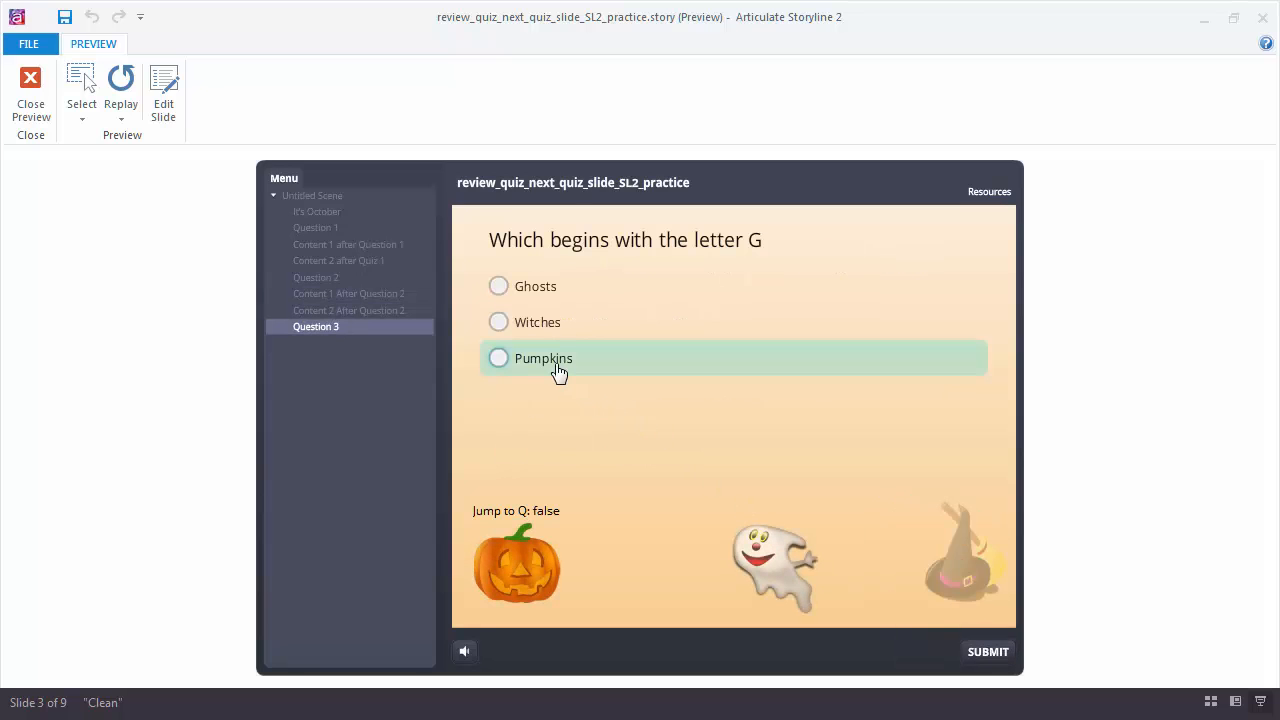
left_click(498, 358)
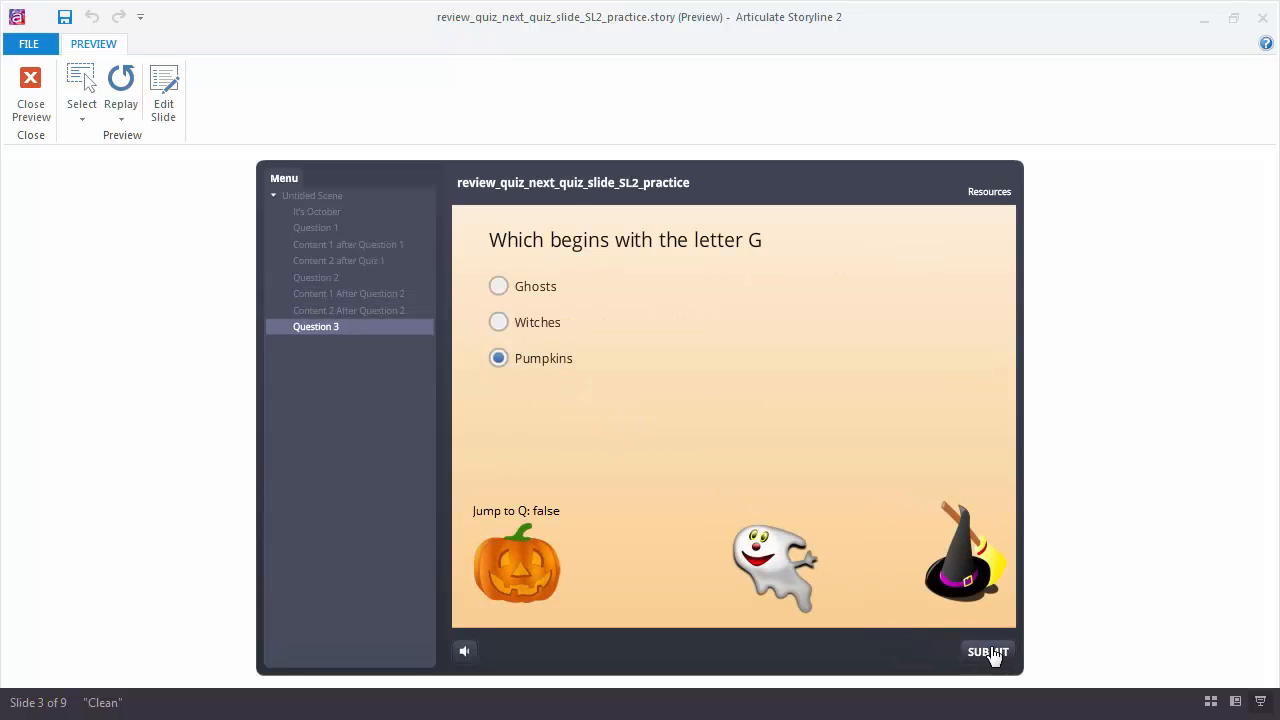
left_click(988, 652)
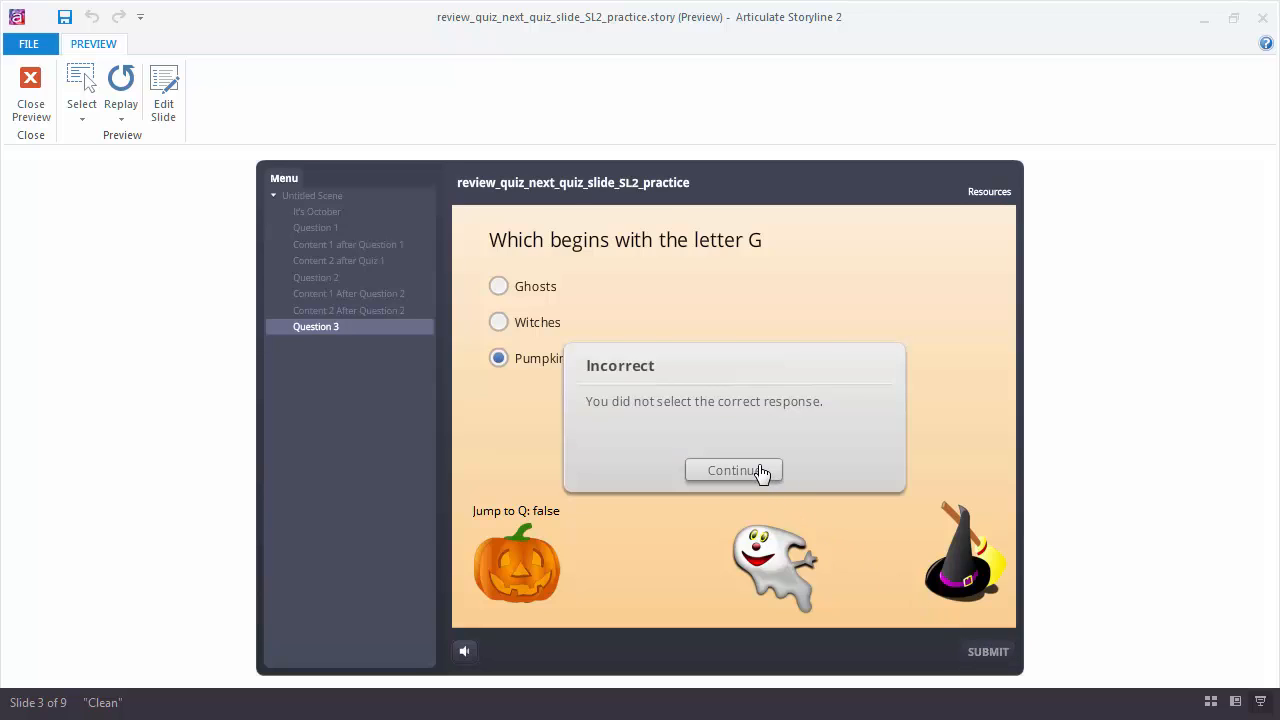
left_click(734, 470)
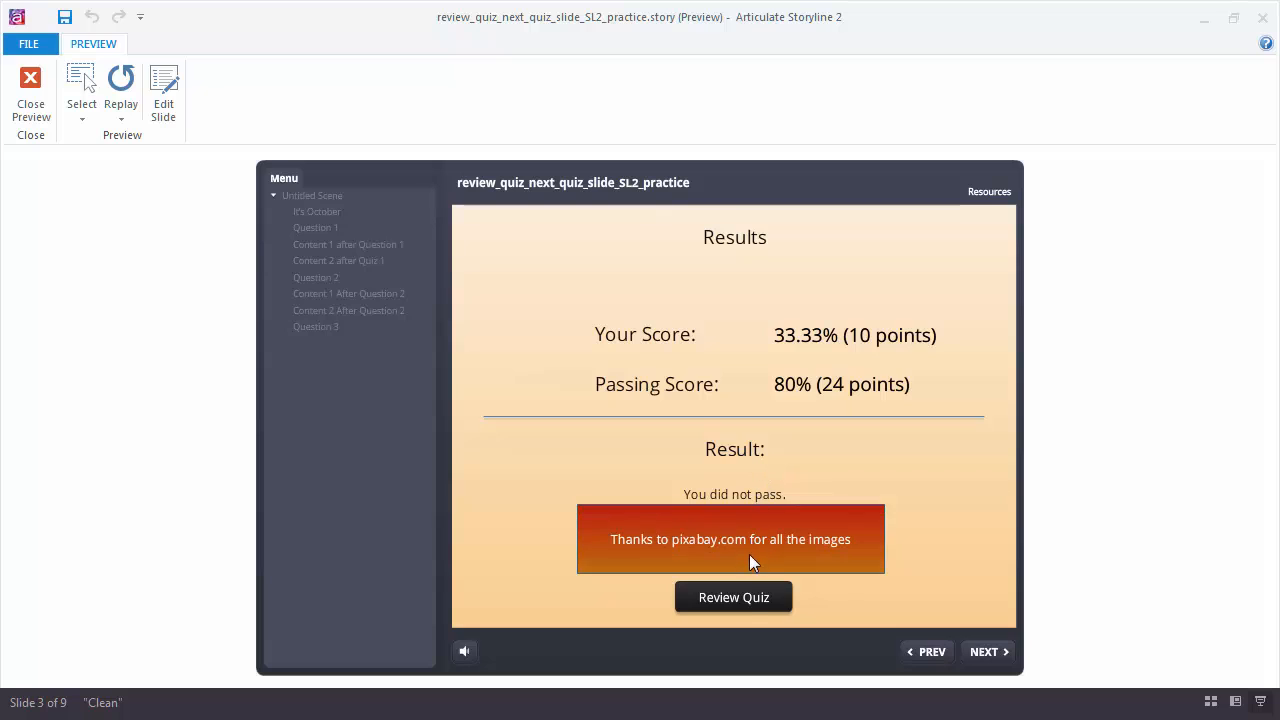
Start Review Quiz from the results and move from Question 1 to the following content slide.
left_click(732, 596)
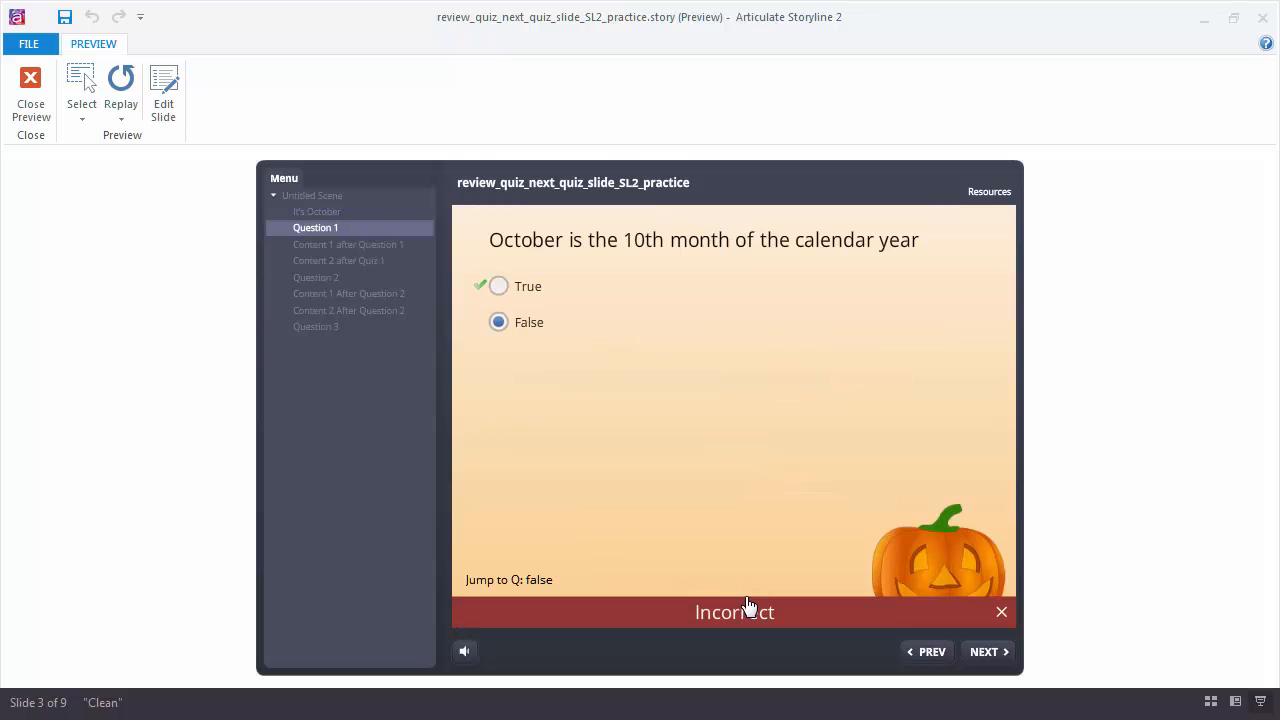
mouse_move(984, 652)
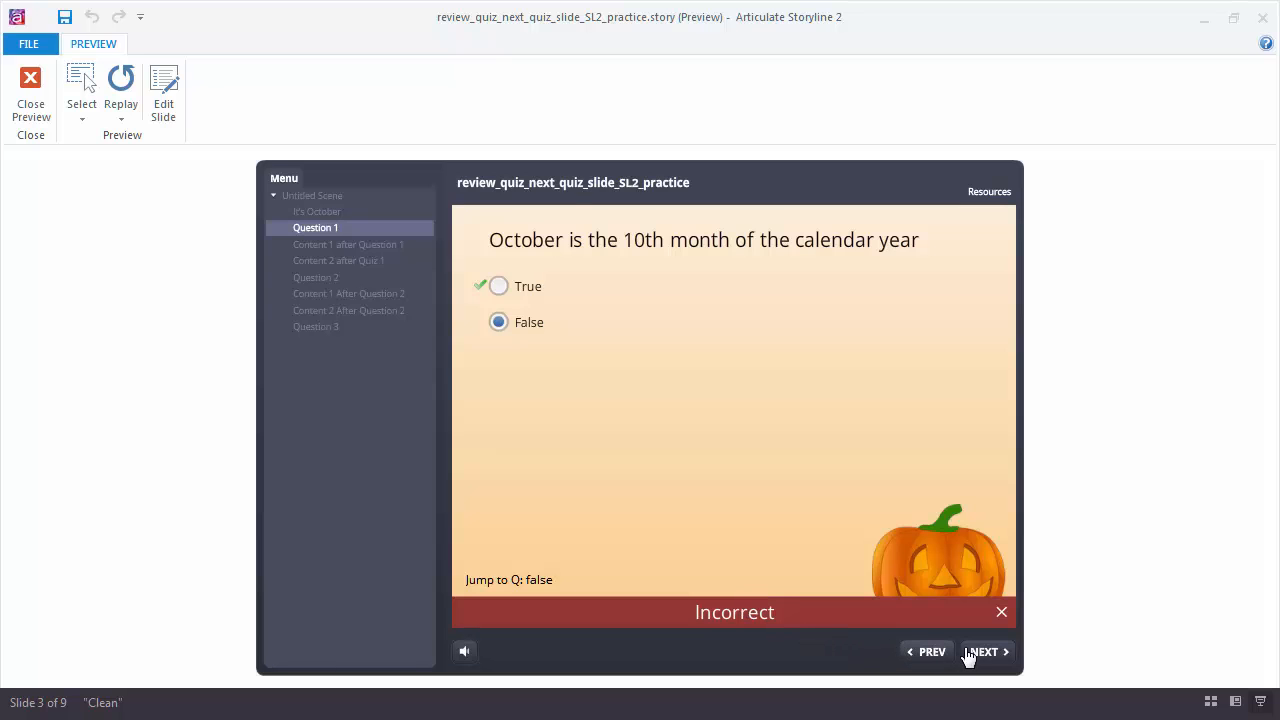
left_click(984, 652)
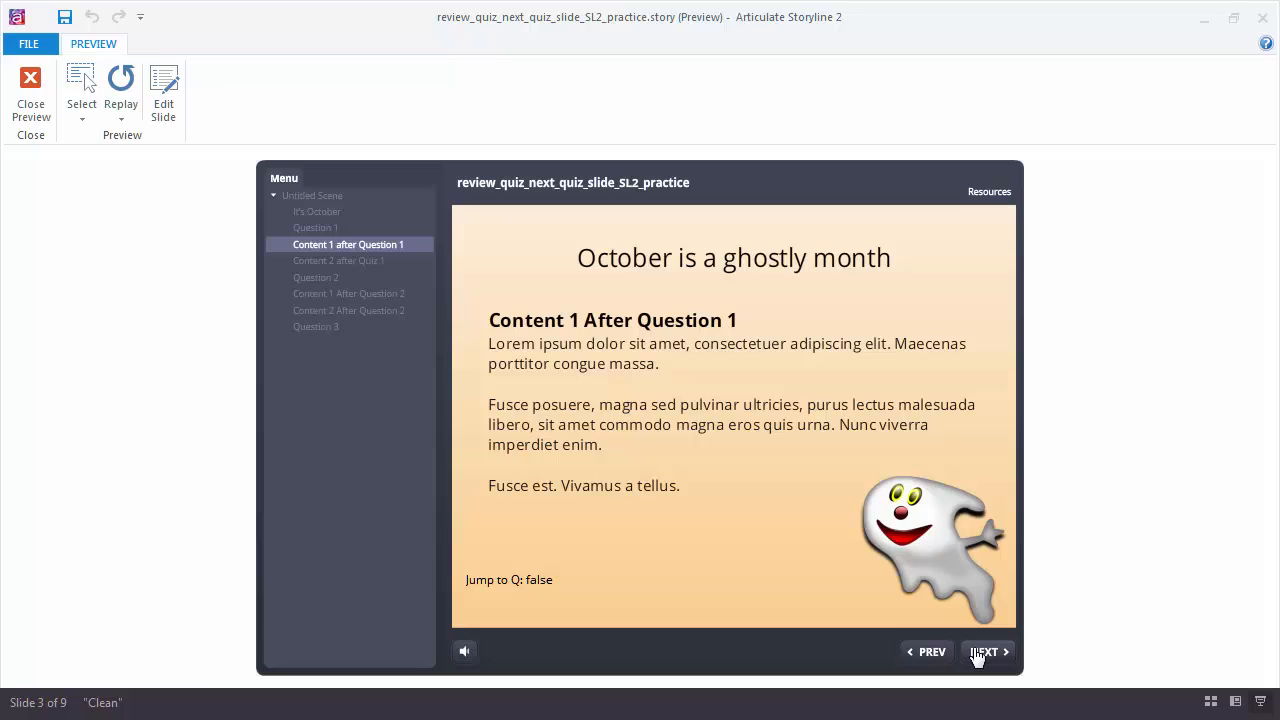
mouse_move(712, 526)
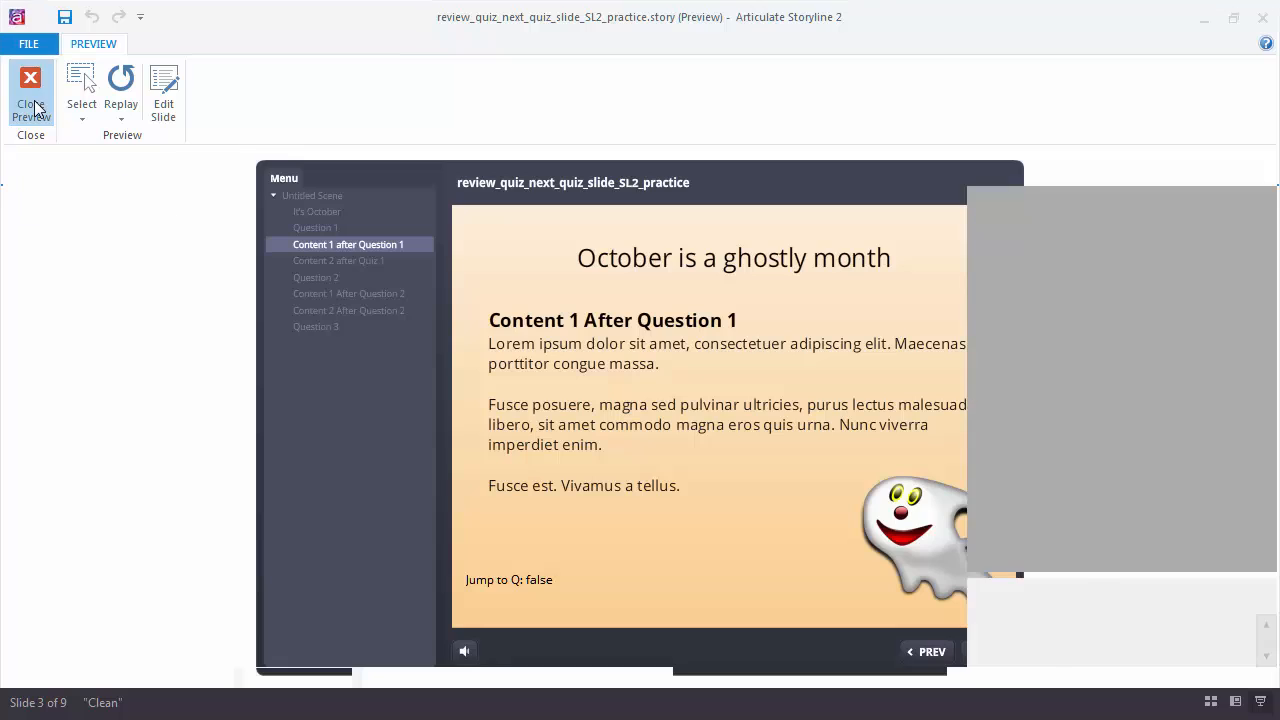
Close the preview and show the Variables list with JumptoQ for the Content 1 after Question 1 slide.
left_click(30, 90)
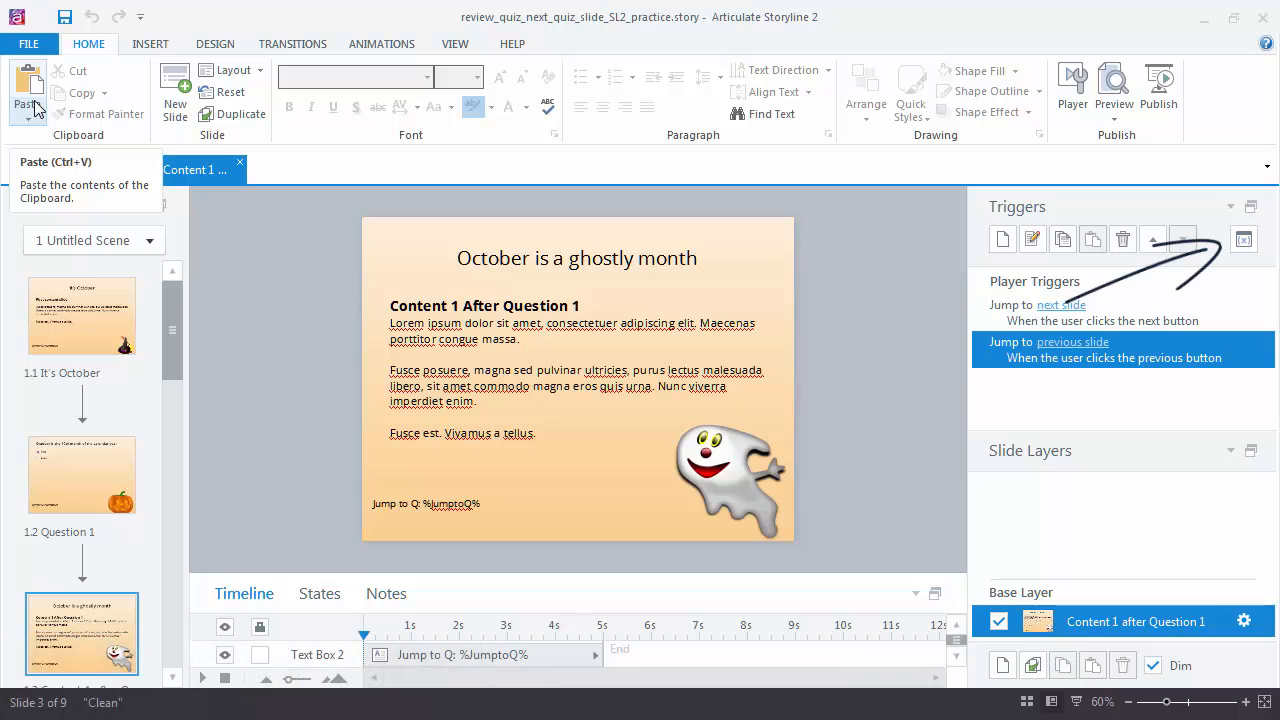
left_click(1244, 240)
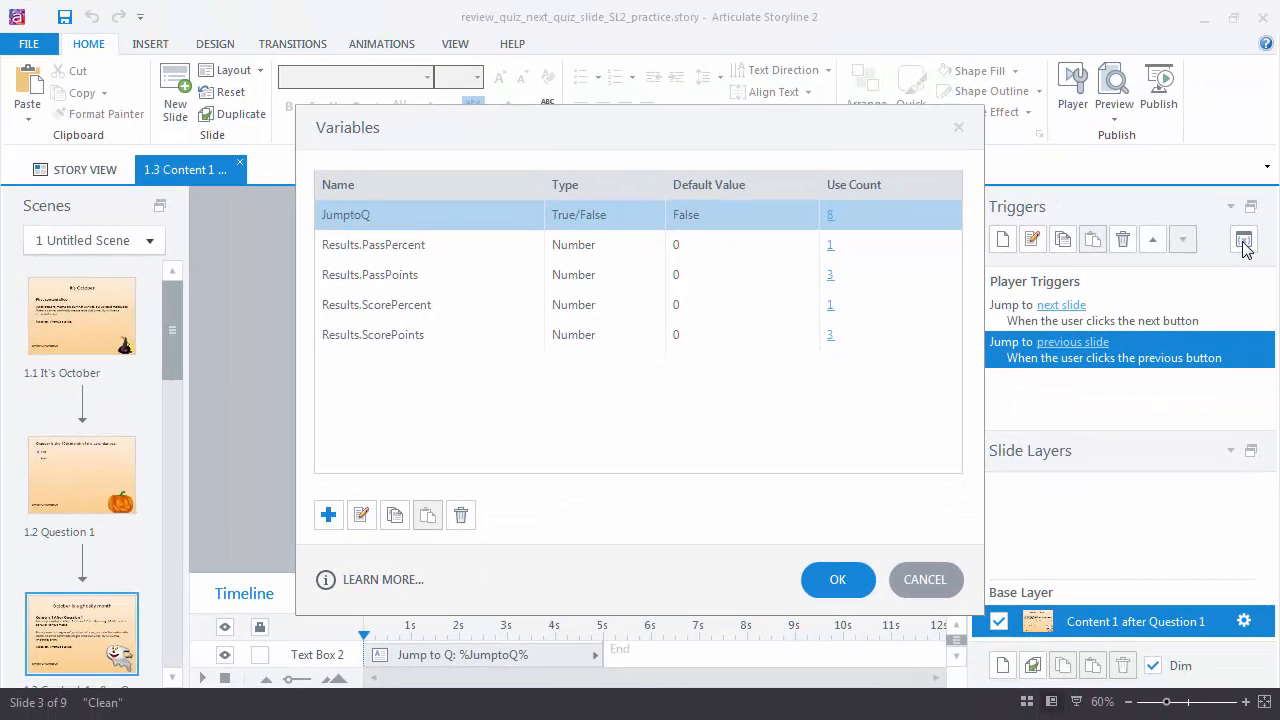
mouse_move(948, 390)
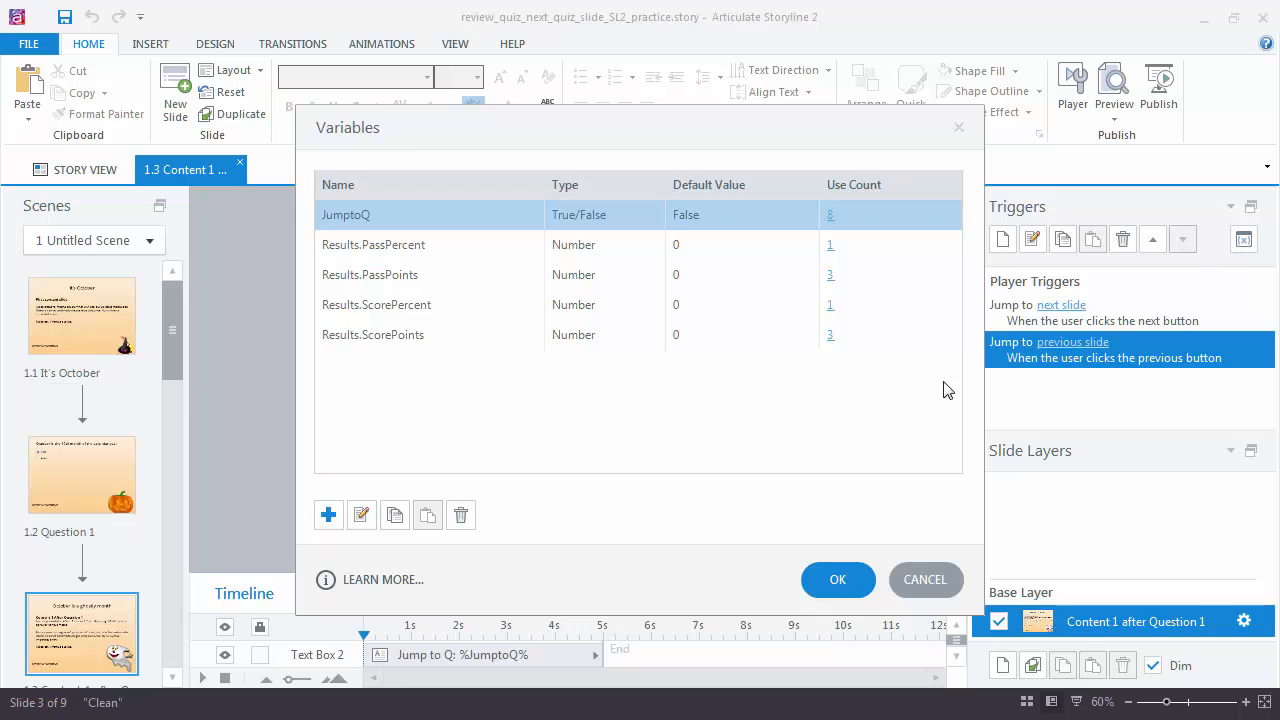
left_click(838, 580)
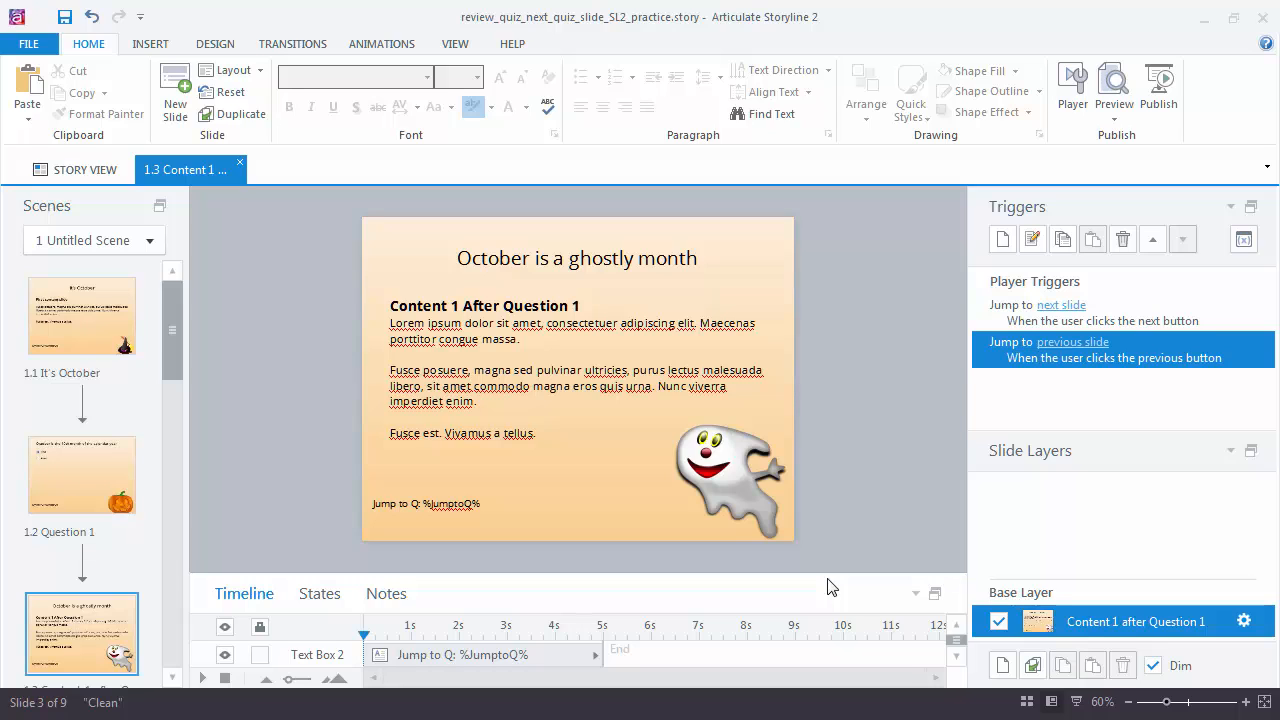
Open the 1.9 Results Slide and select its Review Quiz button.
scroll("down", 3)
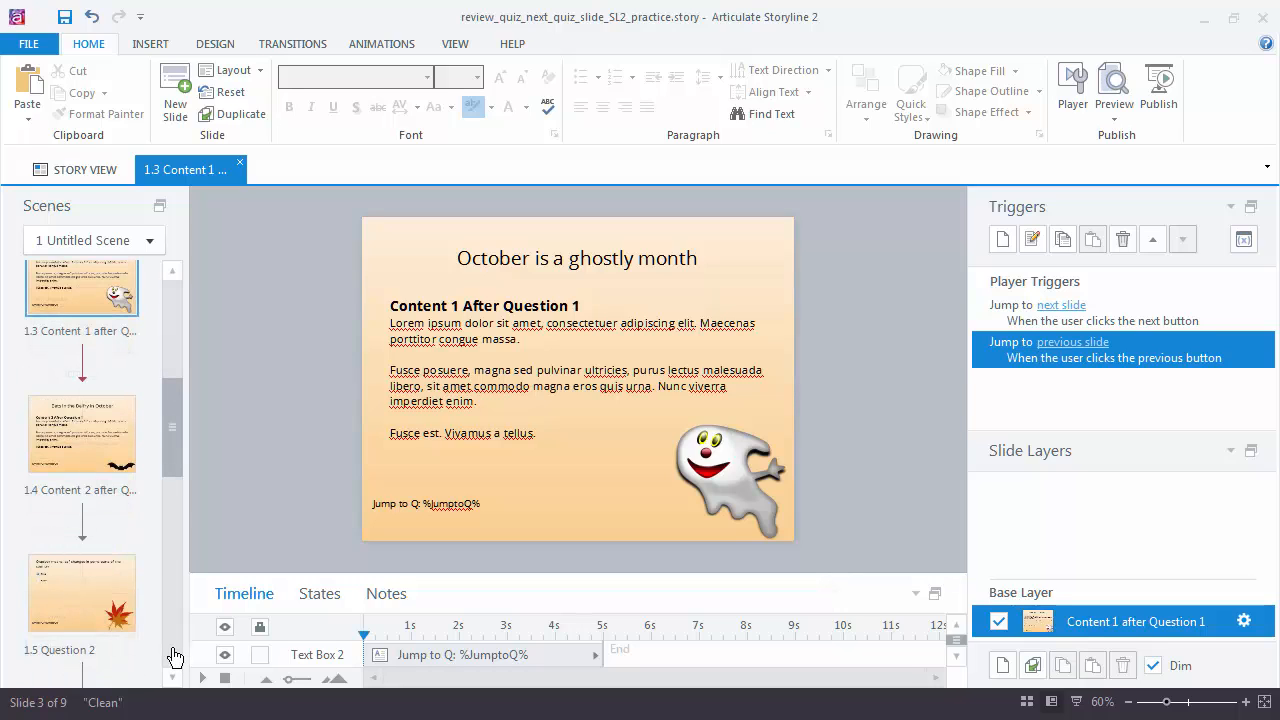
scroll("down", 3)
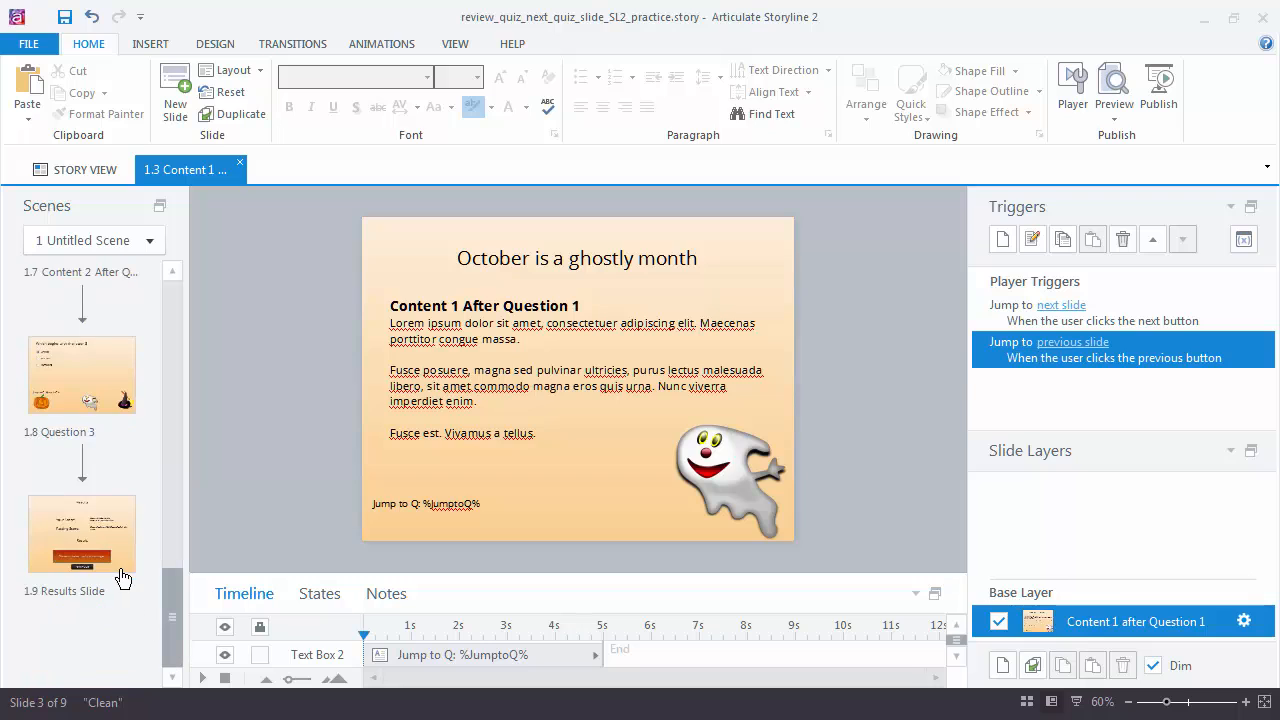
left_click(80, 532)
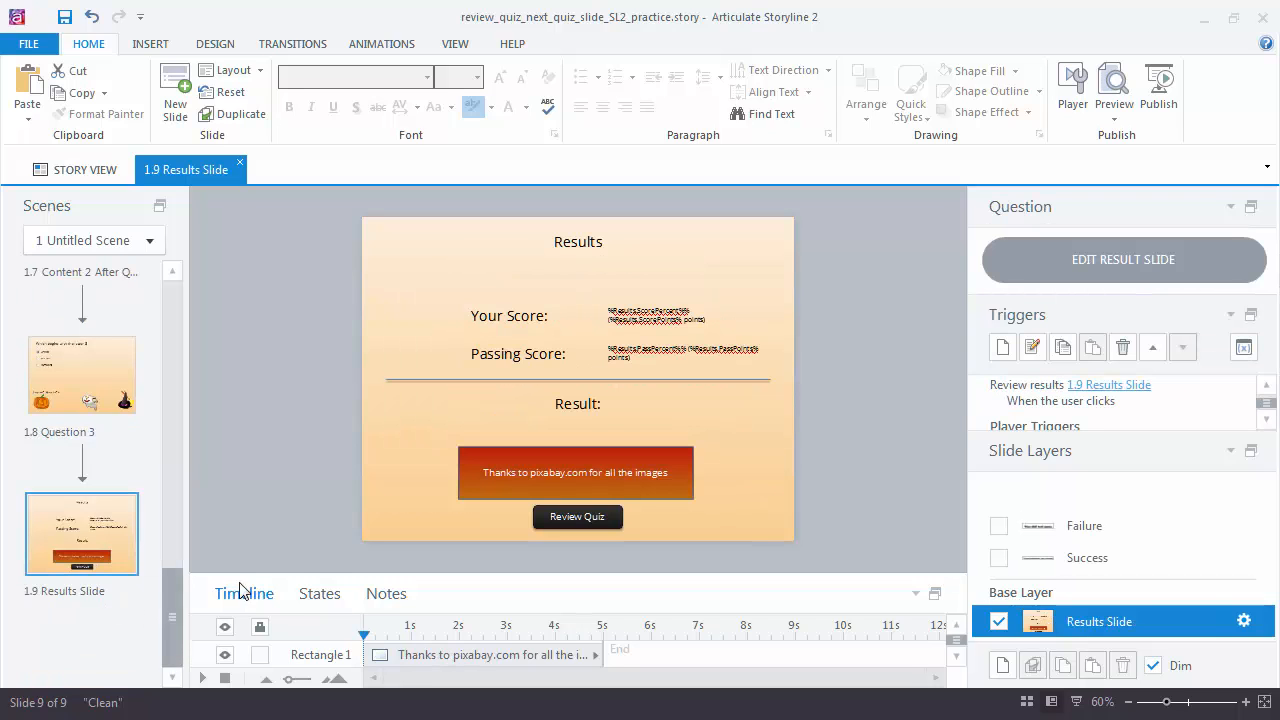
left_click(576, 516)
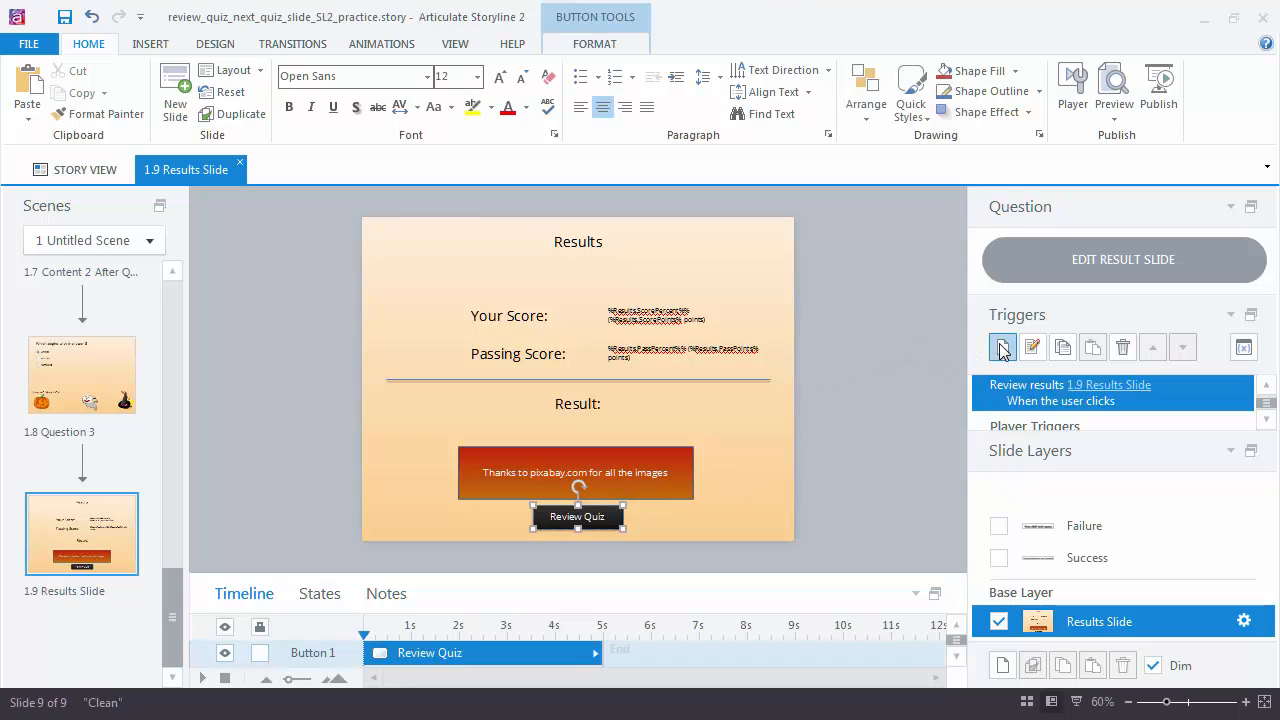
Add an Adjust variable trigger setting JumptoQ to the value True when Button 1 is clicked.
left_click(1032, 348)
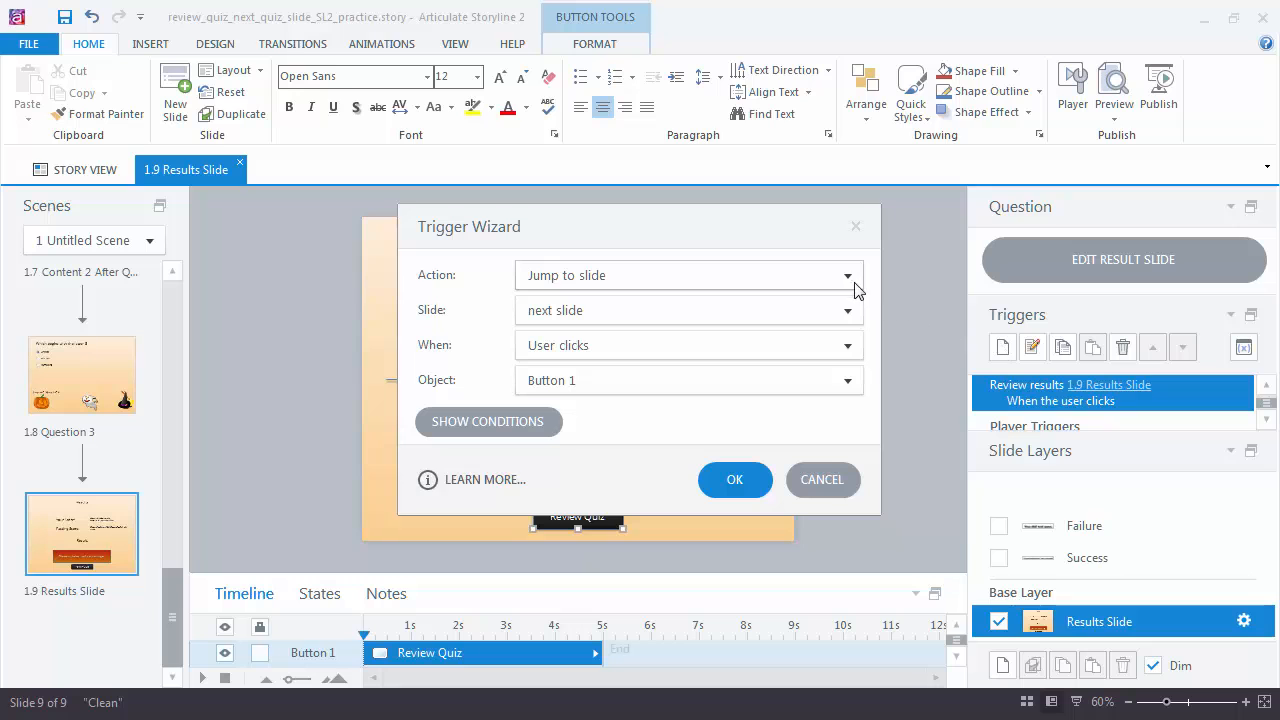
left_click(848, 276)
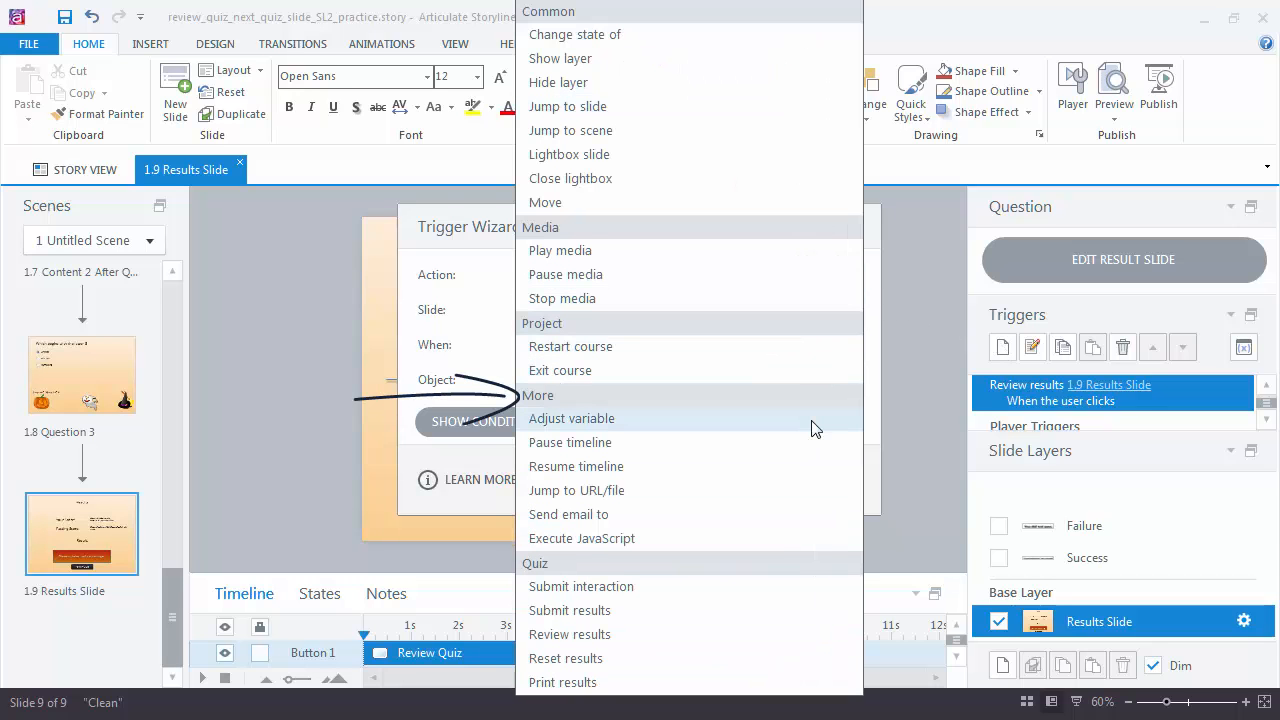
left_click(572, 418)
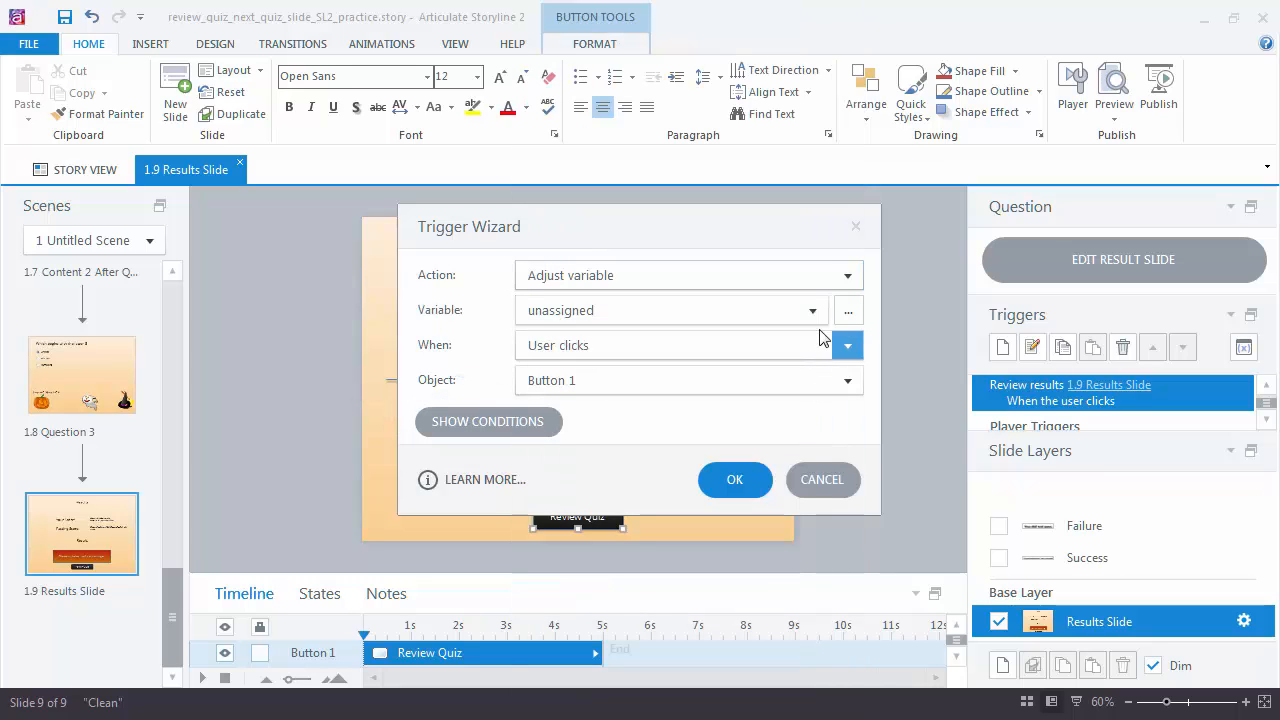
left_click(812, 310)
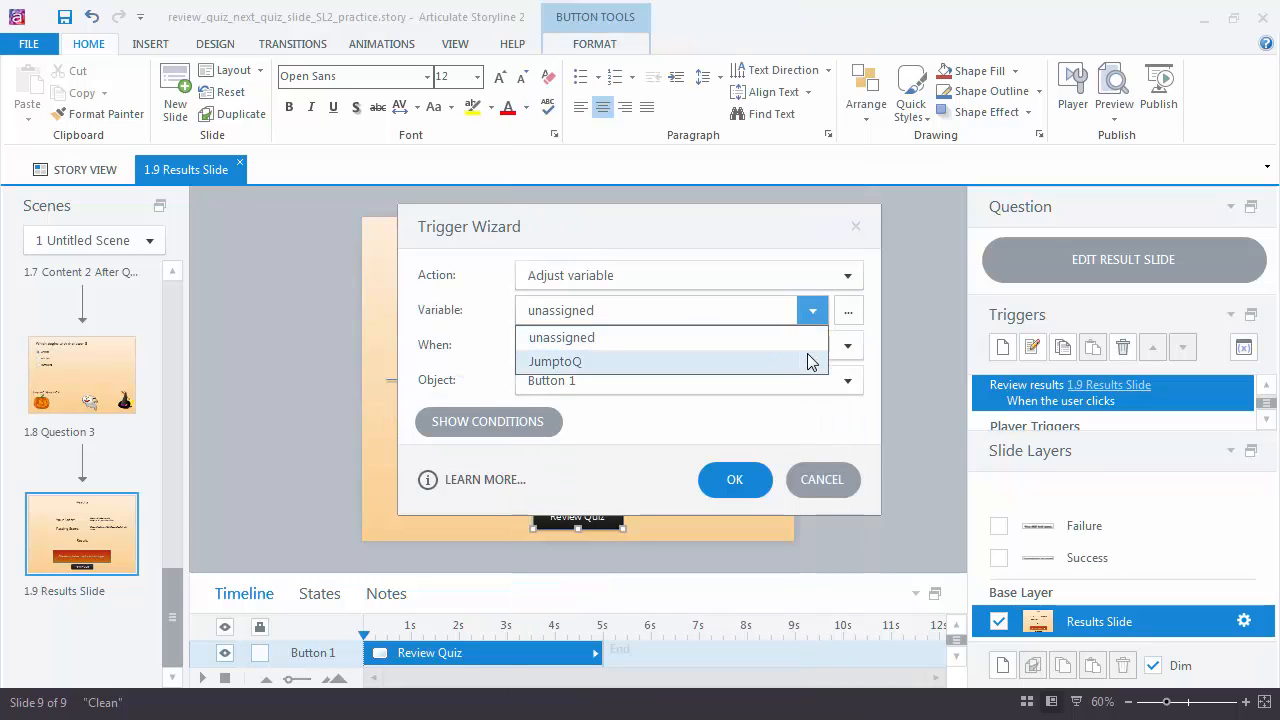
left_click(554, 360)
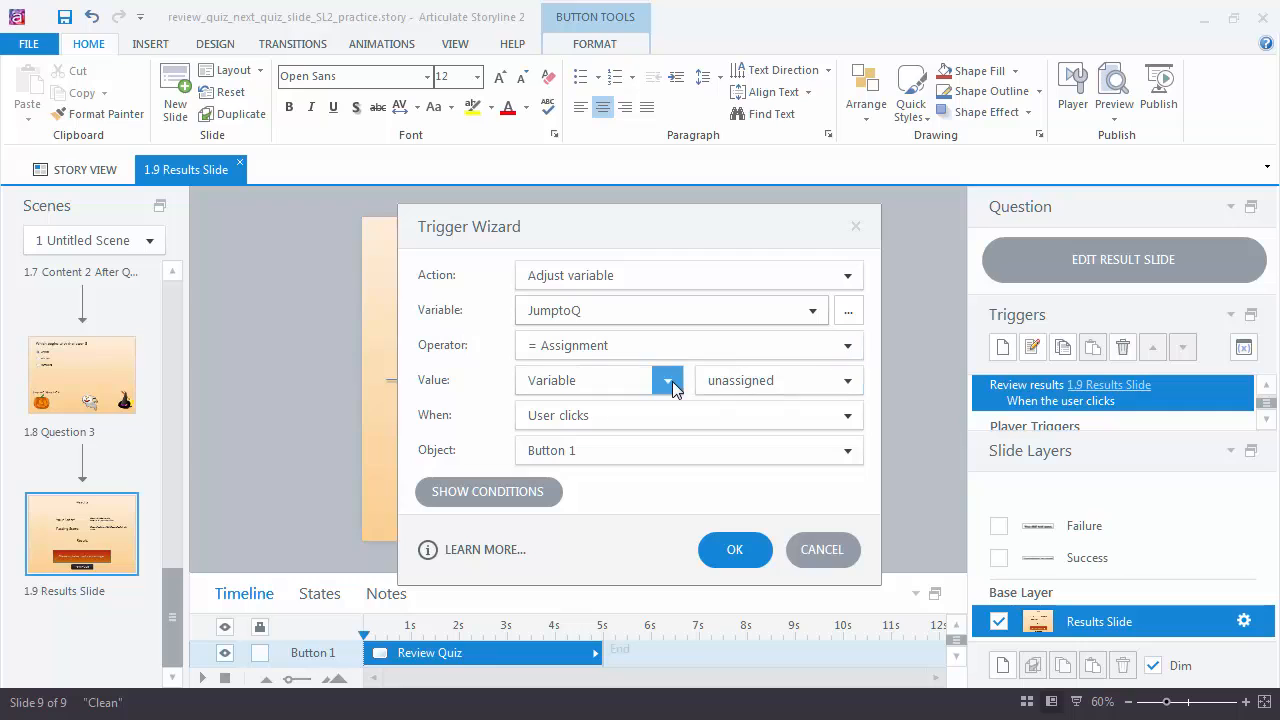
left_click(668, 380)
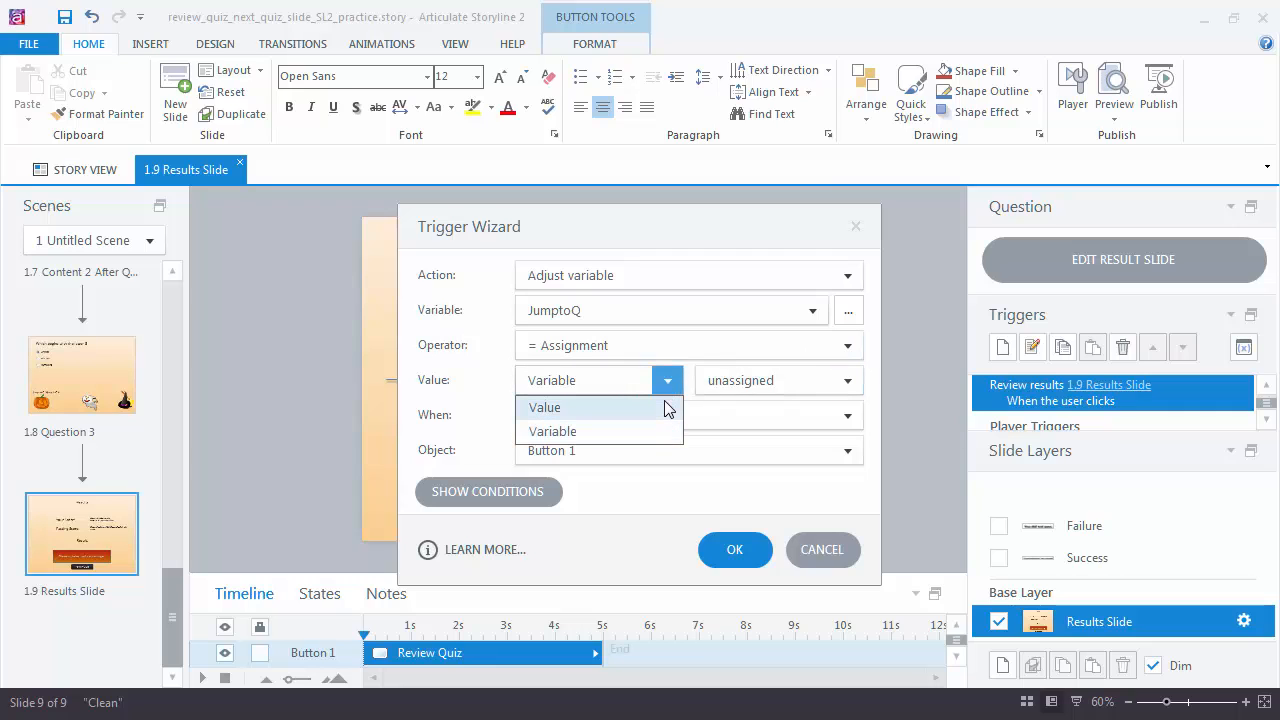
left_click(544, 408)
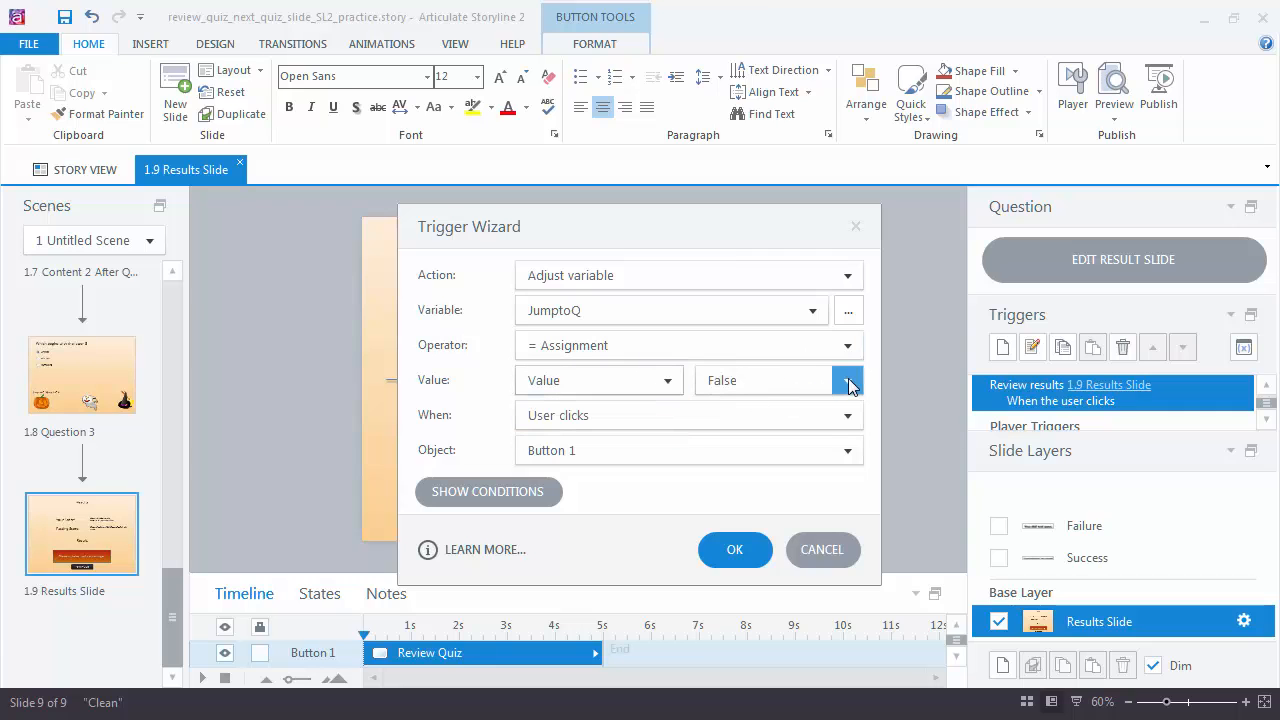
left_click(848, 380)
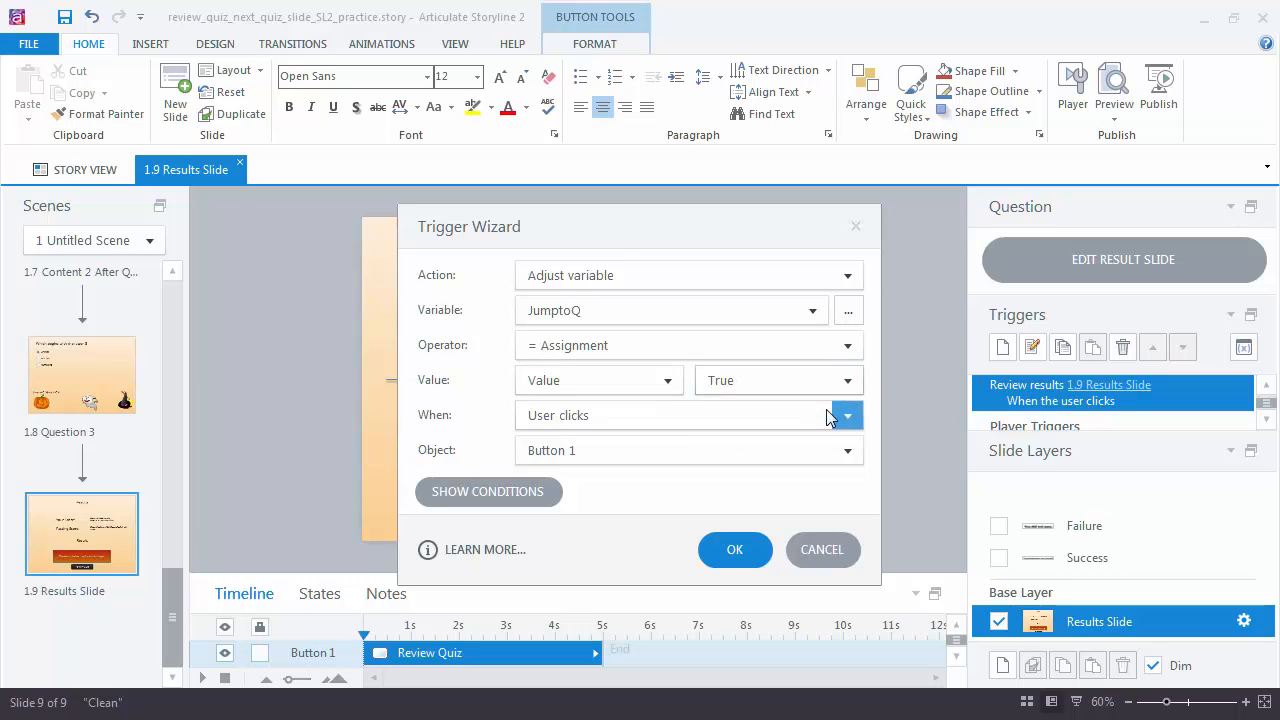
left_click_drag(640, 226, 850, 226)
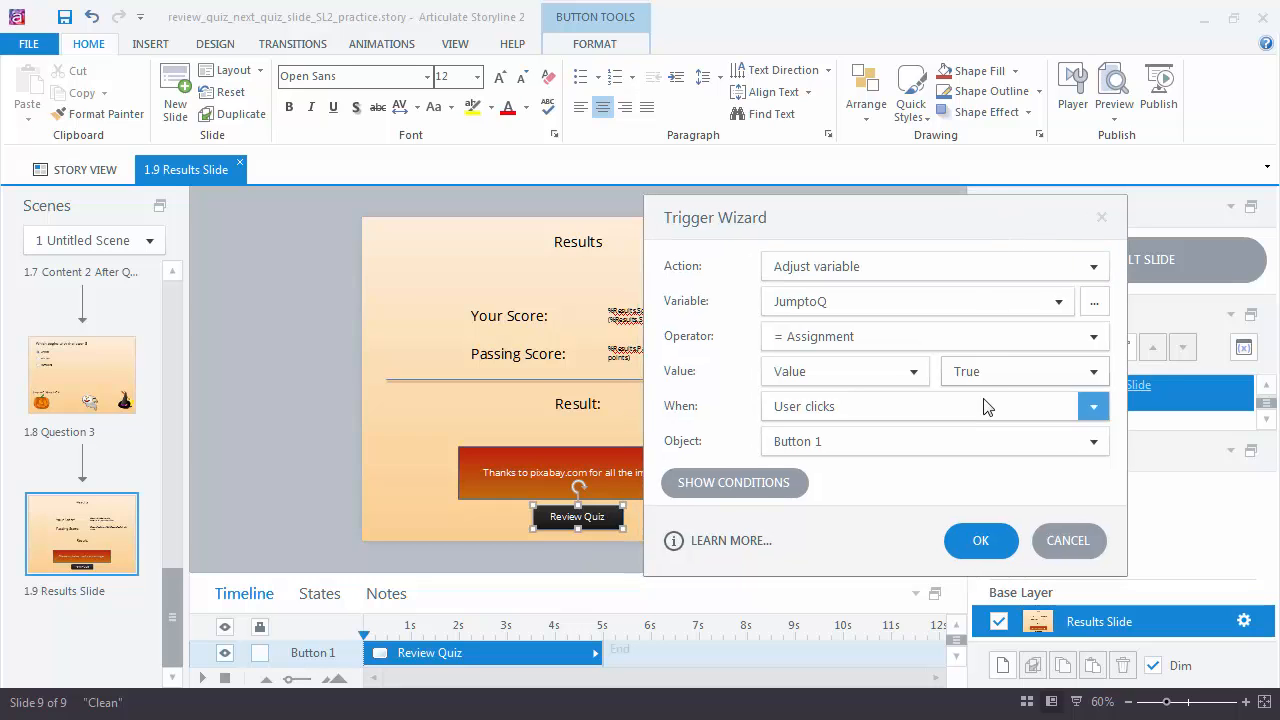
left_click(980, 540)
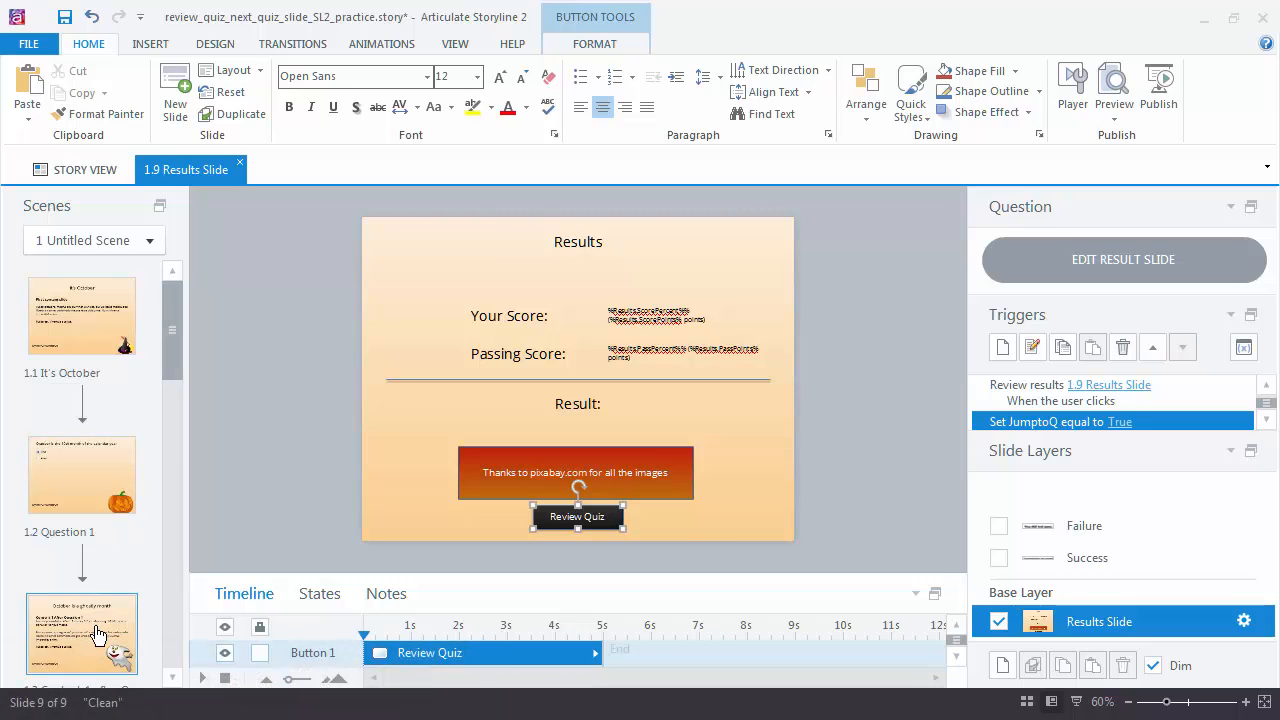
Open slide 1.3 Content 1 after Question 1 from the Scenes panel.
left_click(82, 632)
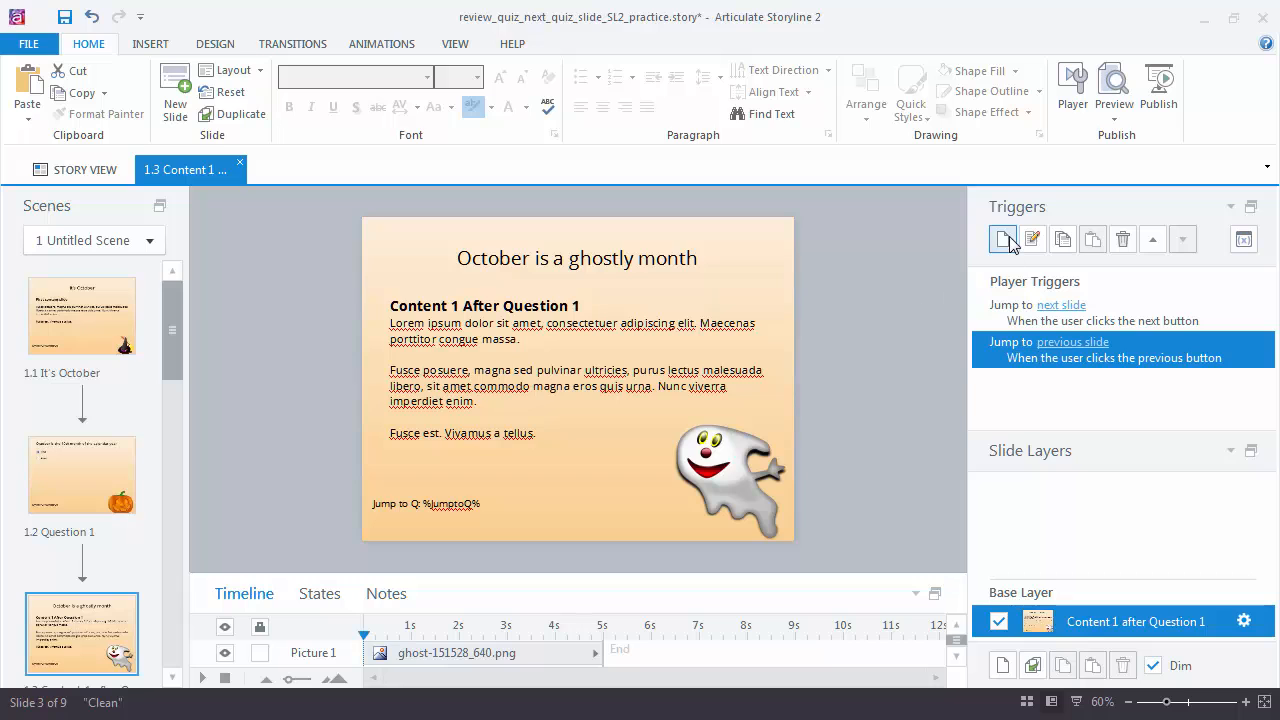
Create a Jump to slide trigger targeting 1.5 Question 2 when the timeline starts.
left_click(1002, 240)
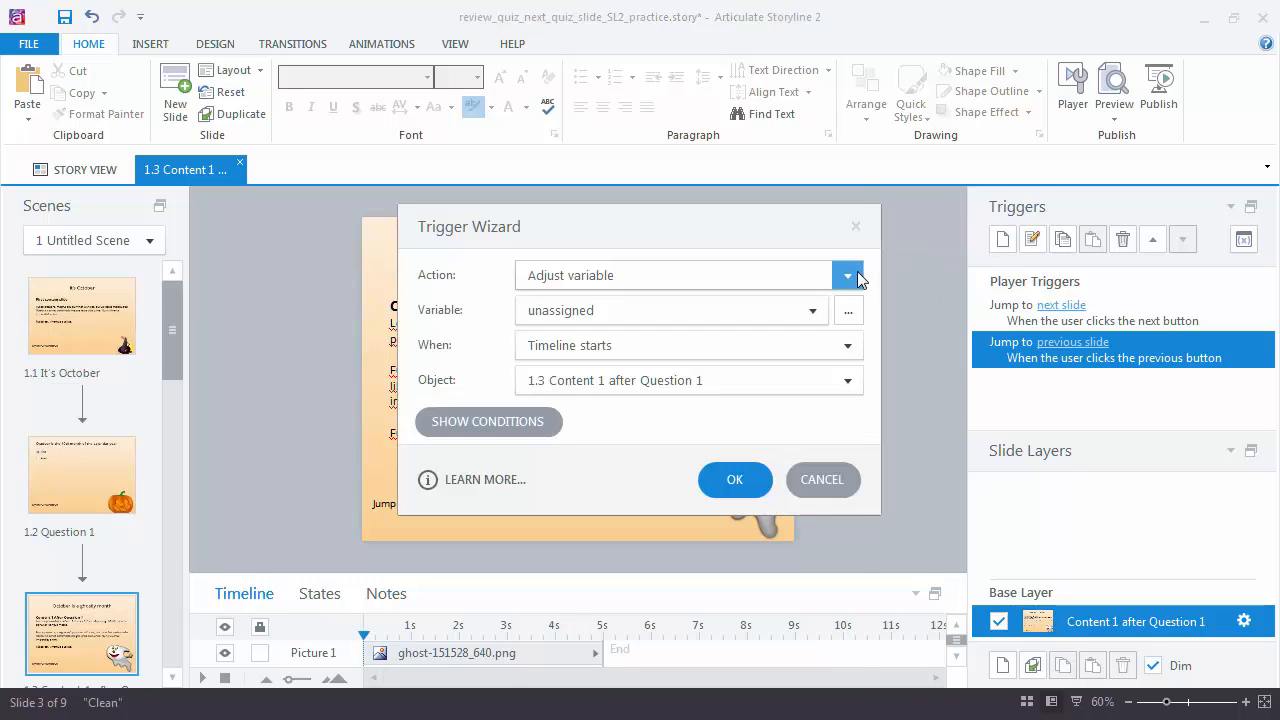
left_click(848, 276)
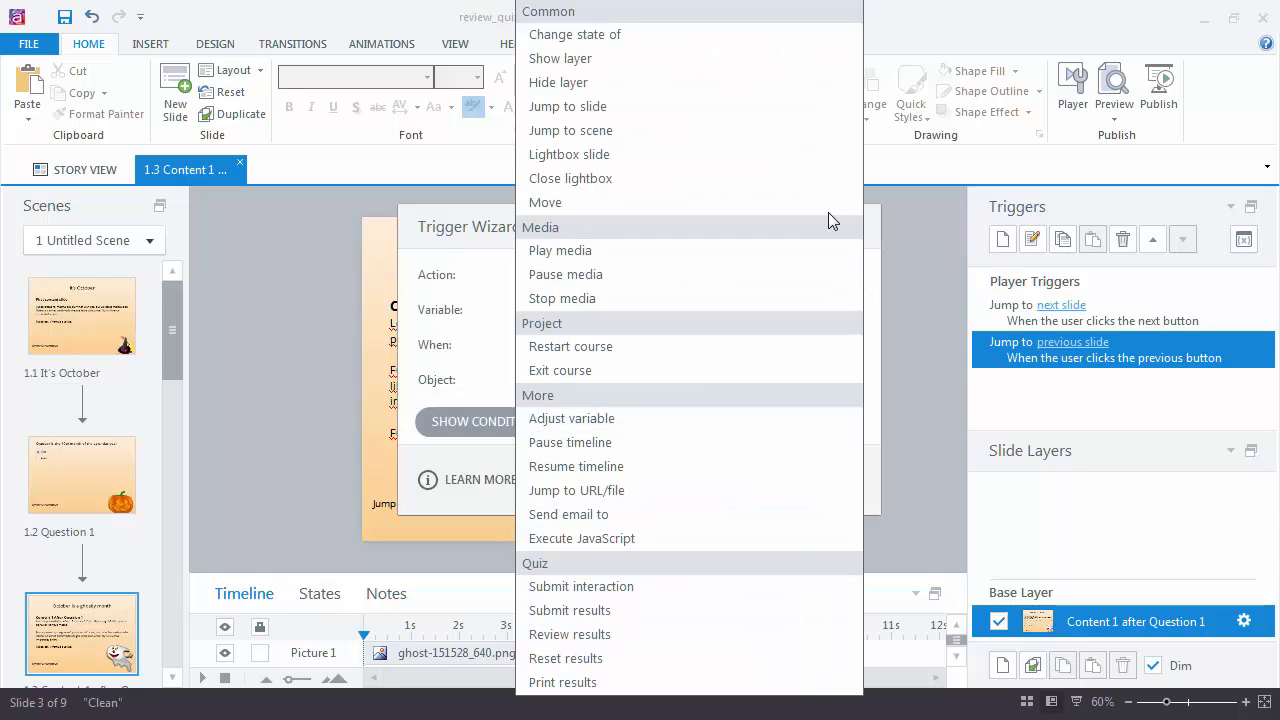
left_click(576, 106)
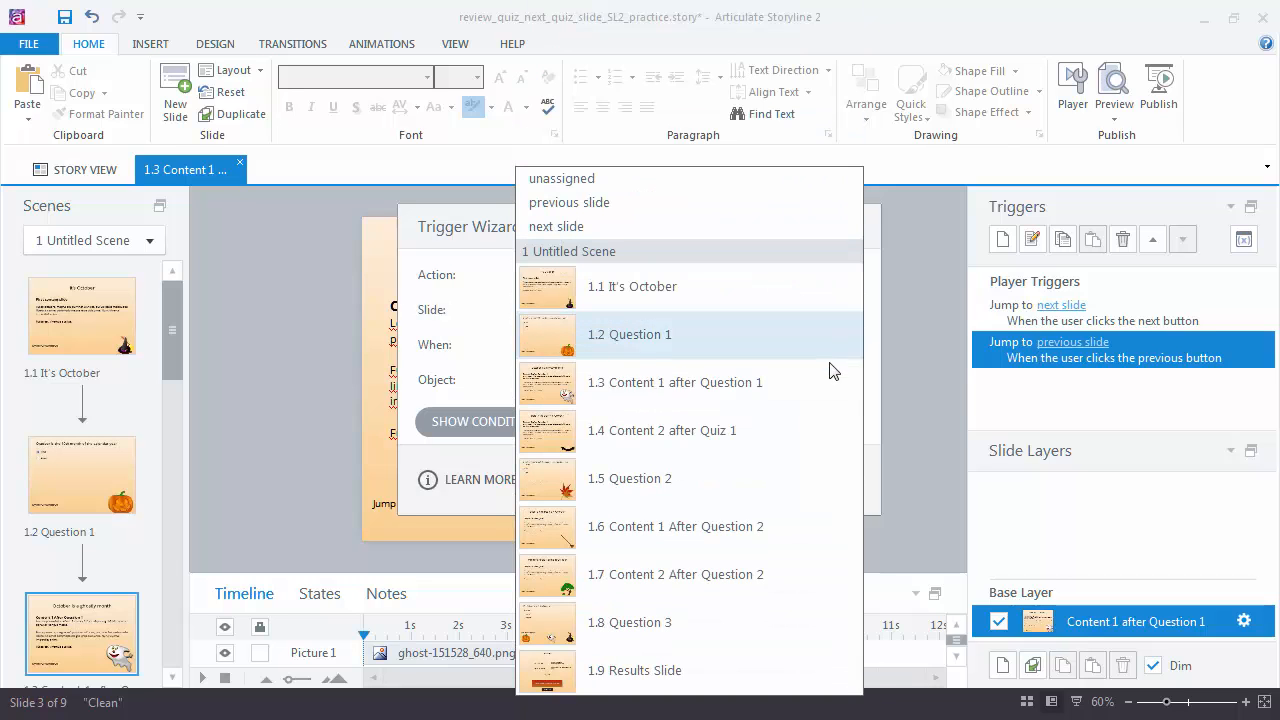
left_click(628, 478)
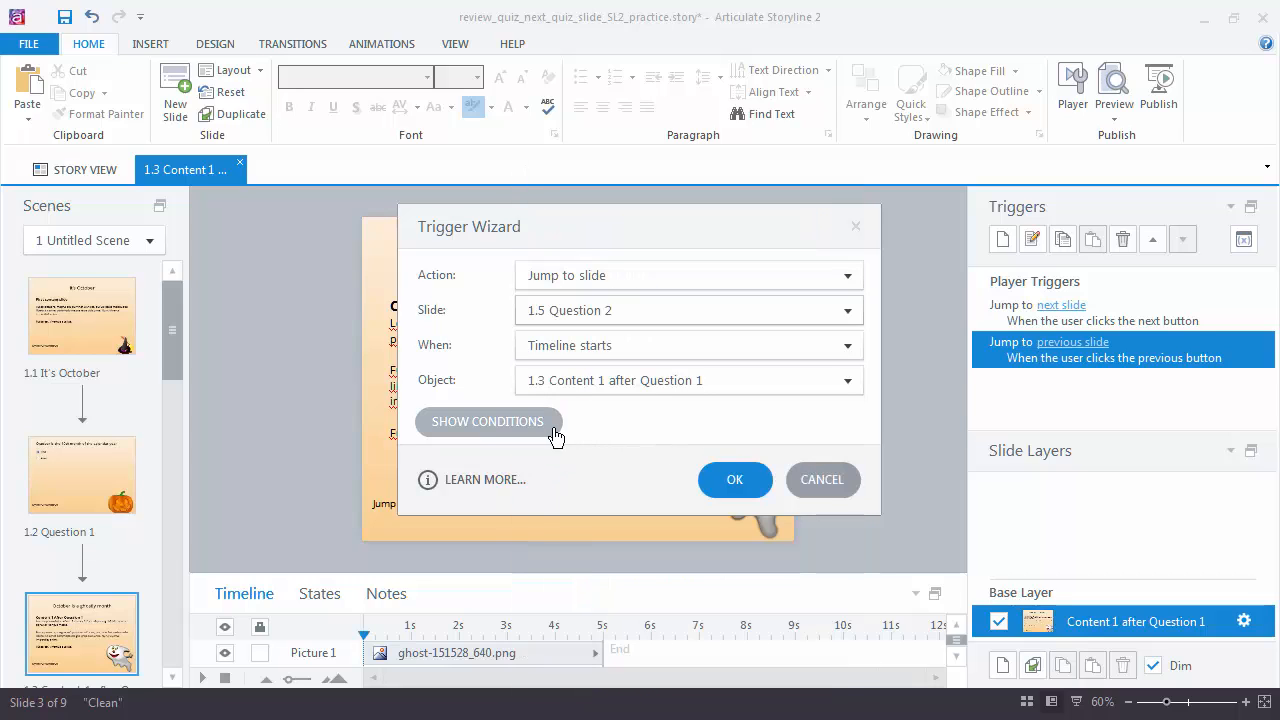
Add the condition JumptoQ == Equal to True and save the conditional jump trigger.
left_click(488, 420)
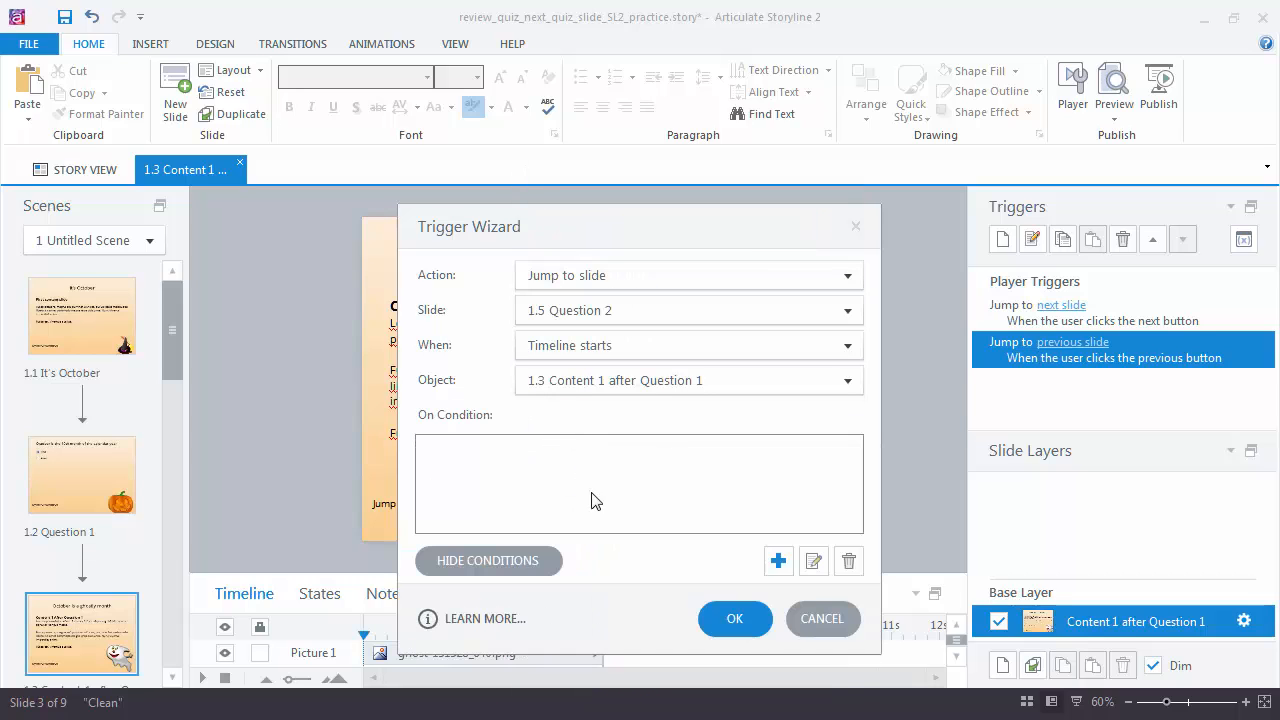
left_click(778, 560)
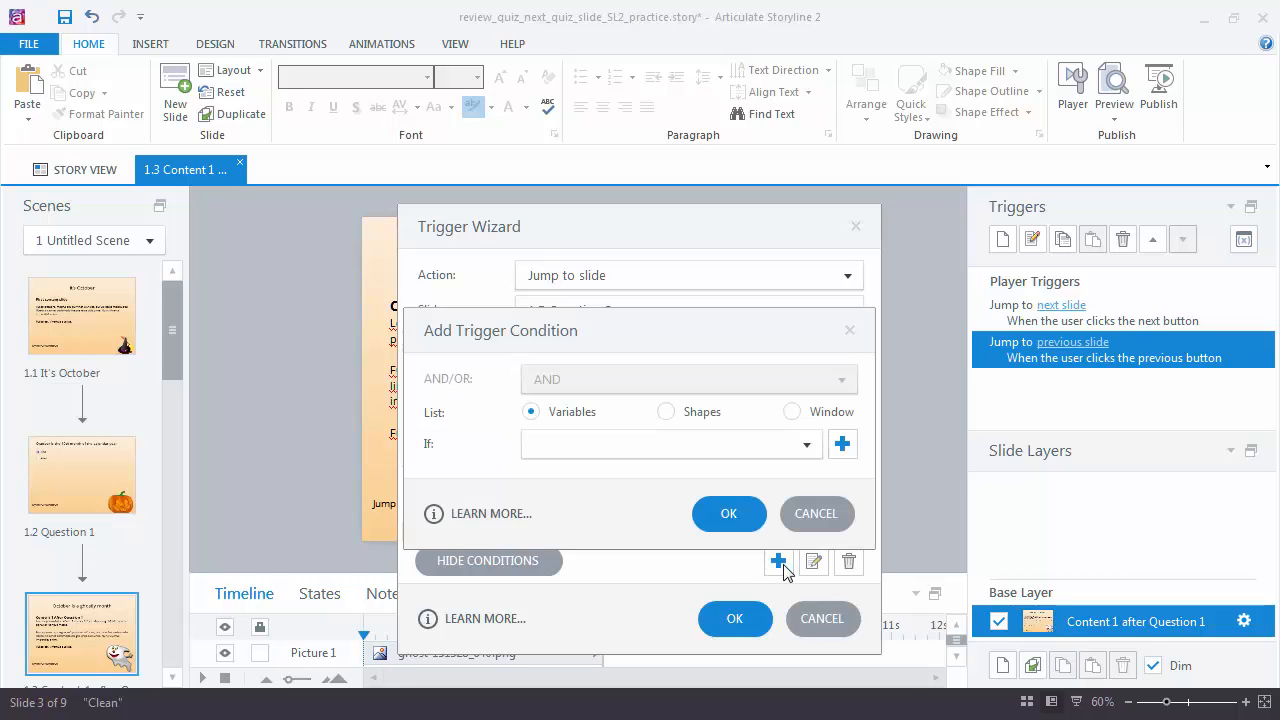
left_click(806, 444)
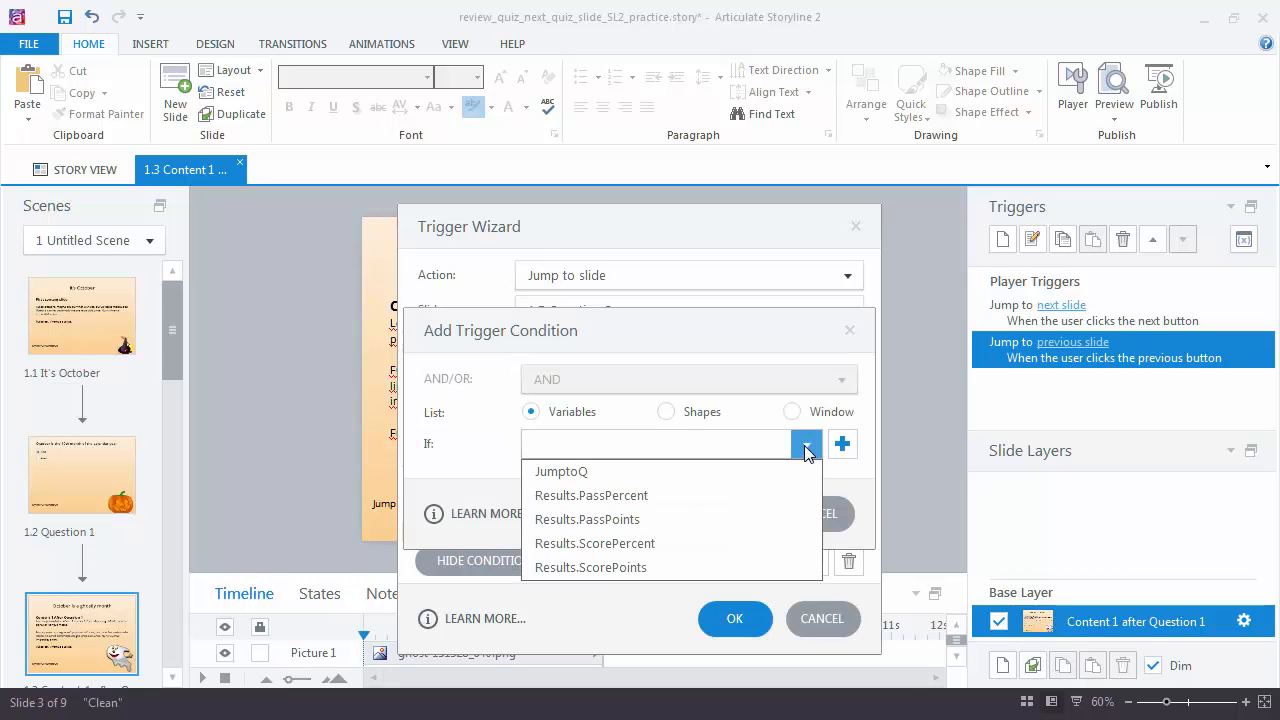
left_click(560, 472)
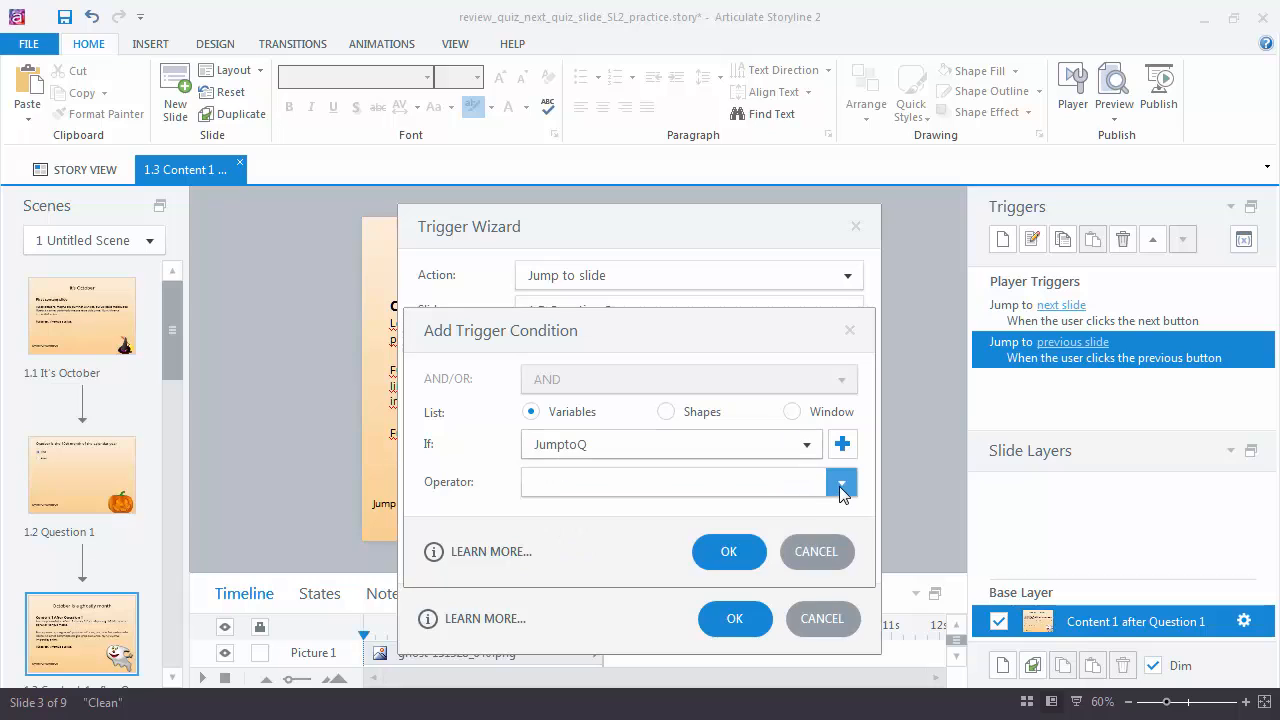
left_click(840, 482)
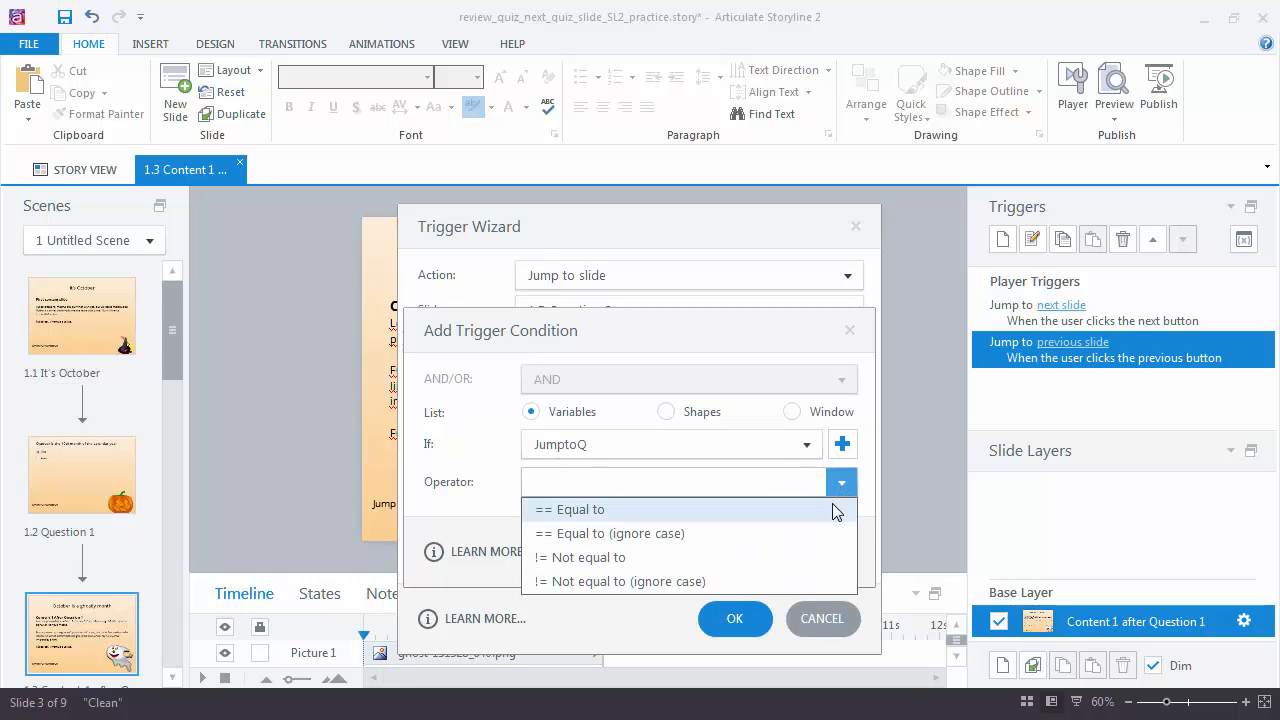
left_click(576, 510)
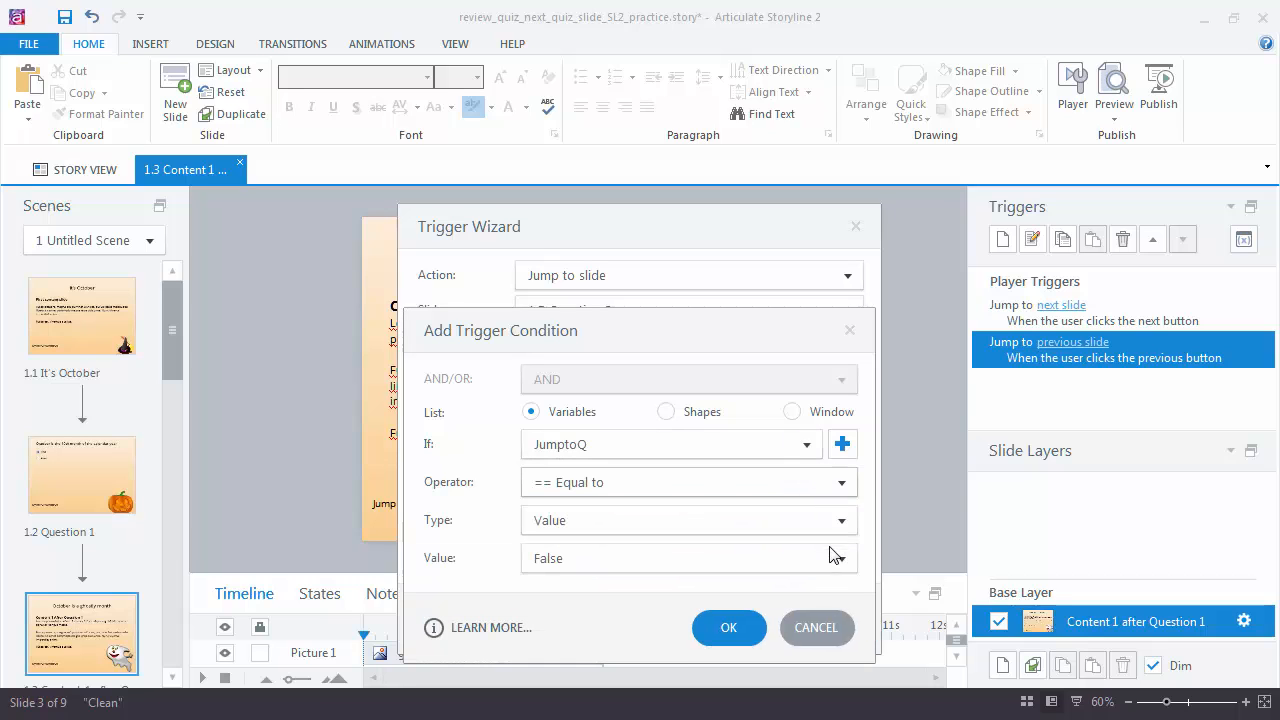
left_click(840, 558)
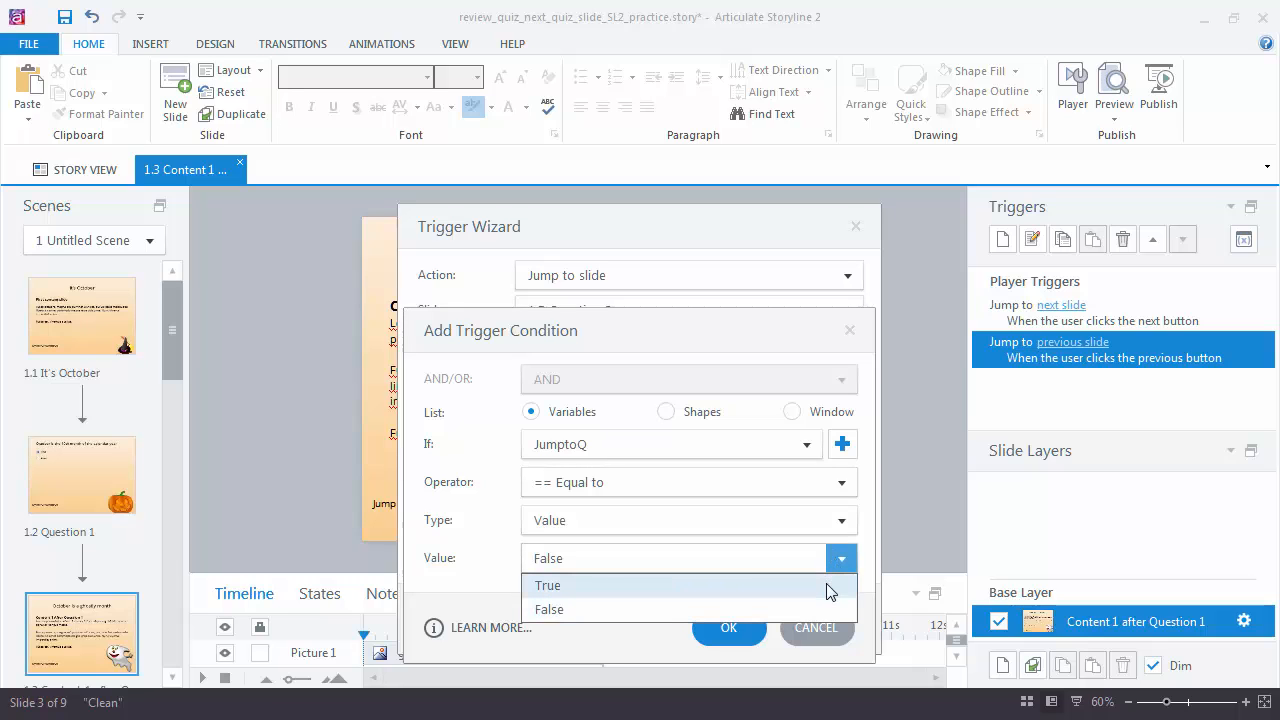
left_click(548, 584)
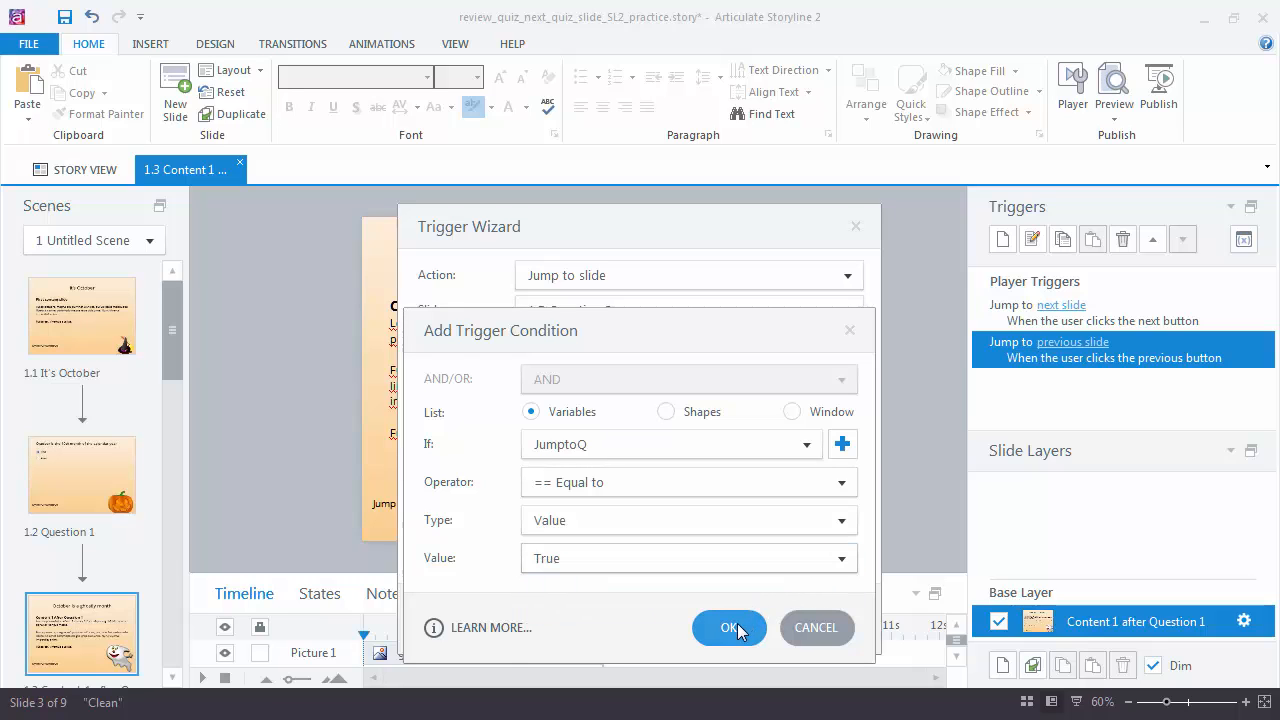
left_click(728, 628)
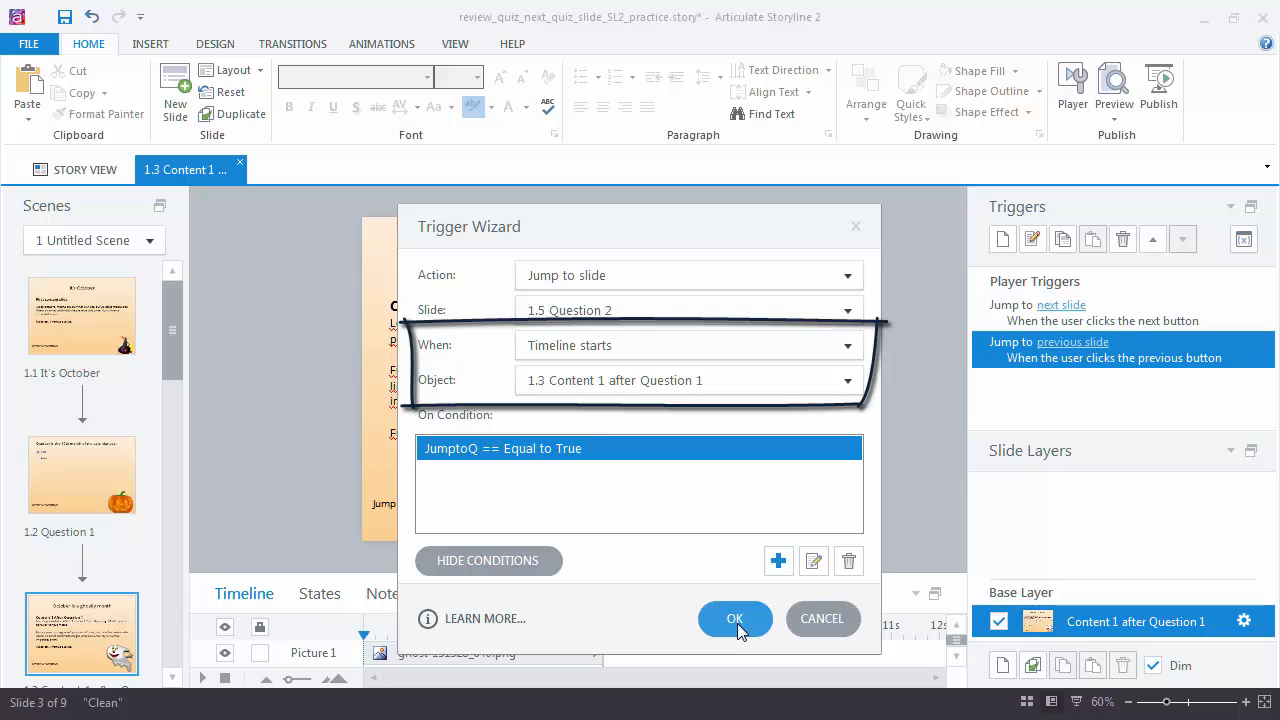
left_click(736, 618)
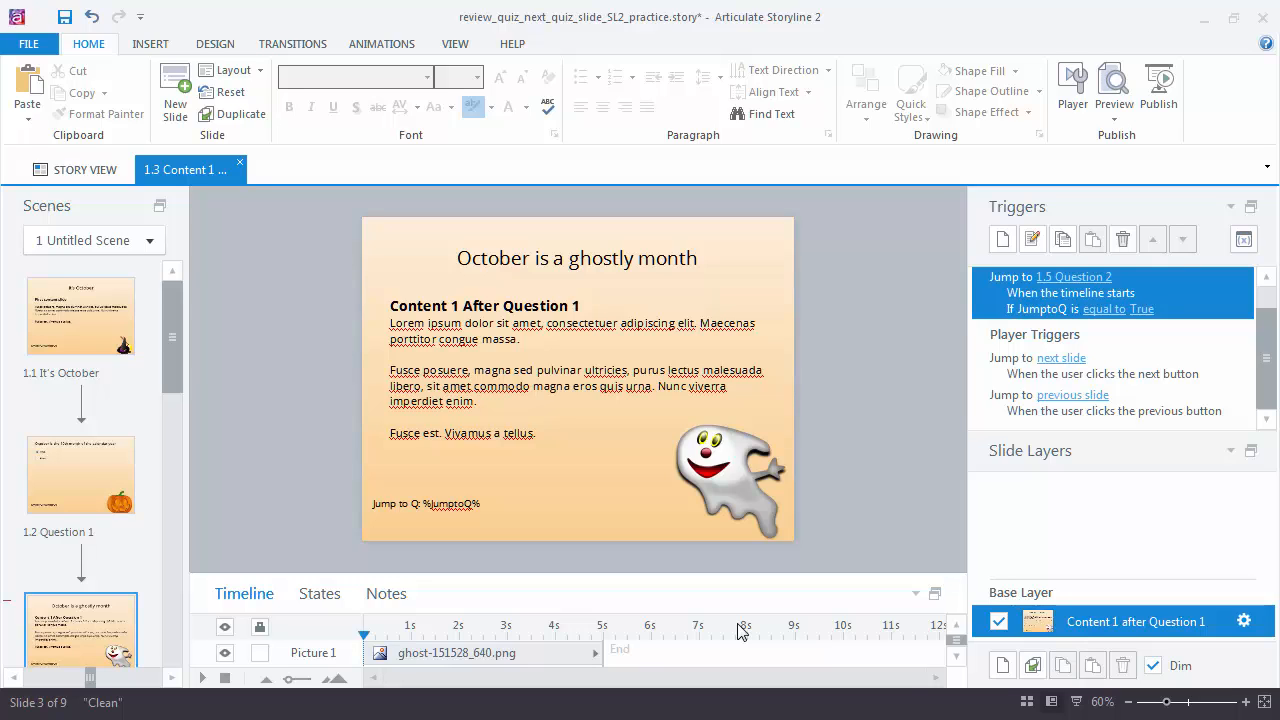
mouse_move(958, 672)
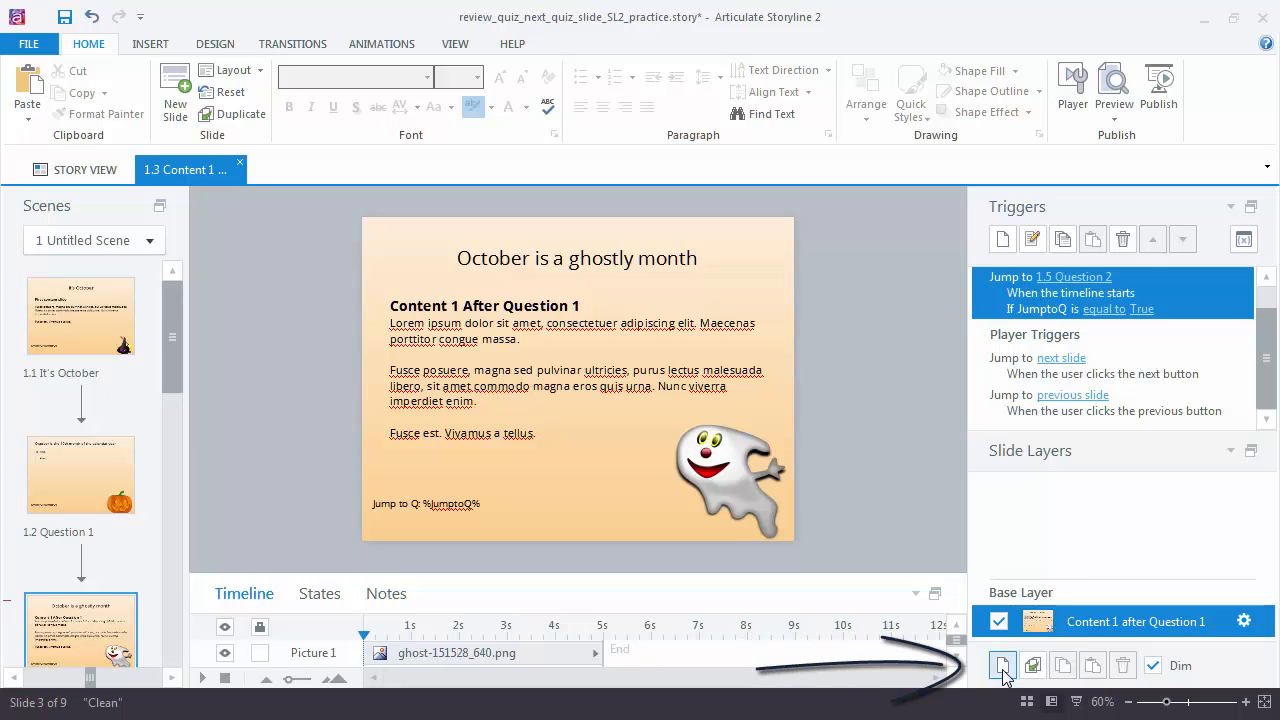
Add Untitled Layer 1 and set its properties to hide objects on the base layer.
left_click(1004, 664)
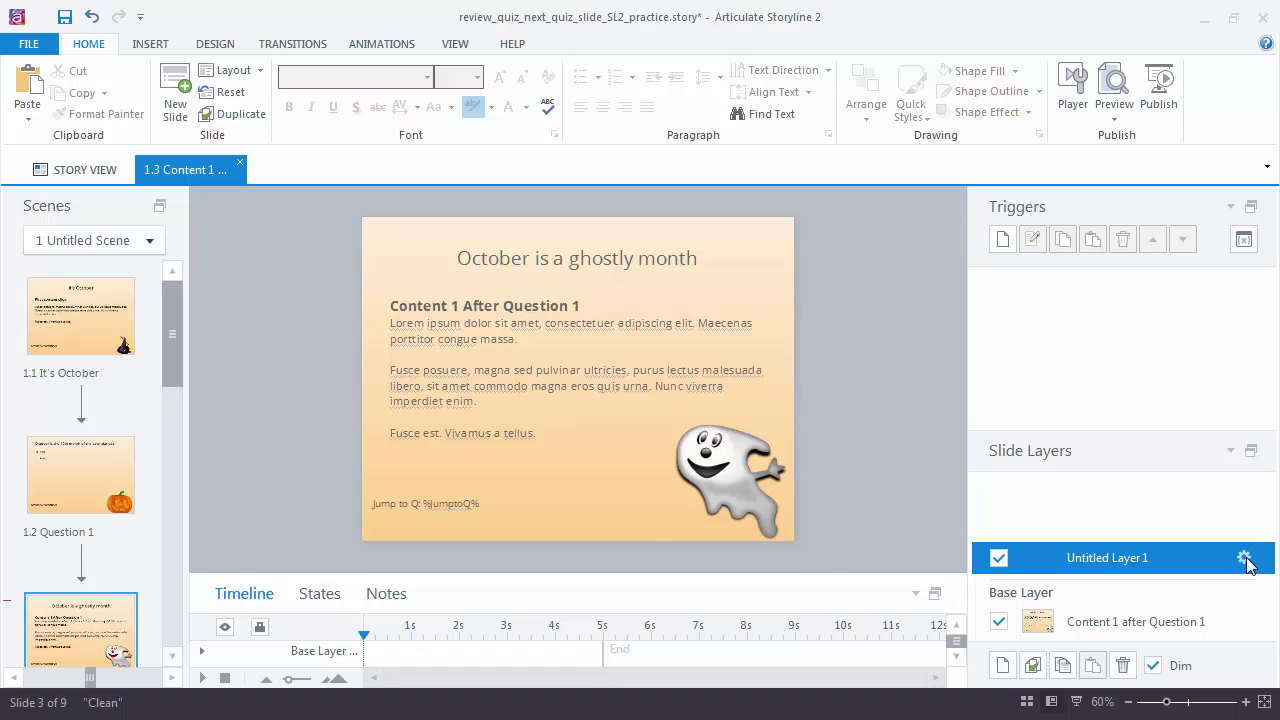
left_click(1244, 556)
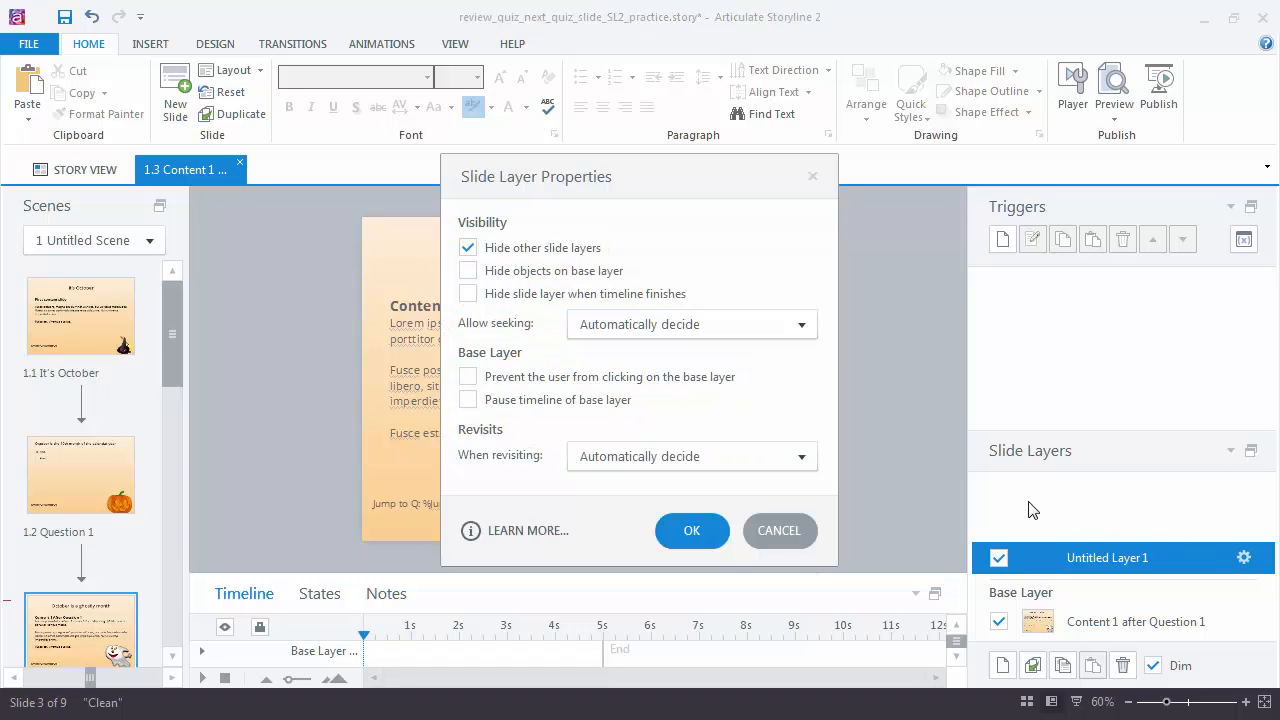
left_click(468, 270)
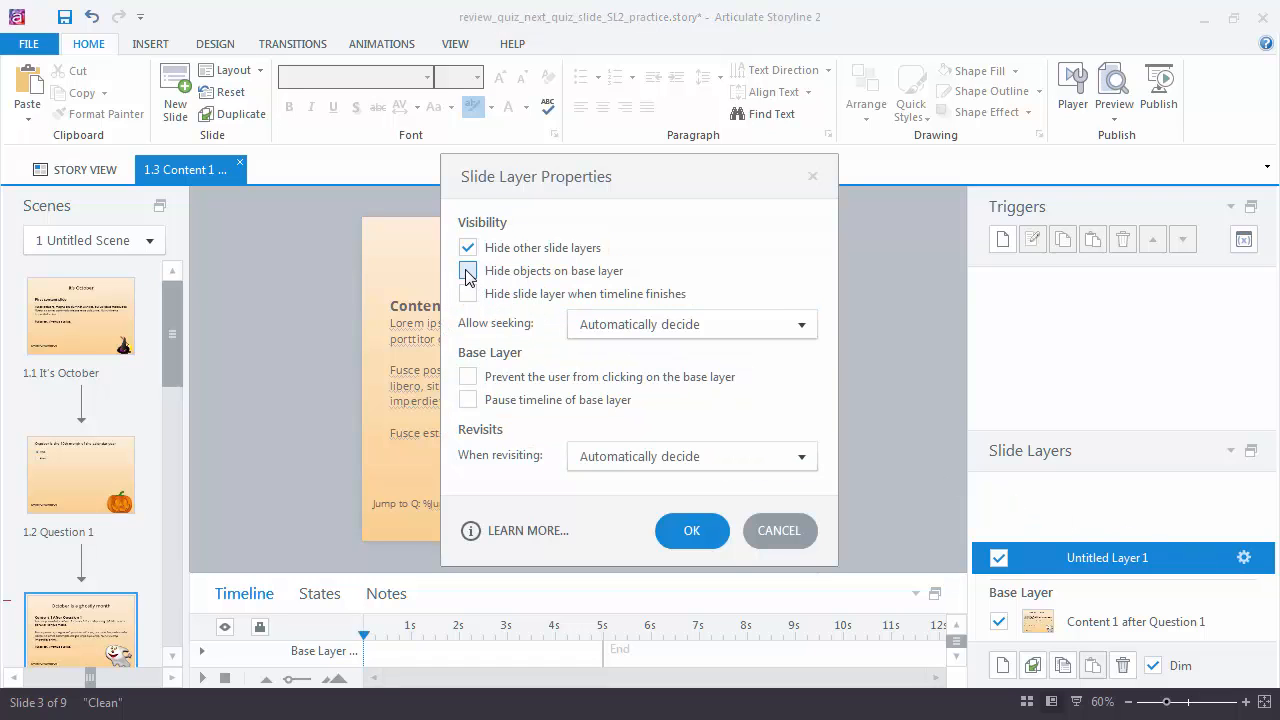
left_click(468, 270)
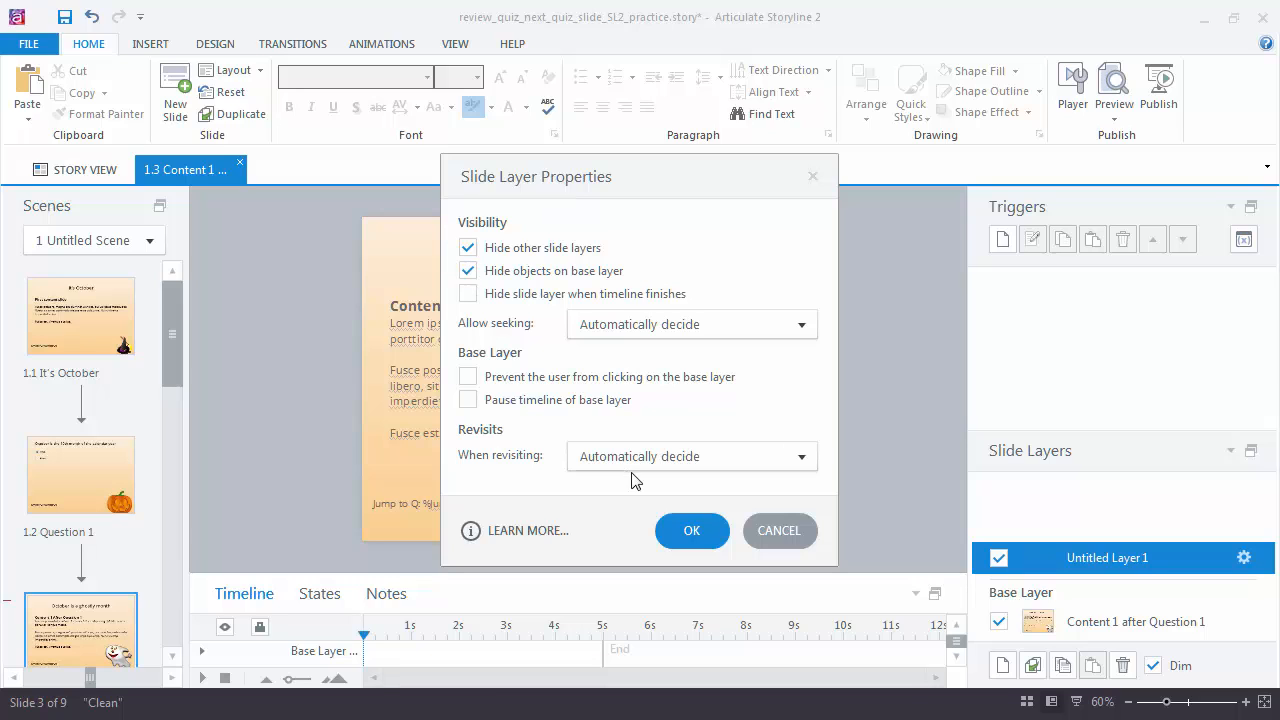
left_click(692, 530)
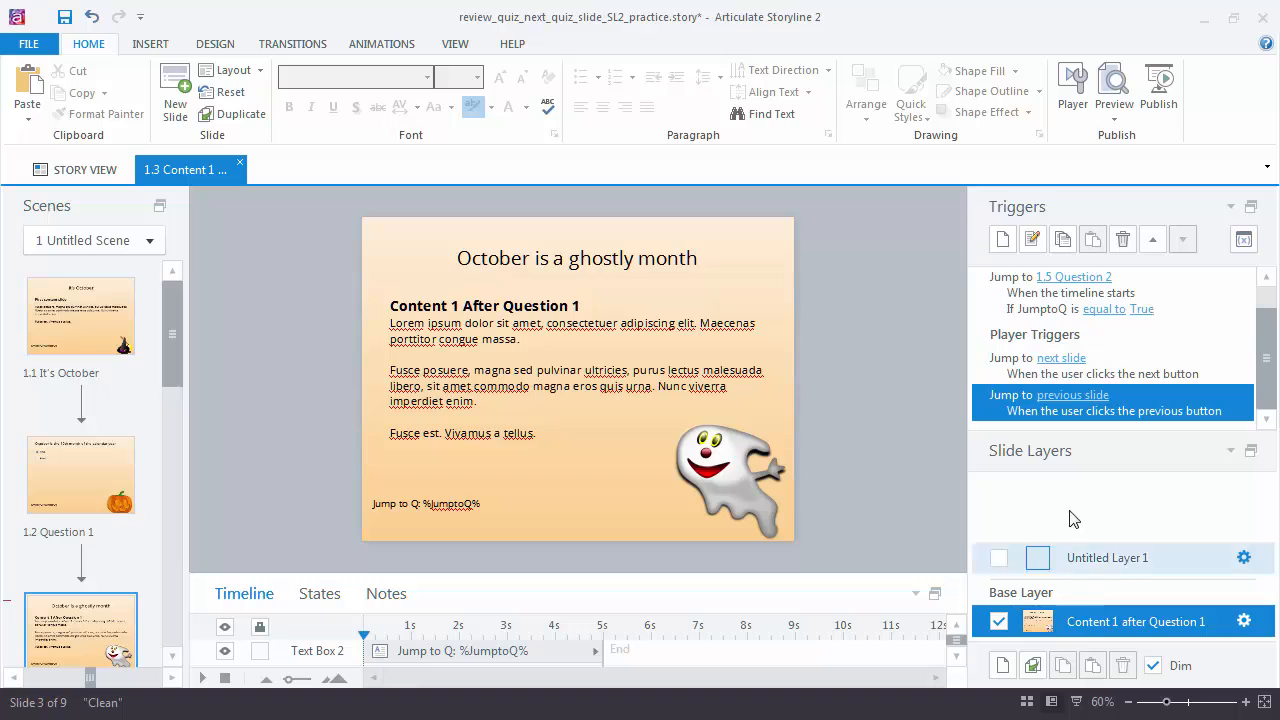
Add a Show layer Untitled Layer 1 trigger at timeline start with condition JumptoQ == Equal to True.
left_click(1002, 240)
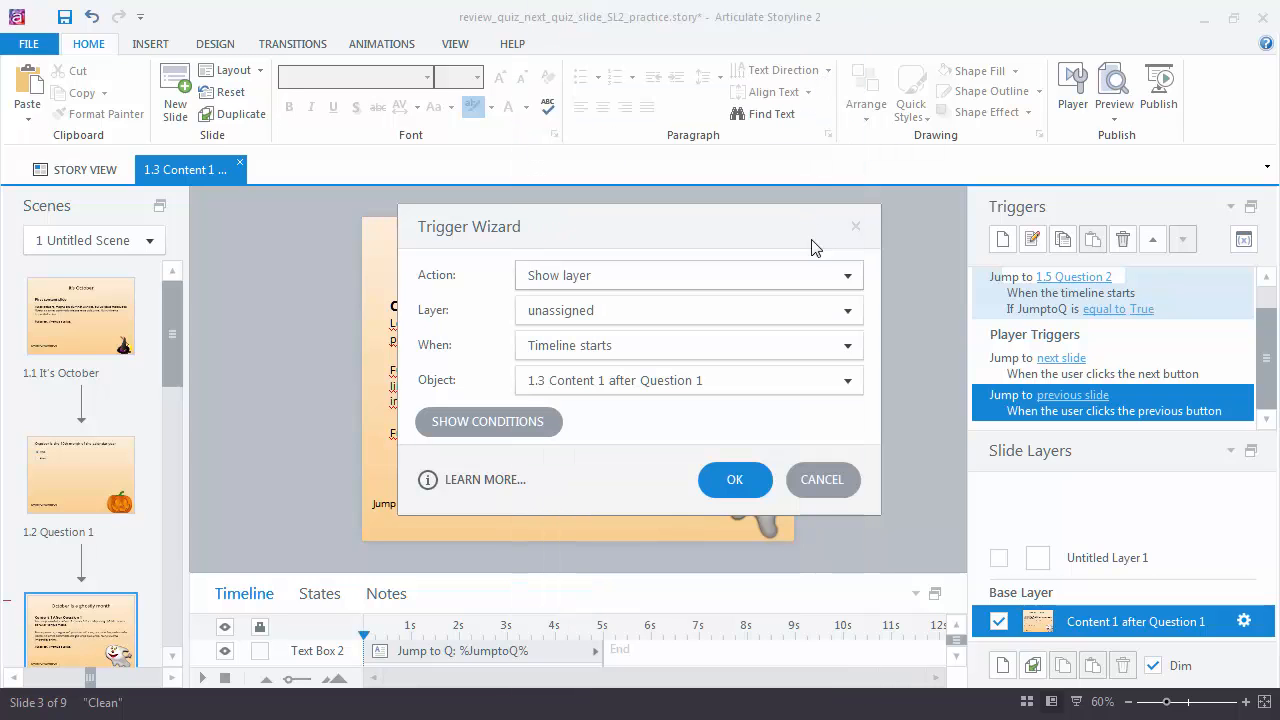
left_click(846, 310)
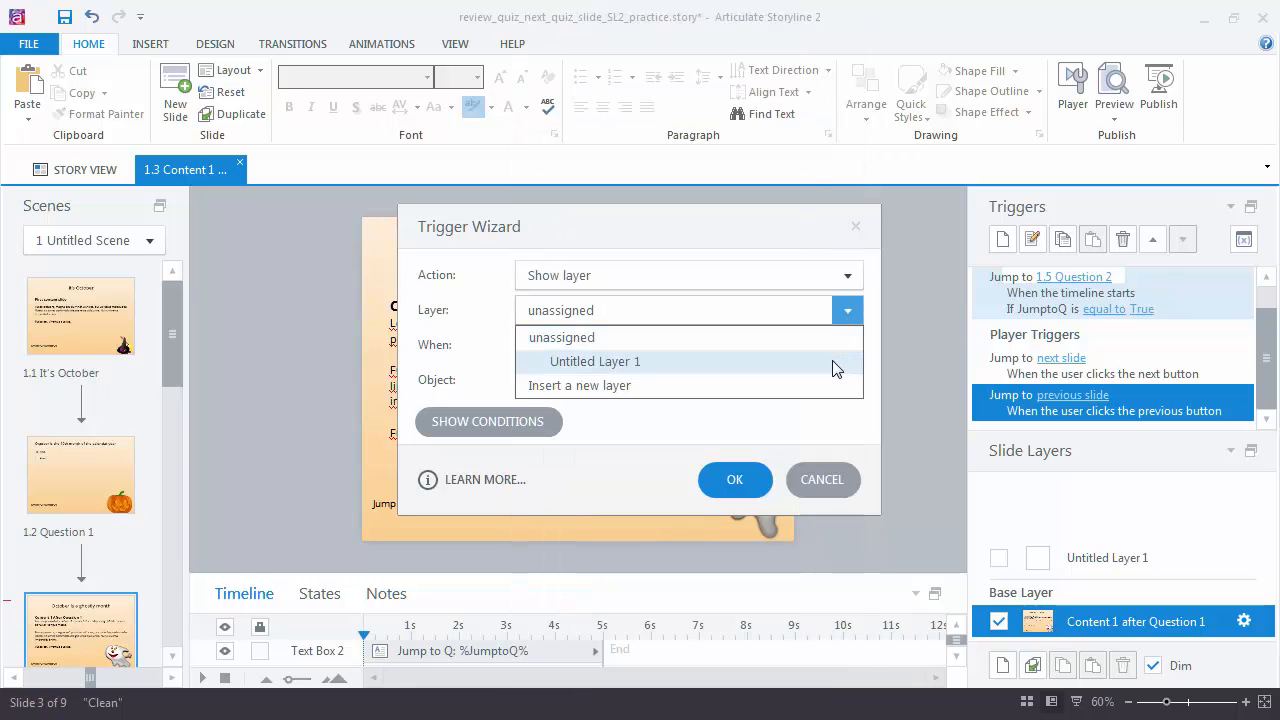
left_click(596, 360)
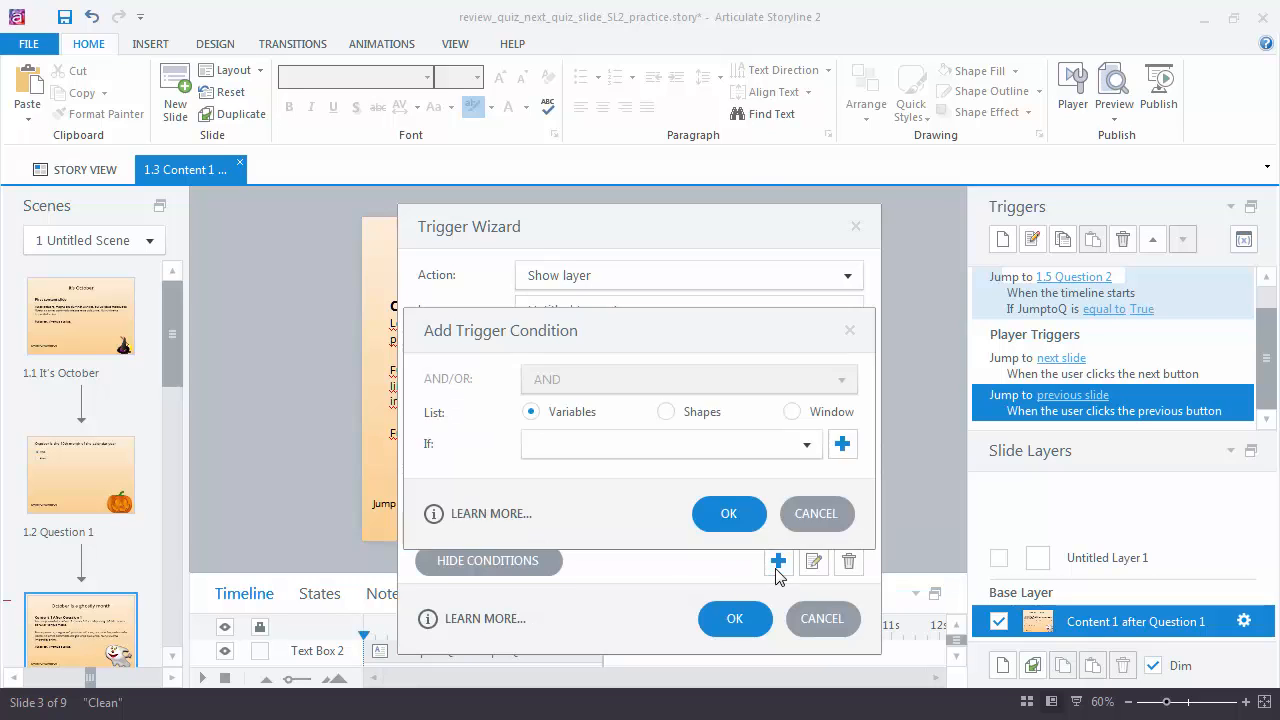
left_click(806, 444)
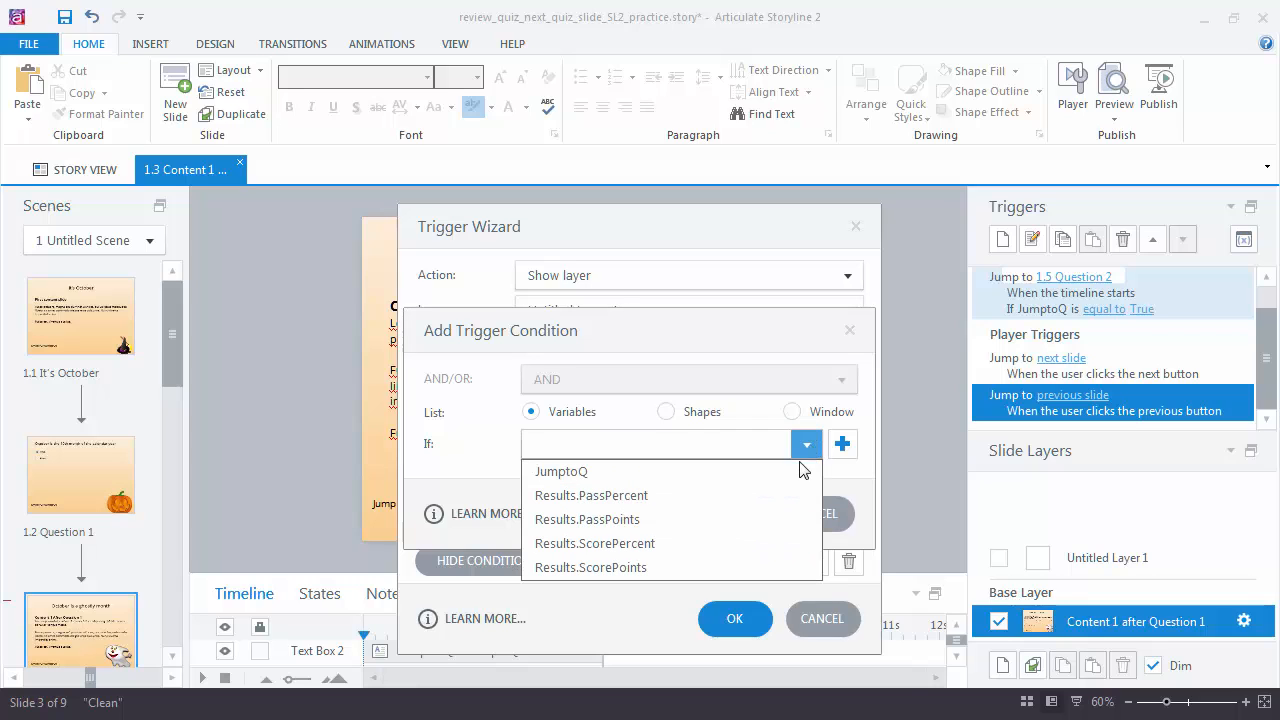
left_click(560, 472)
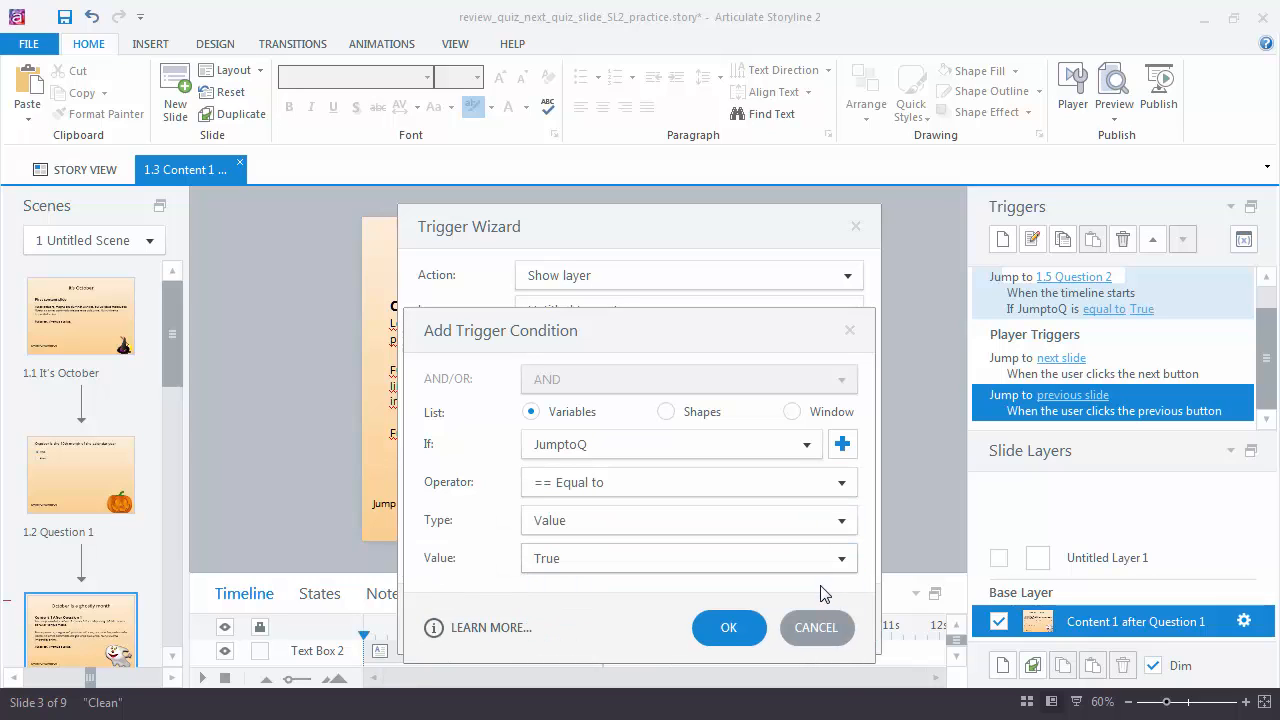
left_click(728, 628)
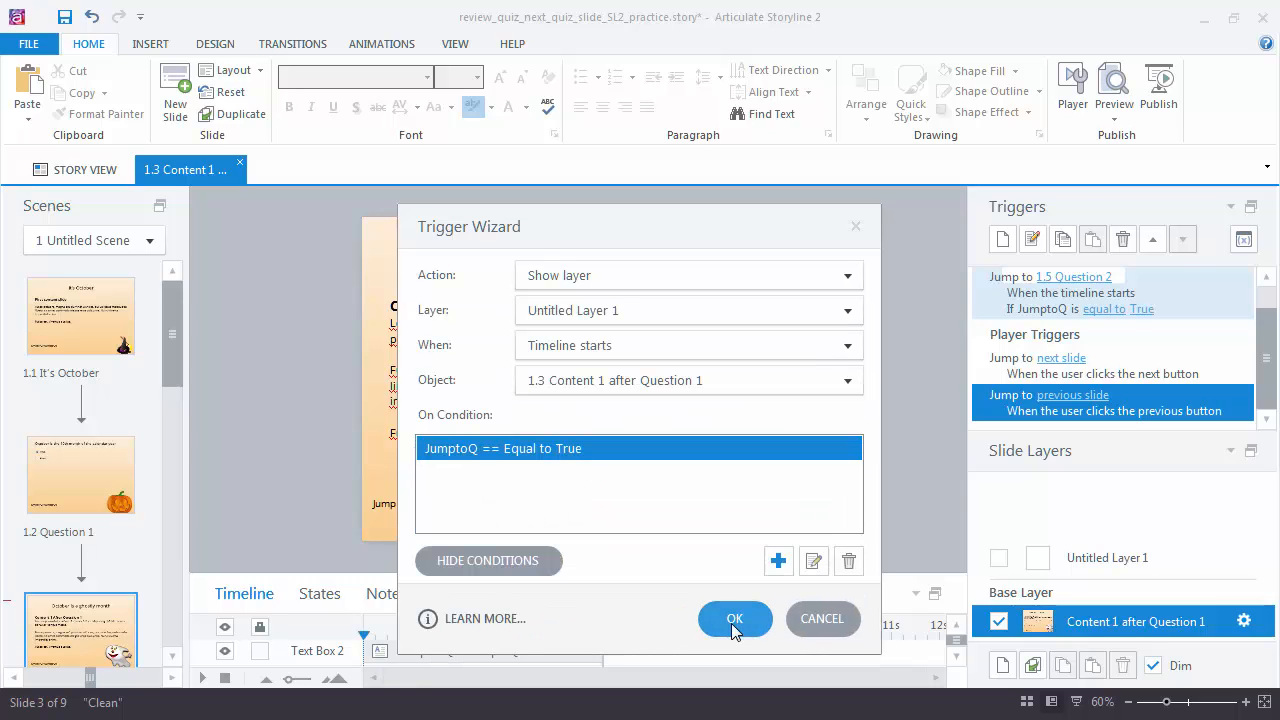
left_click(734, 618)
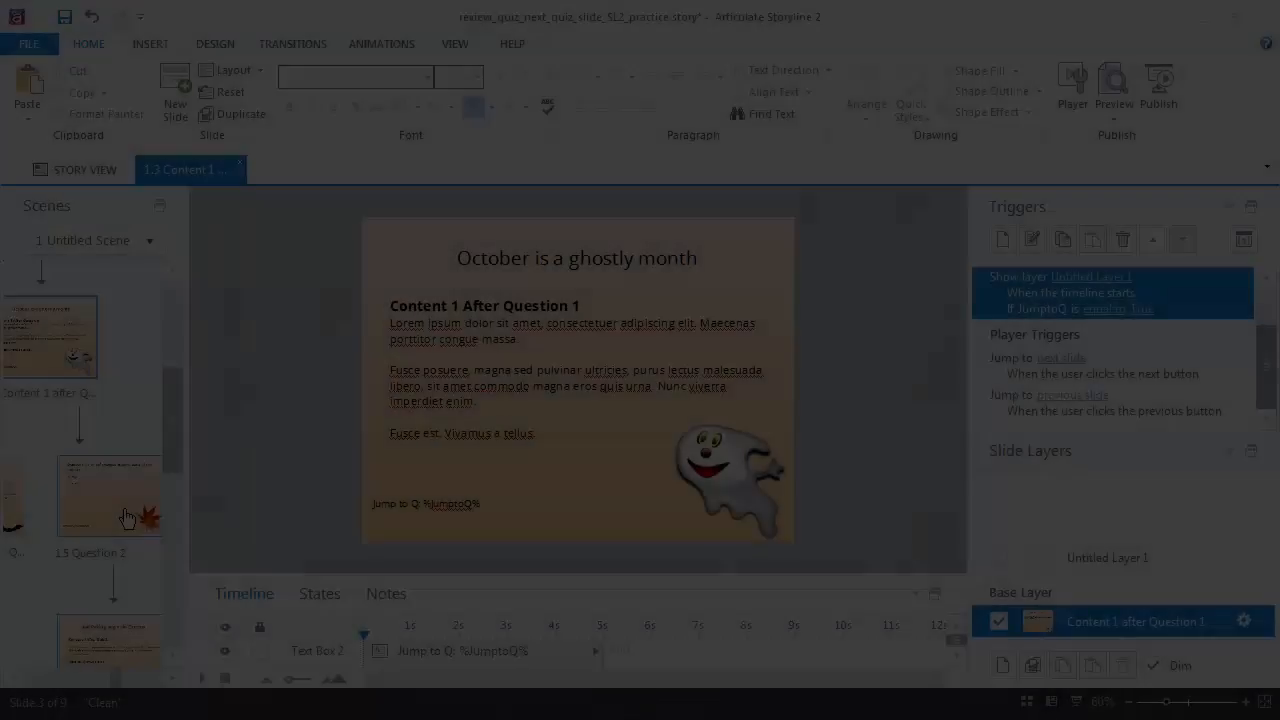
Open slide 1.6 Content 1 After Quiz 2 and confirm its blank Untitled Layer 1 properties.
left_click(108, 496)
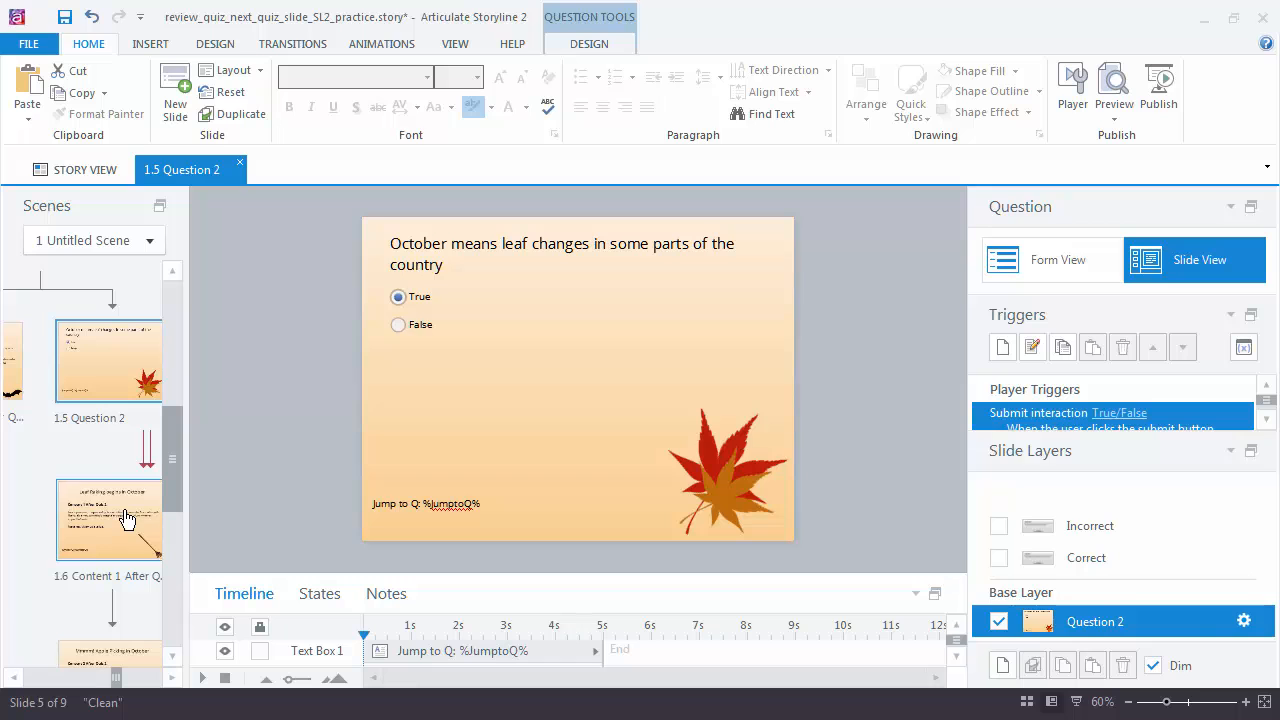
left_click(108, 360)
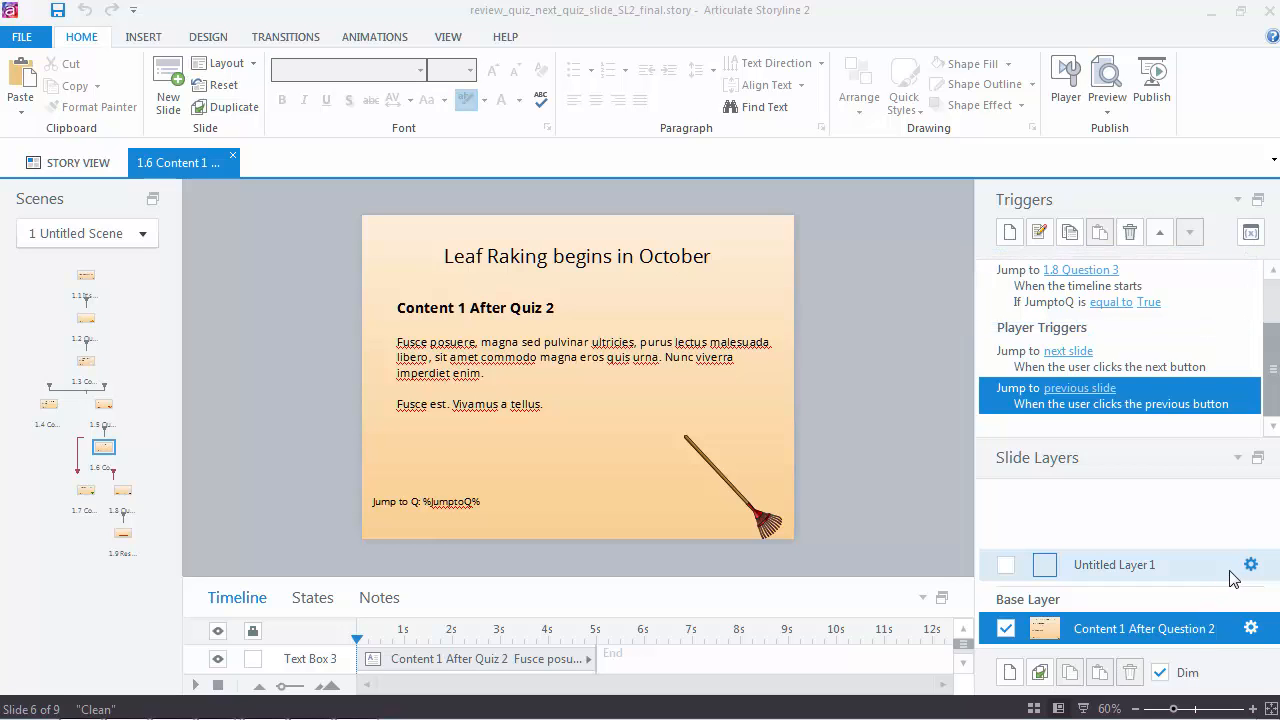
left_click(1252, 564)
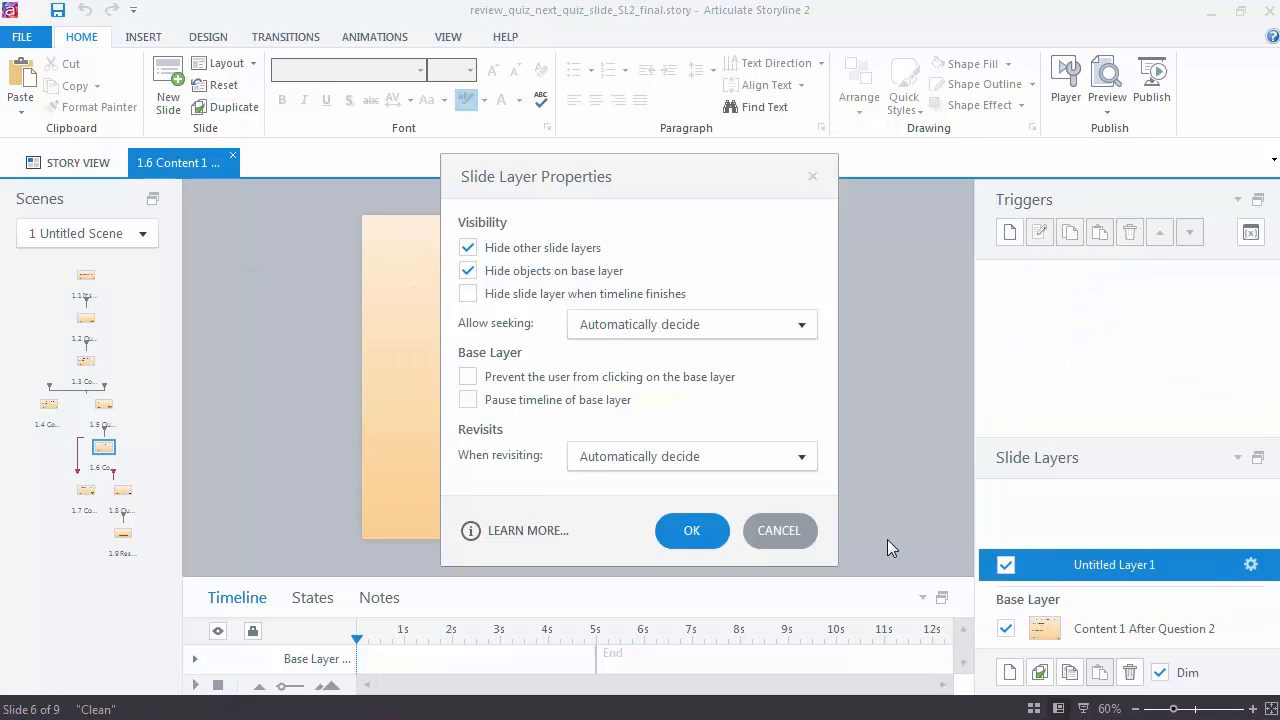
left_click(692, 530)
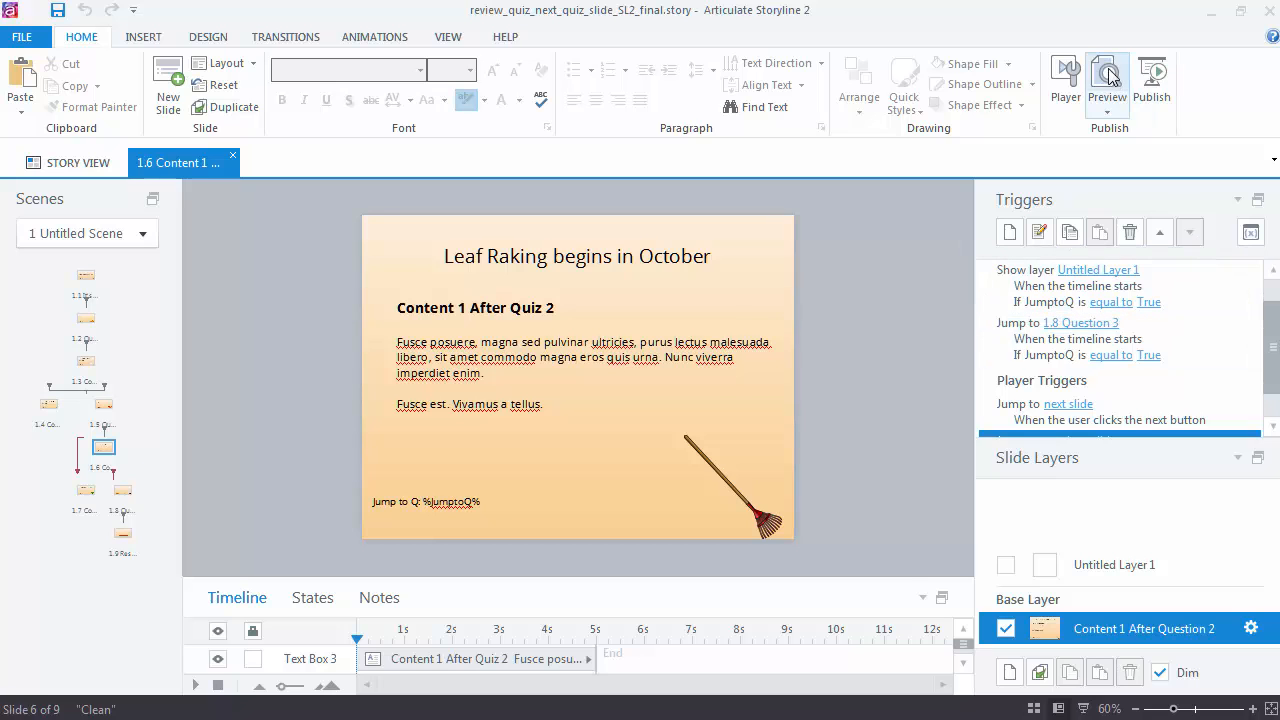
Preview the project, advance to Question 1 and answer it True correctly.
left_click(1108, 84)
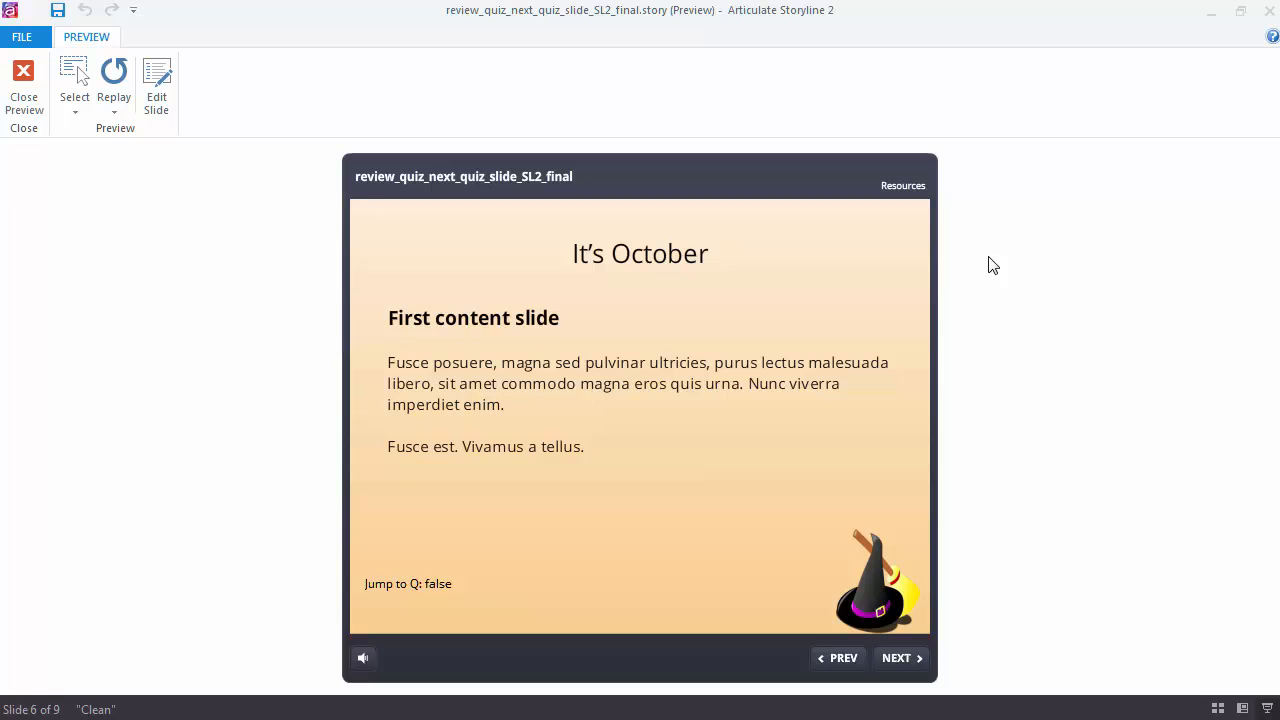
mouse_move(910, 588)
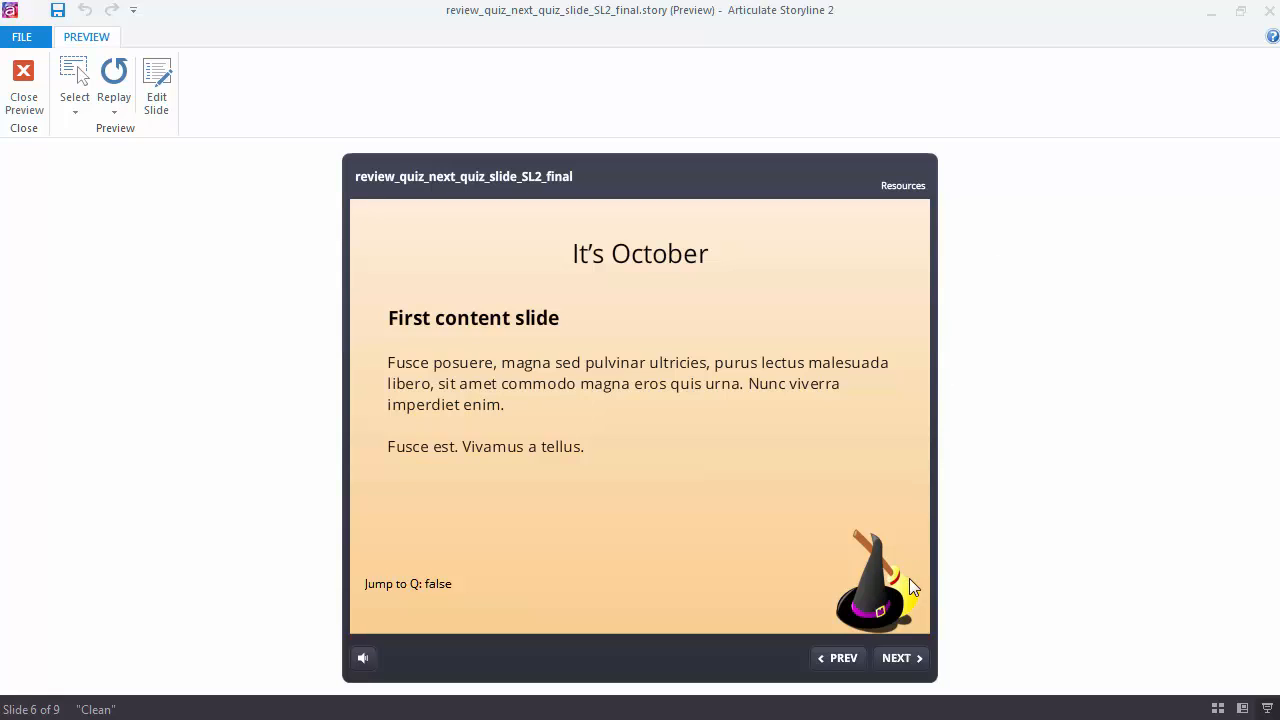
left_click(900, 656)
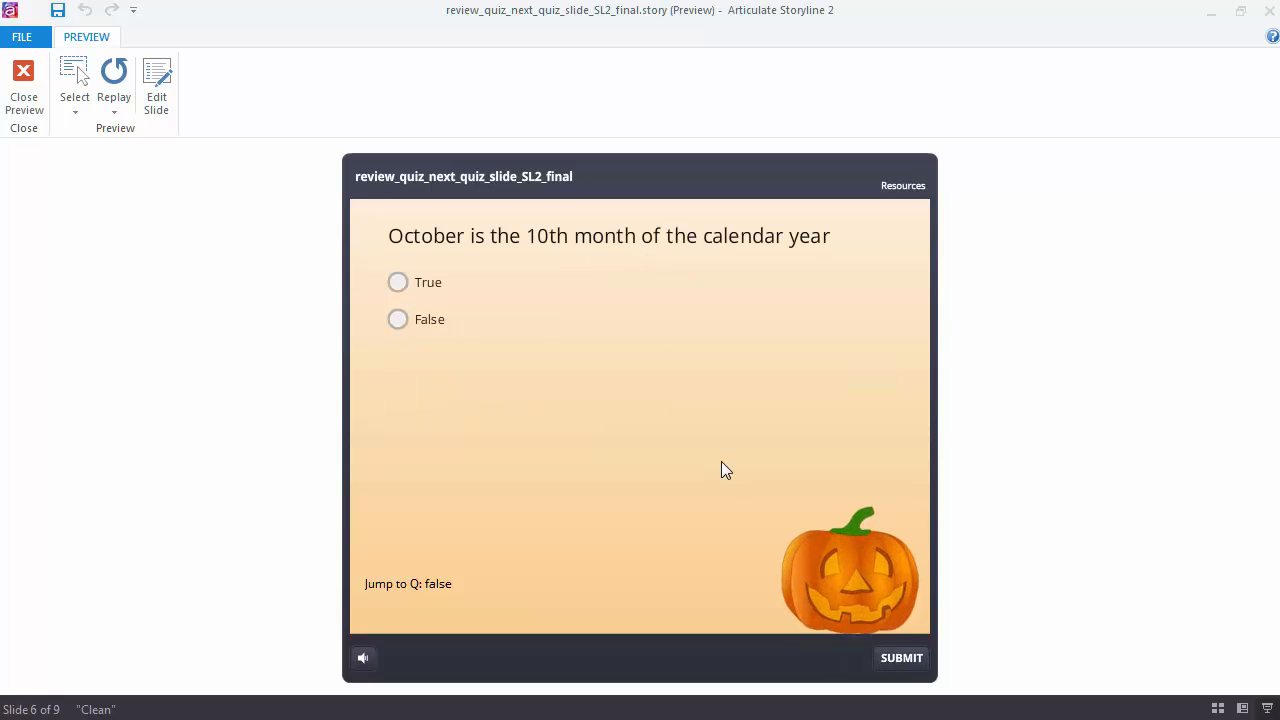
left_click(396, 282)
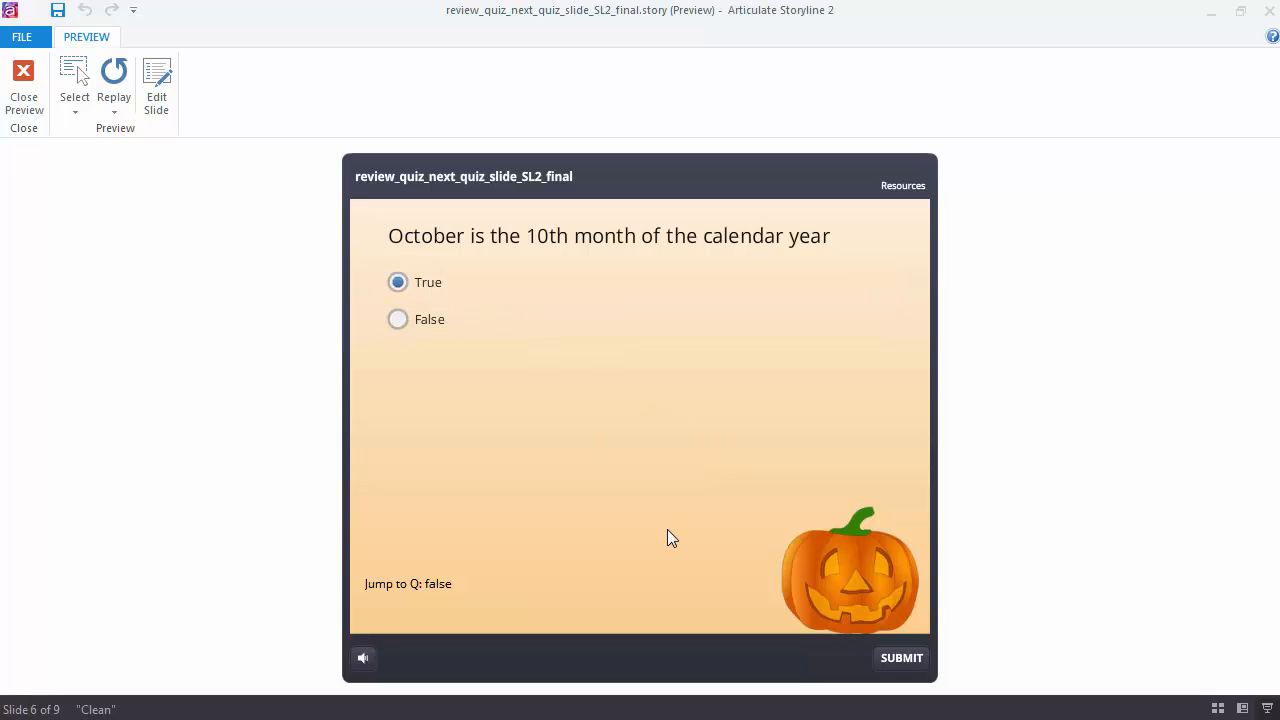
left_click(900, 656)
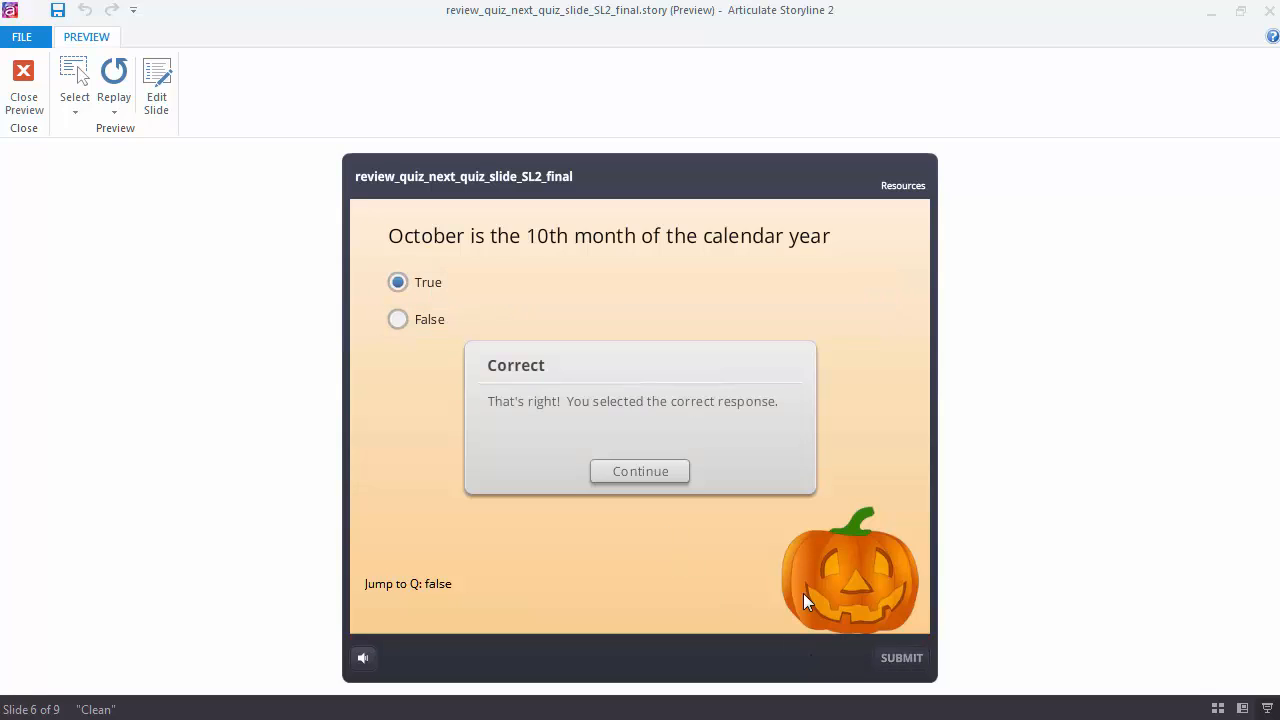
left_click(640, 472)
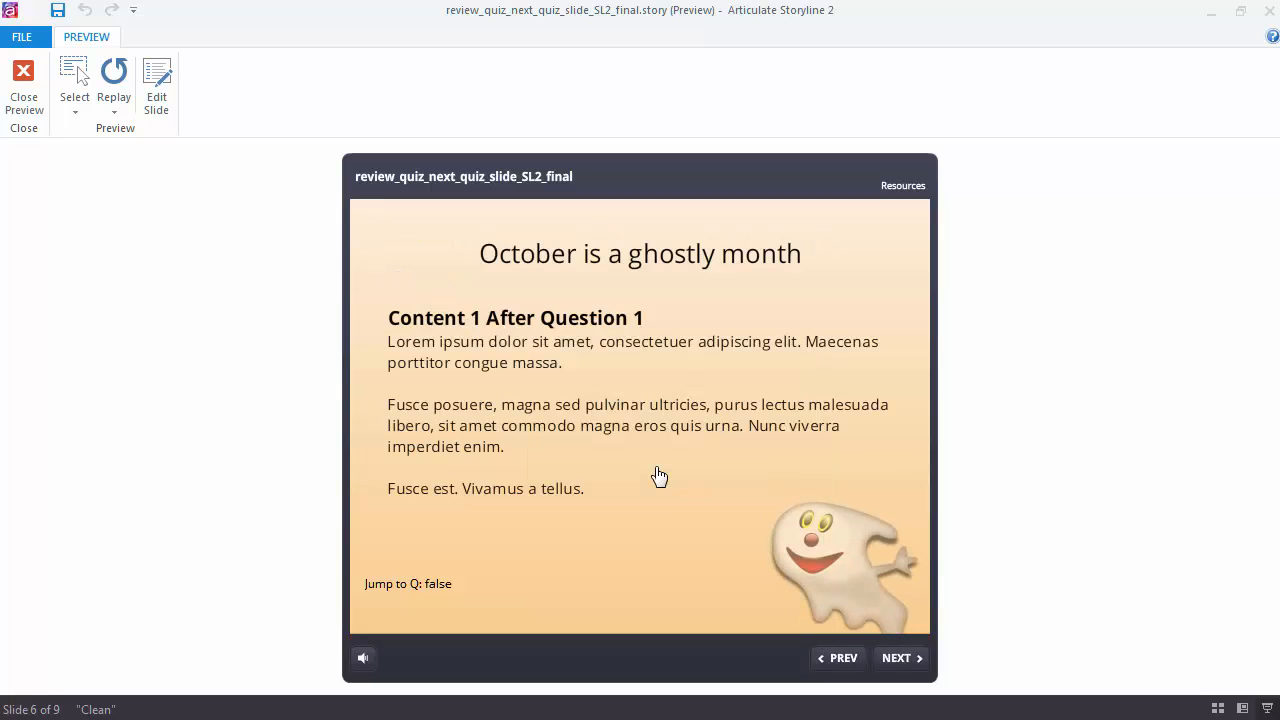
Advance through the content slides to Question 2 and answer the leaf question True correctly.
left_click(896, 656)
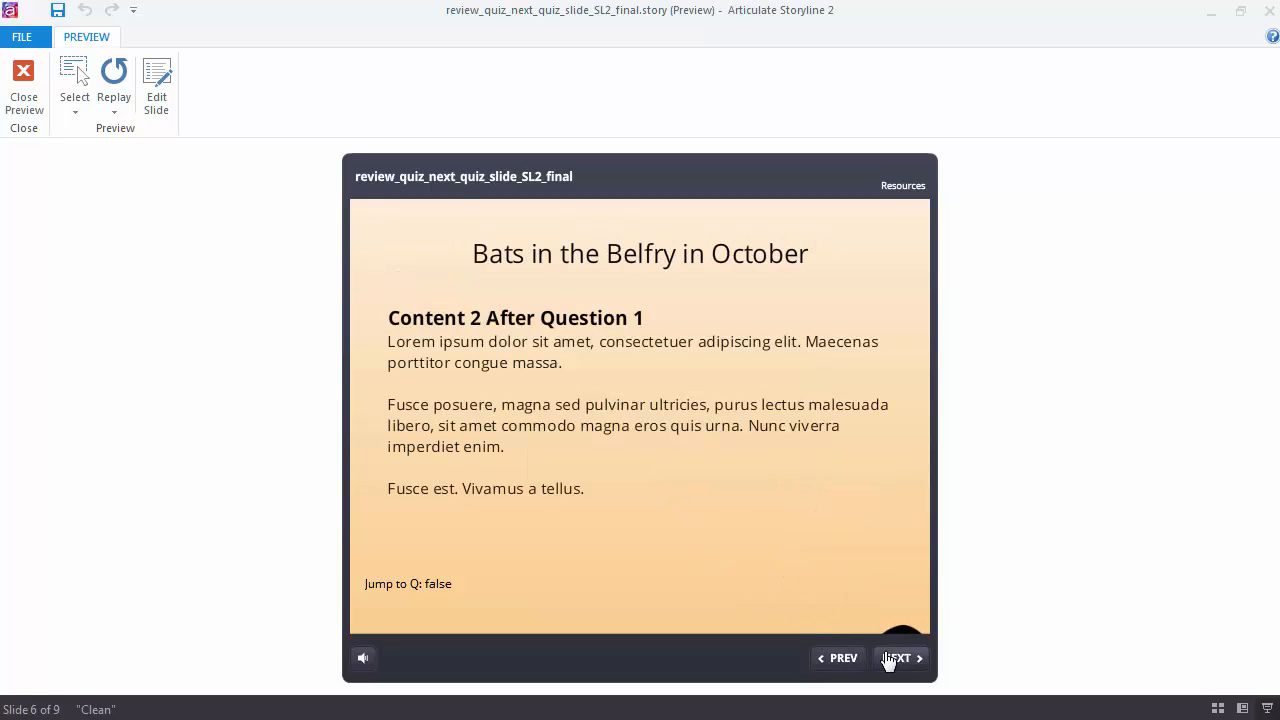
left_click(894, 658)
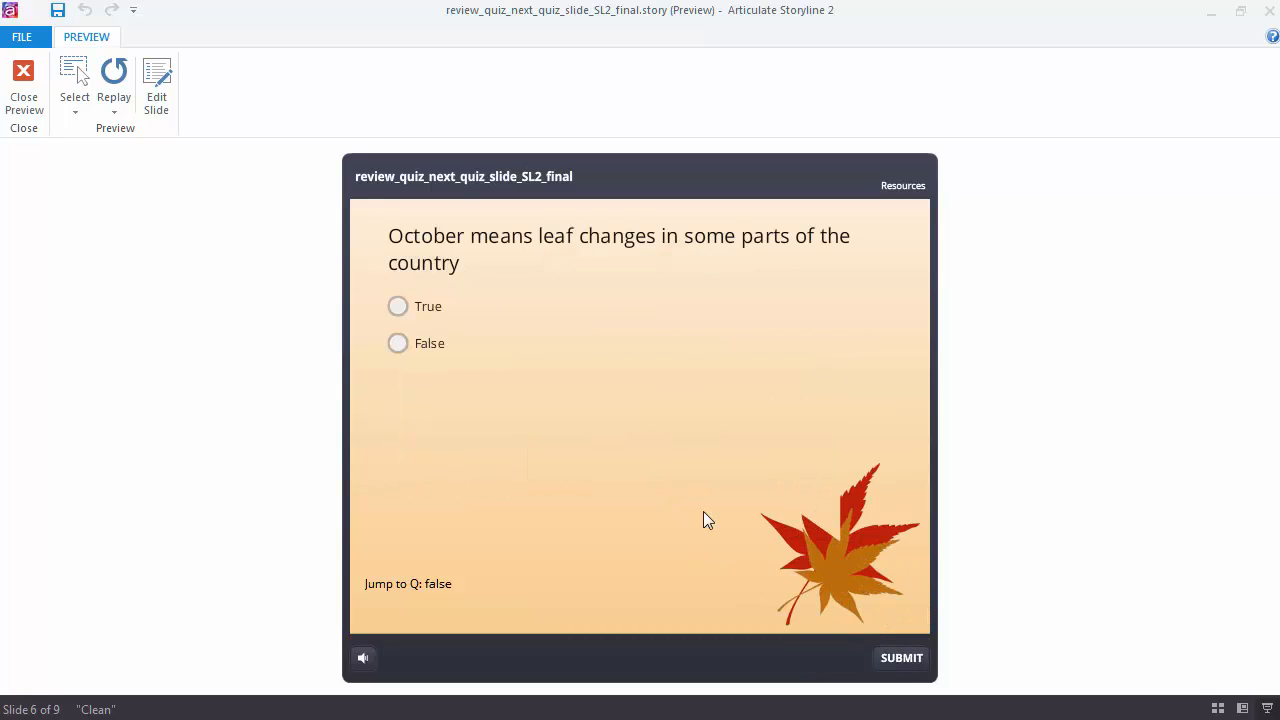
left_click(396, 306)
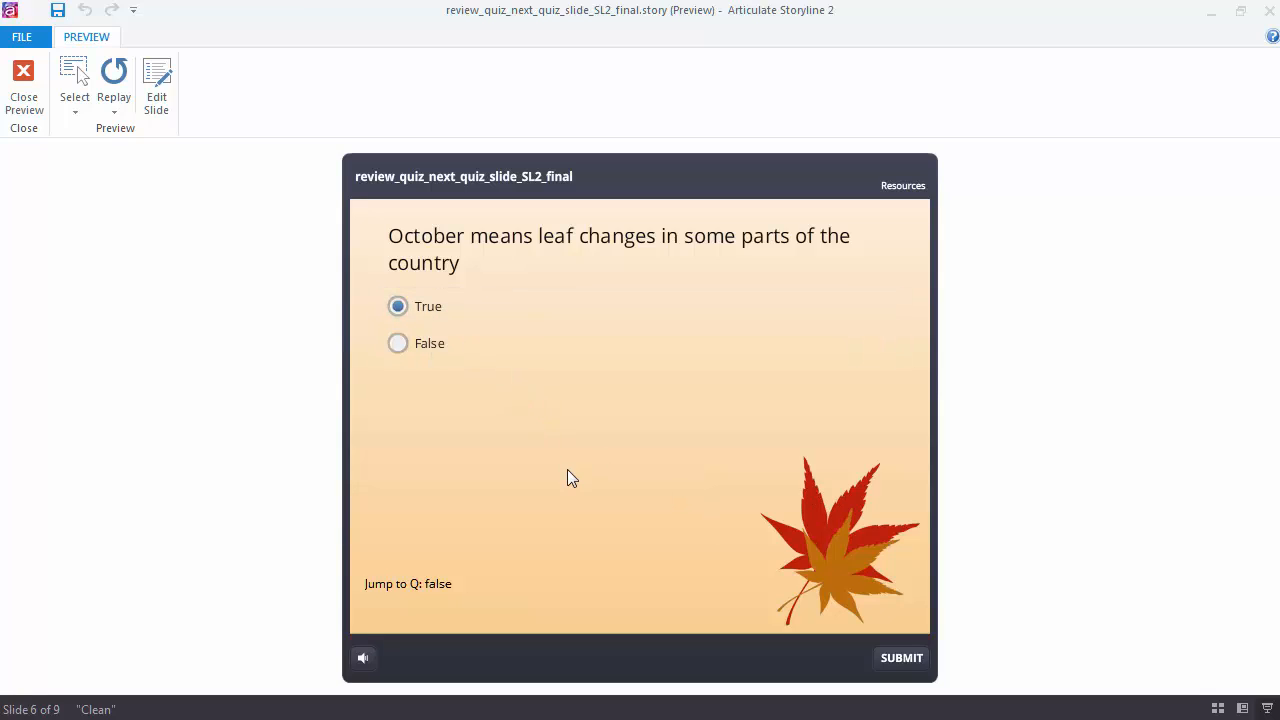
left_click(900, 656)
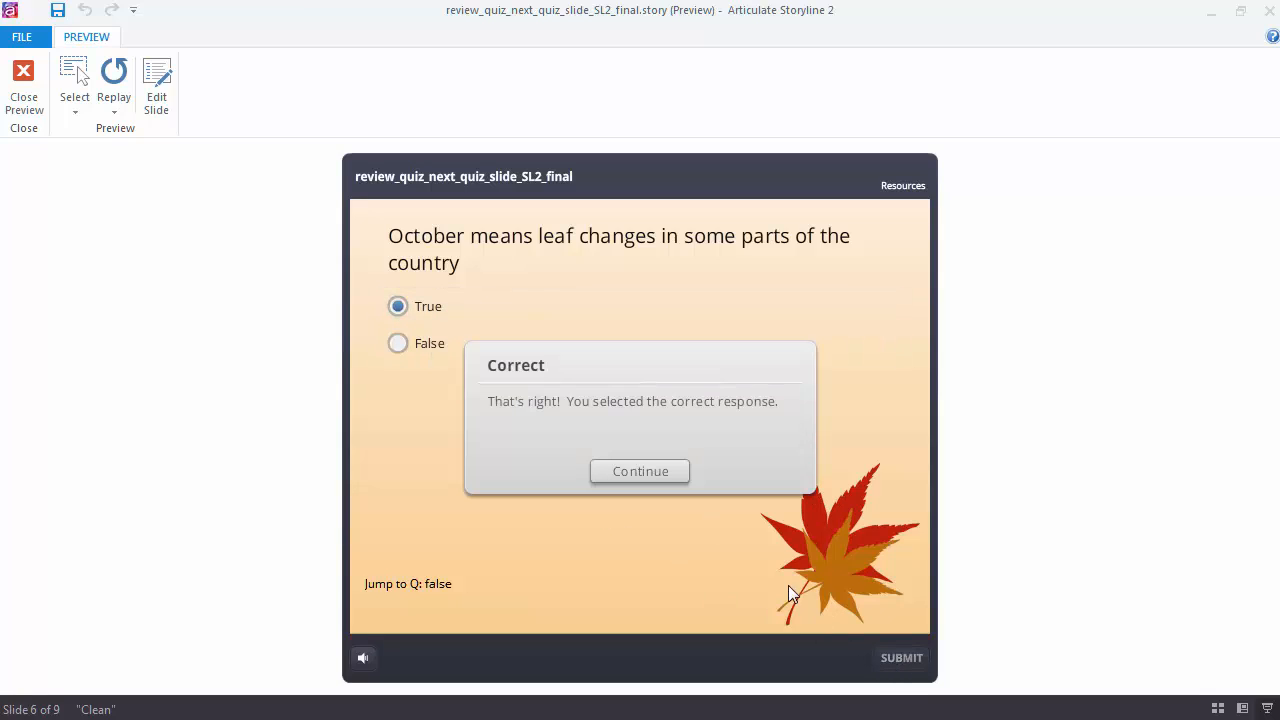
left_click(640, 472)
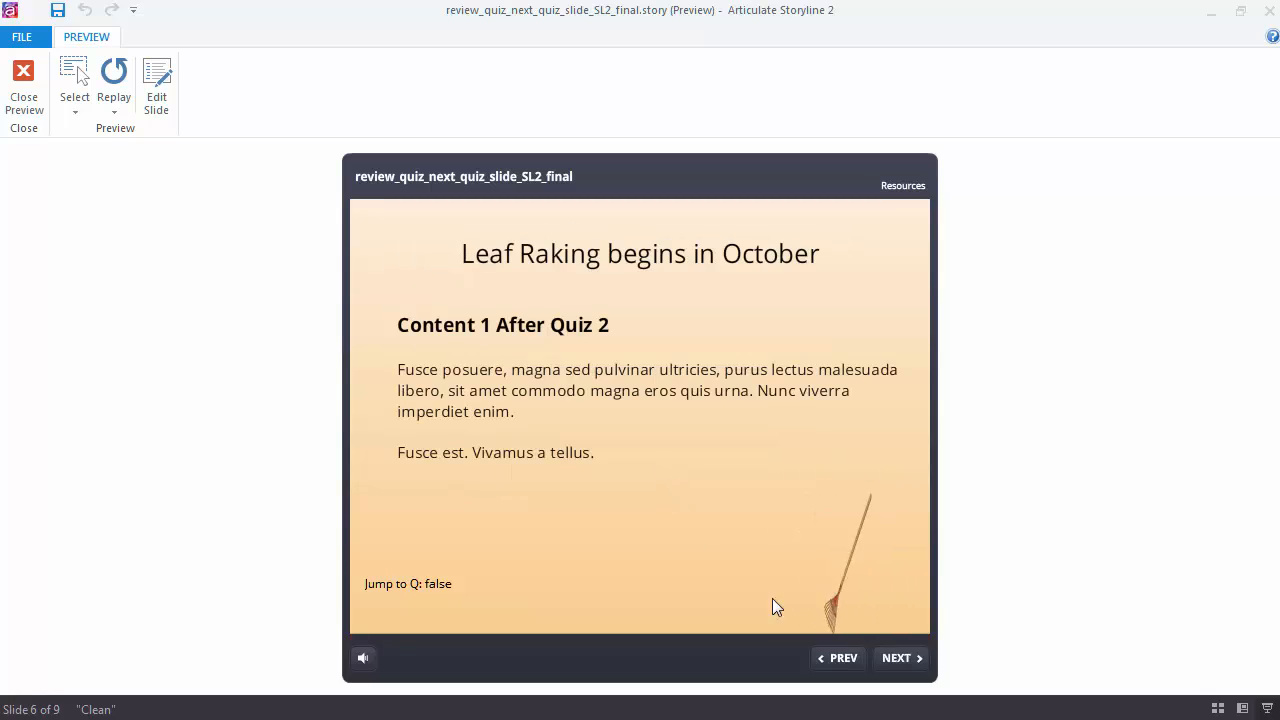
Advance to the letter G question, answer Pumpkins and submit to reach the 66.66% failing results.
left_click(896, 656)
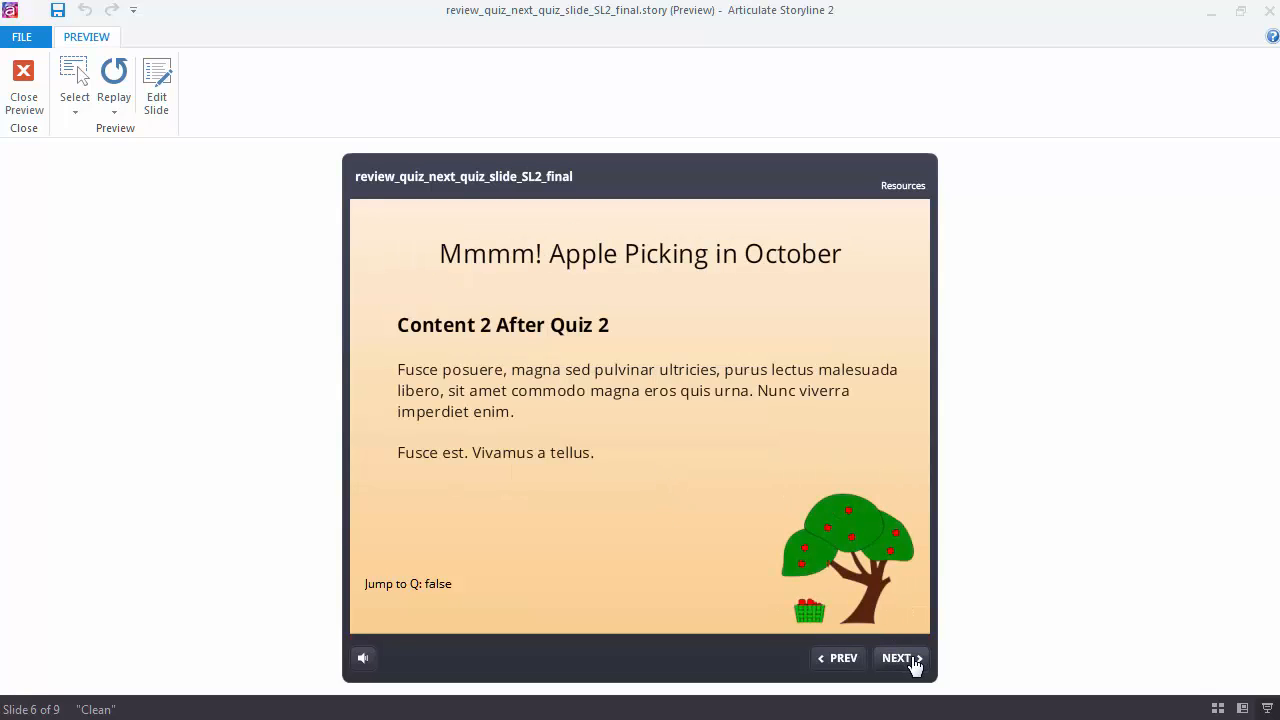
left_click(896, 658)
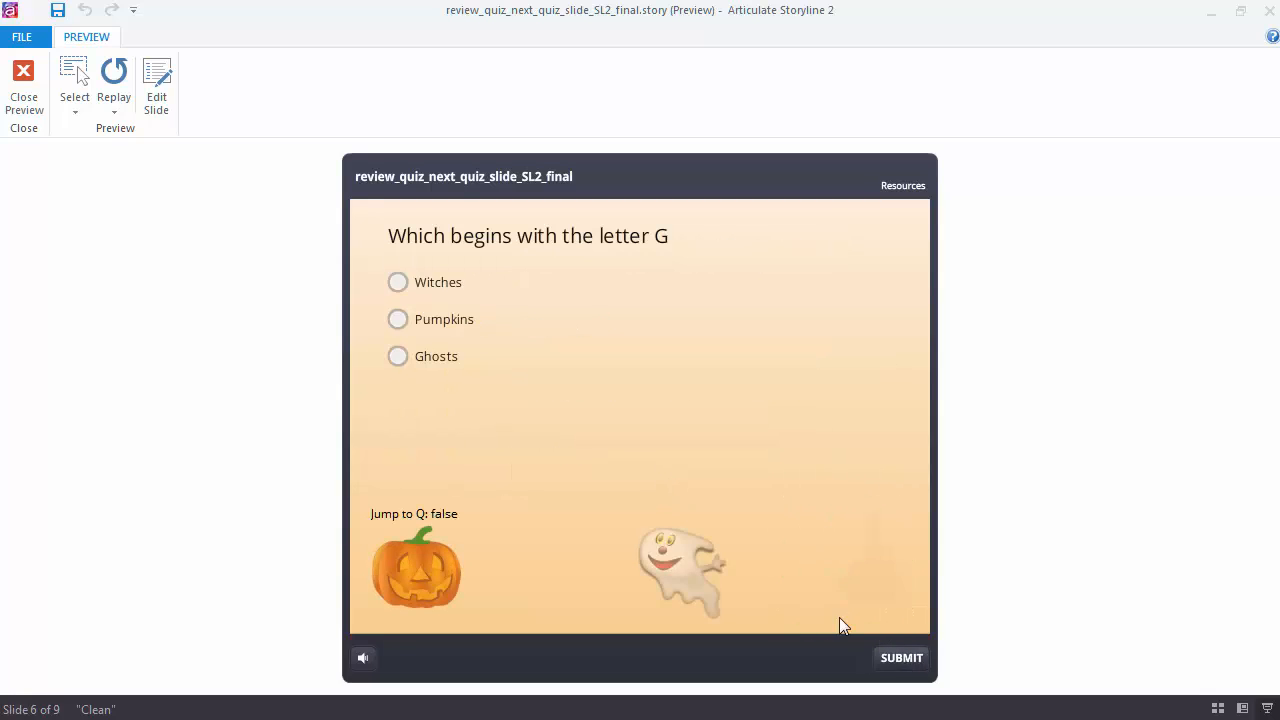
left_click(396, 320)
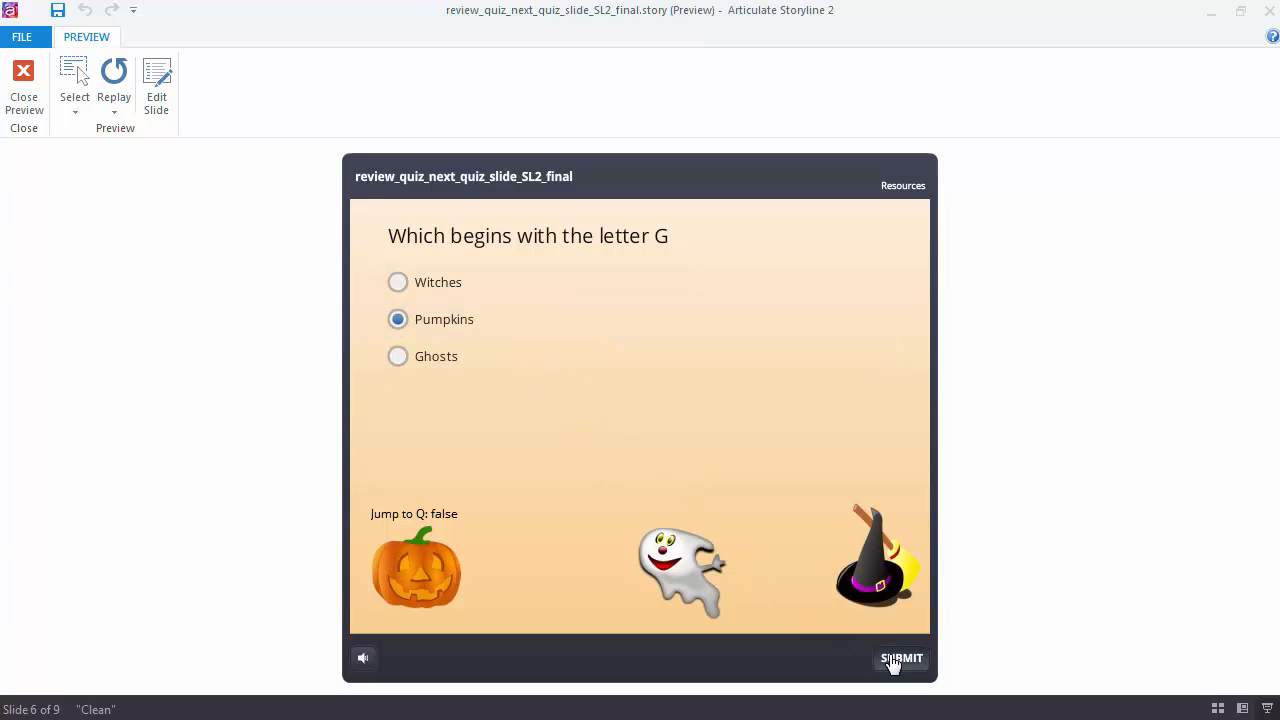
left_click(900, 658)
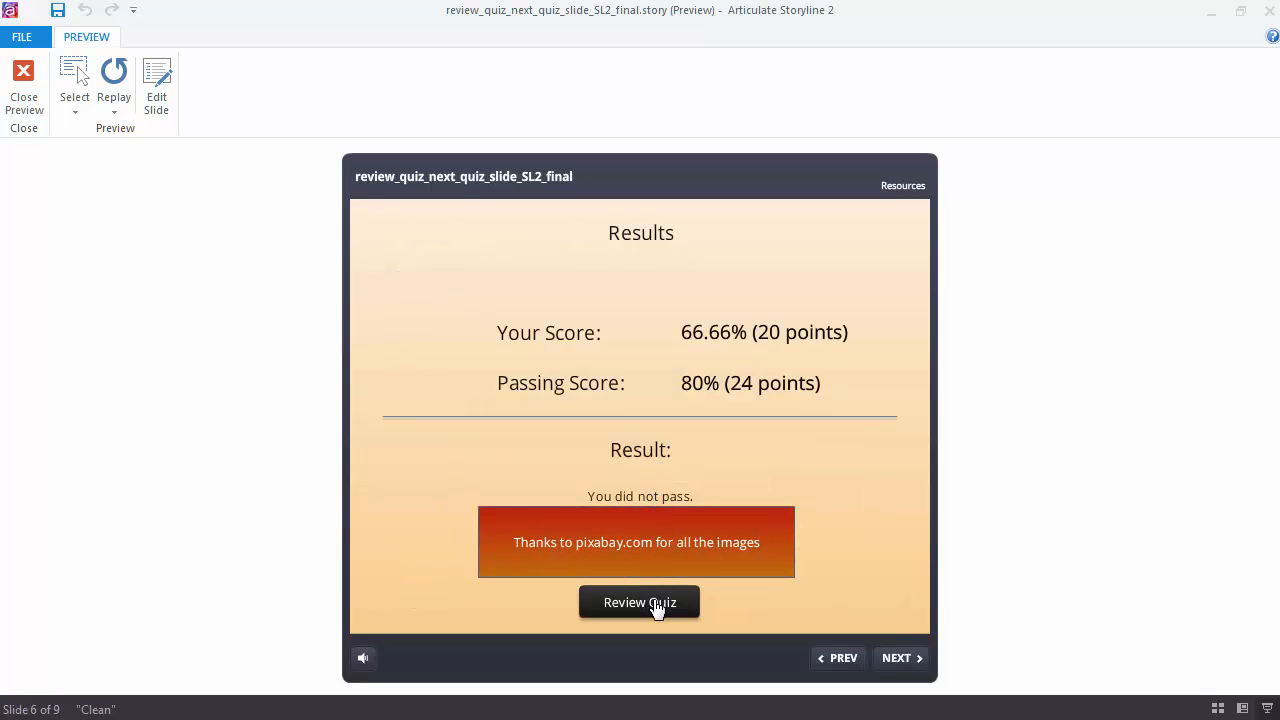
Review the quiz and step Next twice, moving straight between questions to the letter G question.
left_click(640, 602)
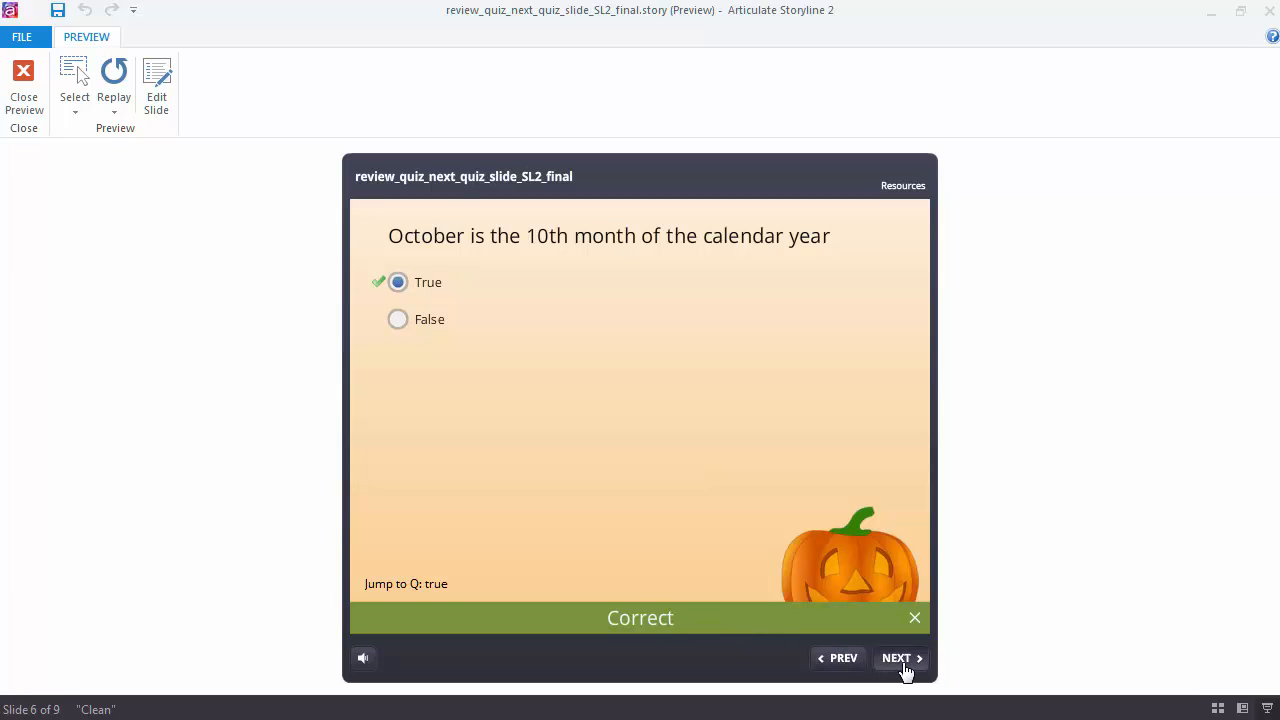
left_click(900, 658)
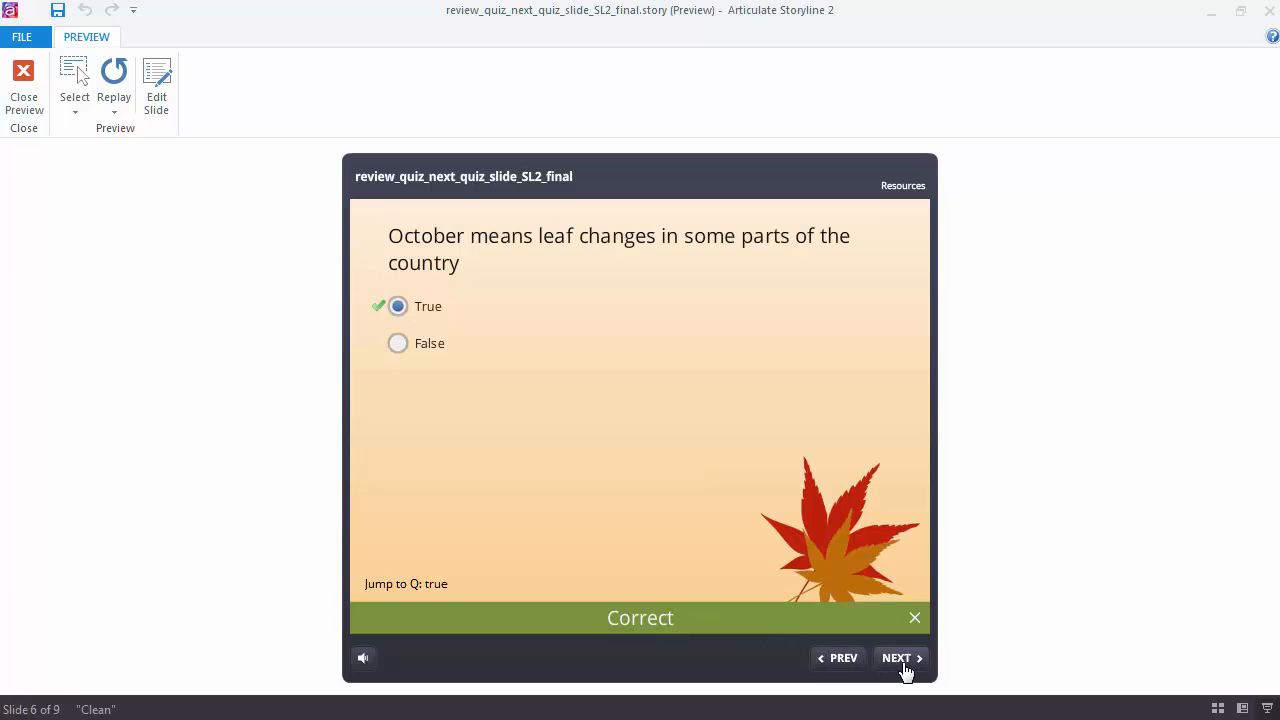
left_click(896, 658)
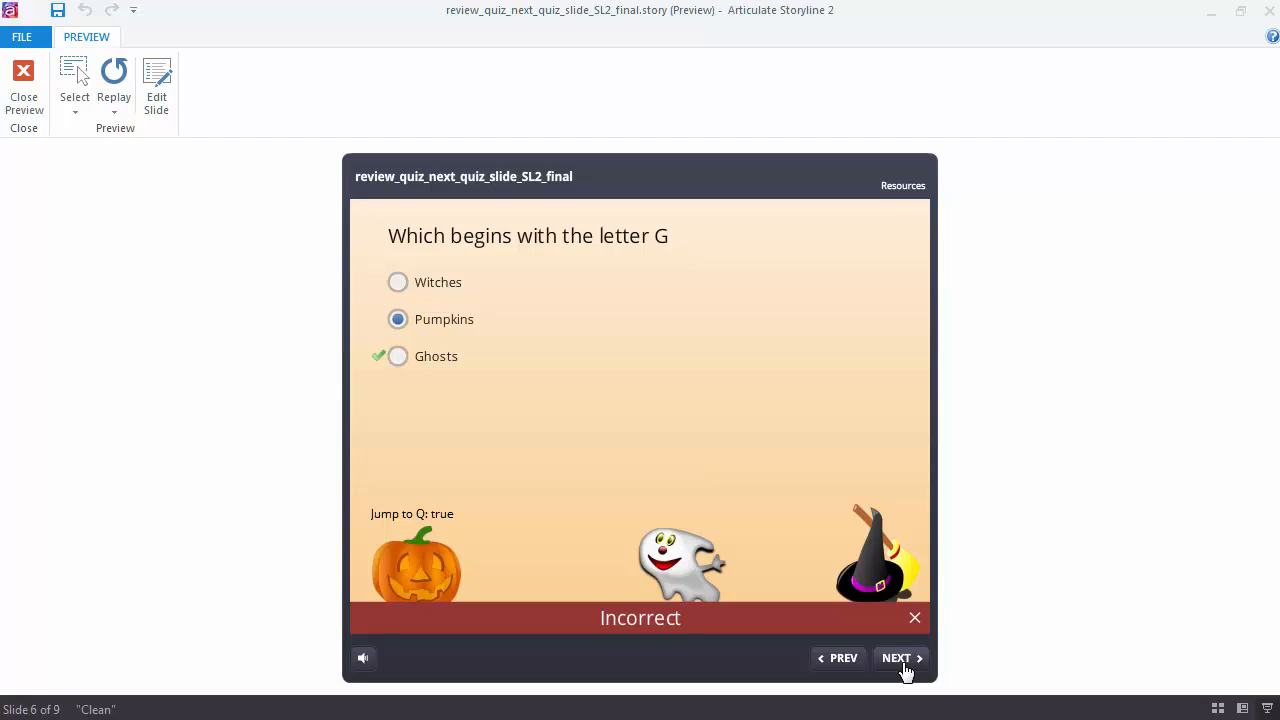